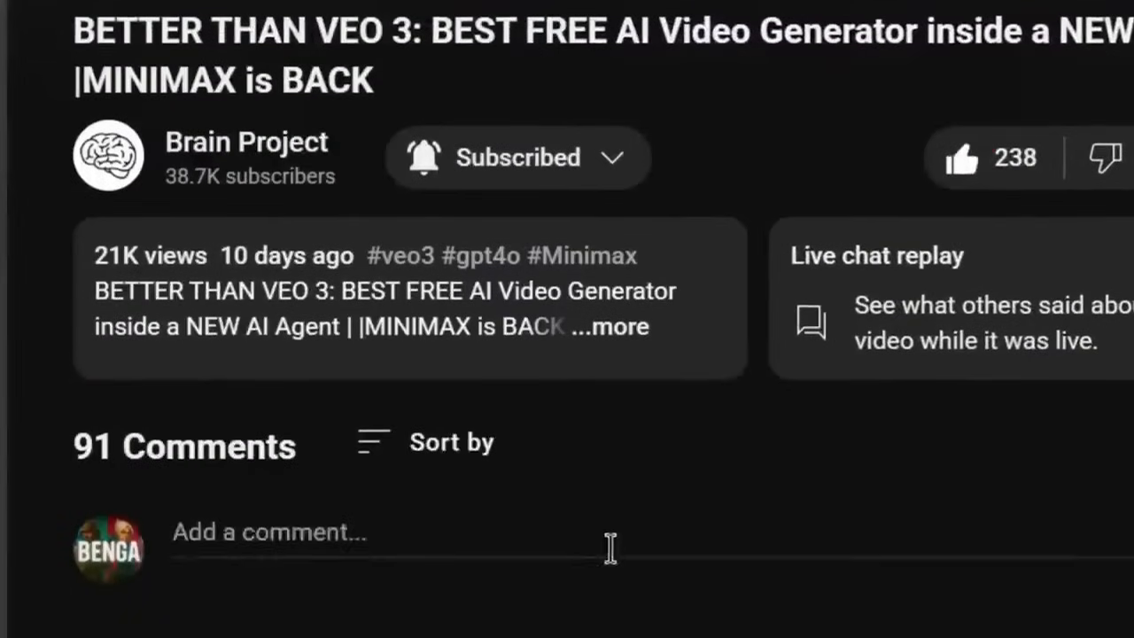
Open OpenAI's 'Introducing GPT-5' announcement page.
{"action": "type", "text": "the full document"}
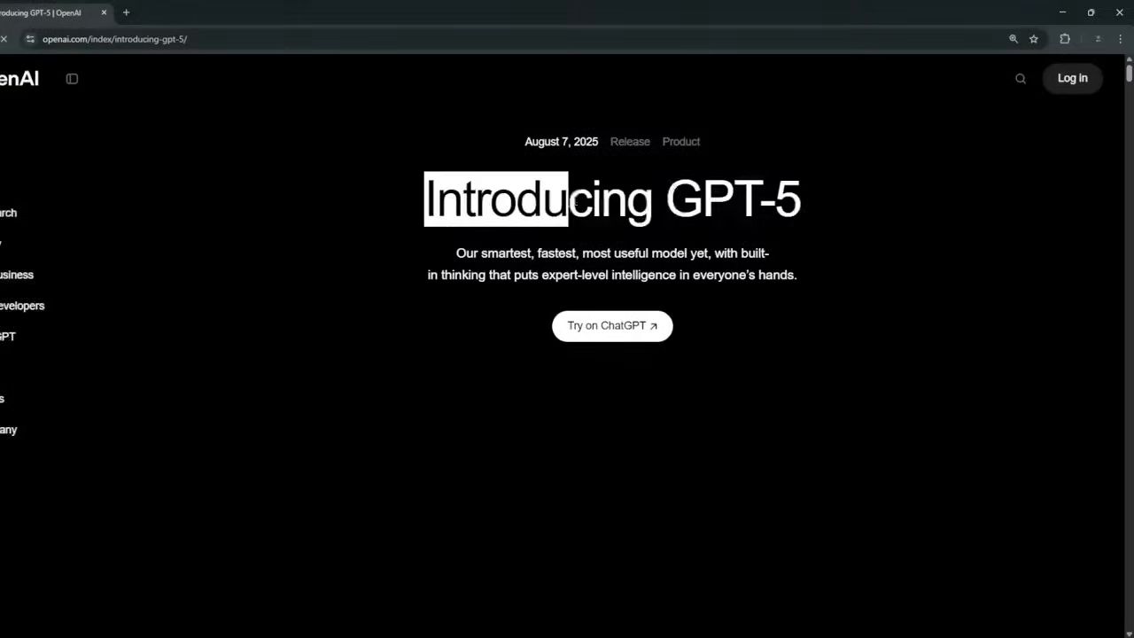
Open GPT-5 in ChatGPT with the sidebar hidden, then start a new browser tab.
{"action": "left_click", "coordinate": [611, 325]}
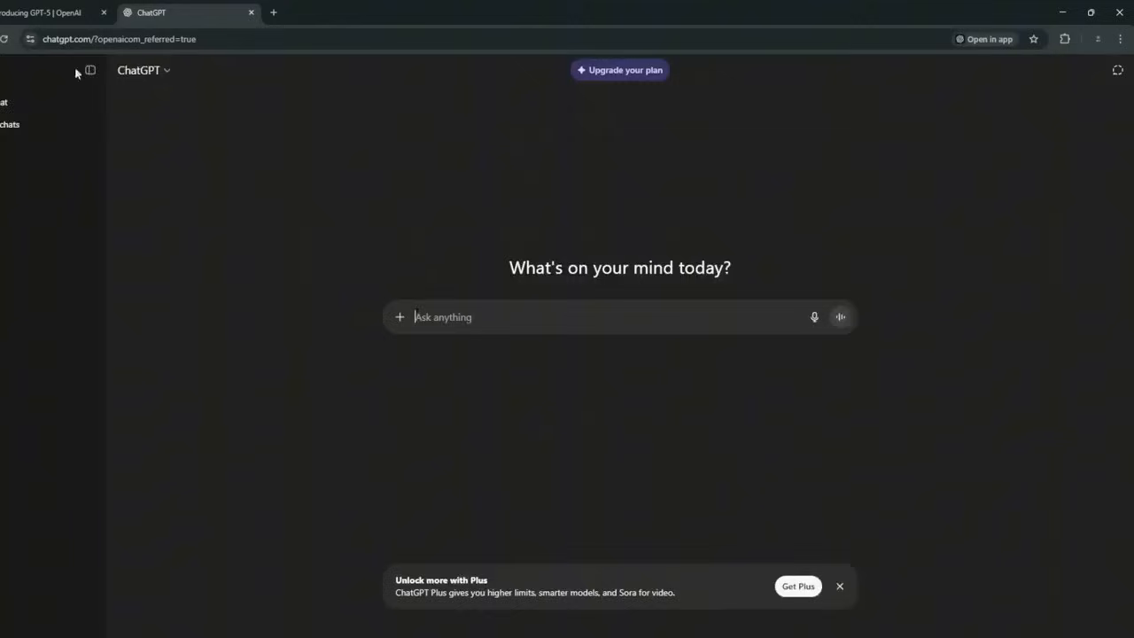
{"action": "left_click", "coordinate": [144, 70]}
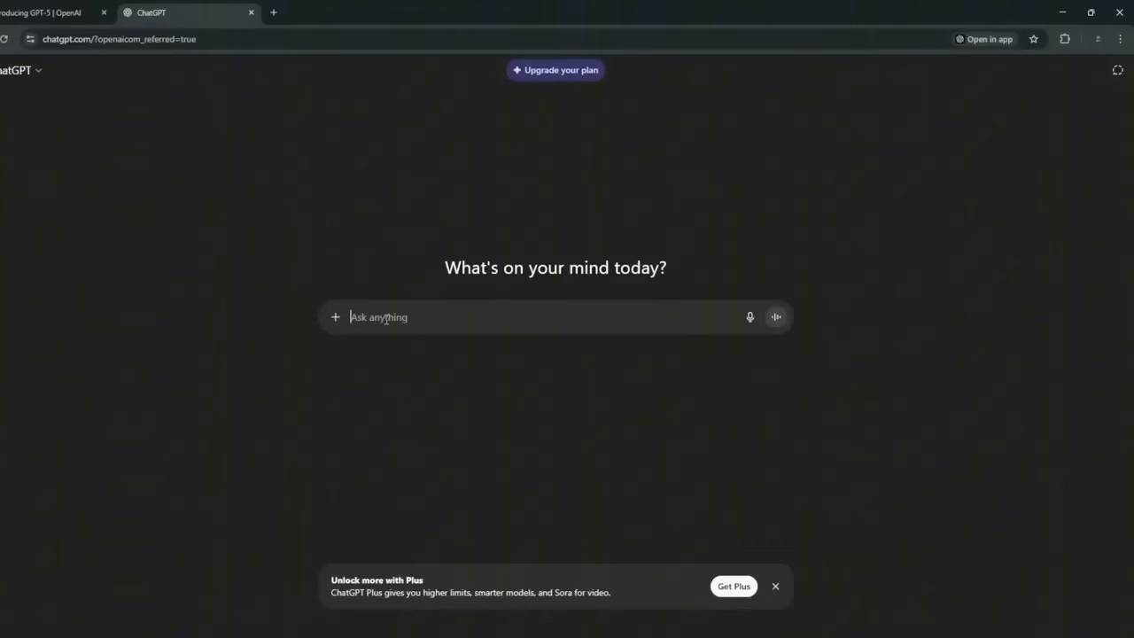
{"action": "left_click", "coordinate": [54, 12]}
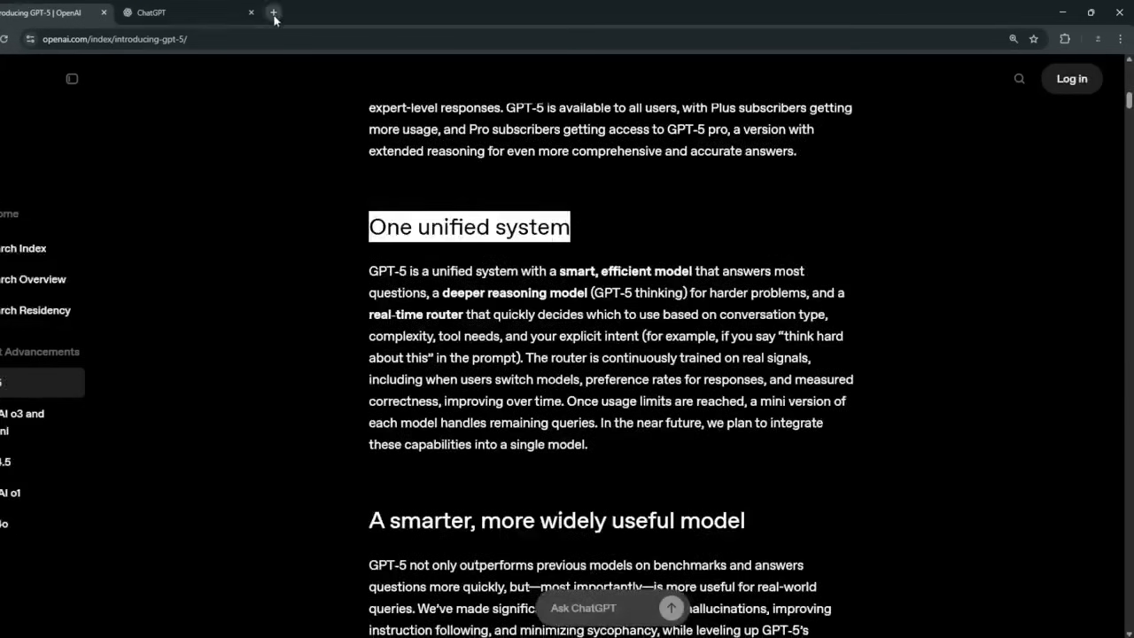
{"action": "left_click", "coordinate": [274, 12]}
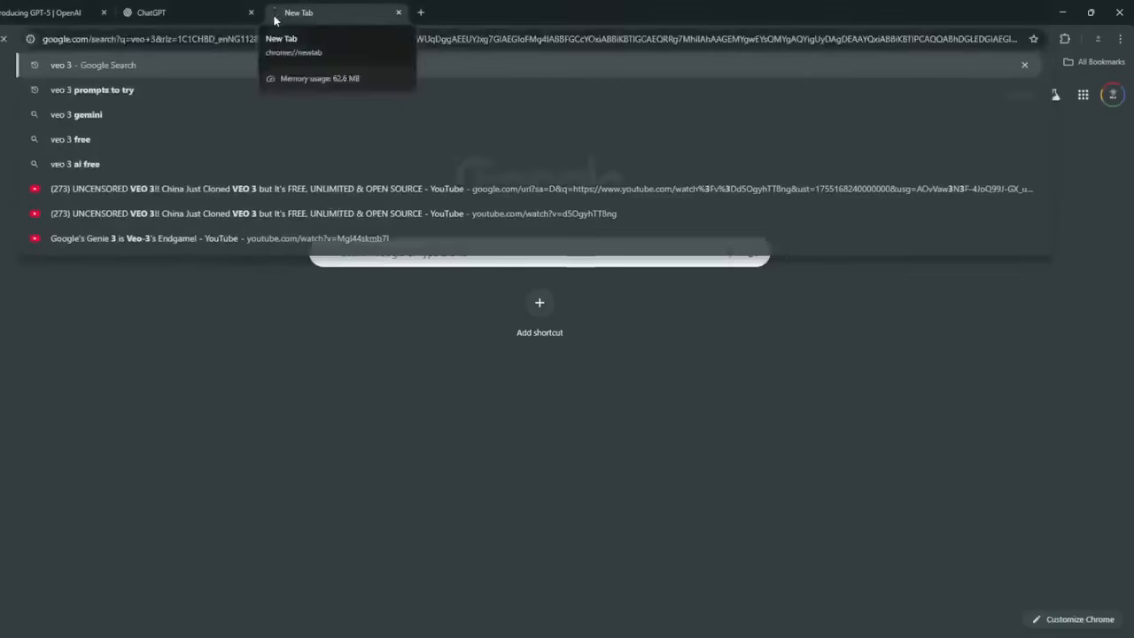
Search 'veo 3', open the Google DeepMind Veo result and scroll the page.
{"action": "left_click", "coordinate": [93, 65]}
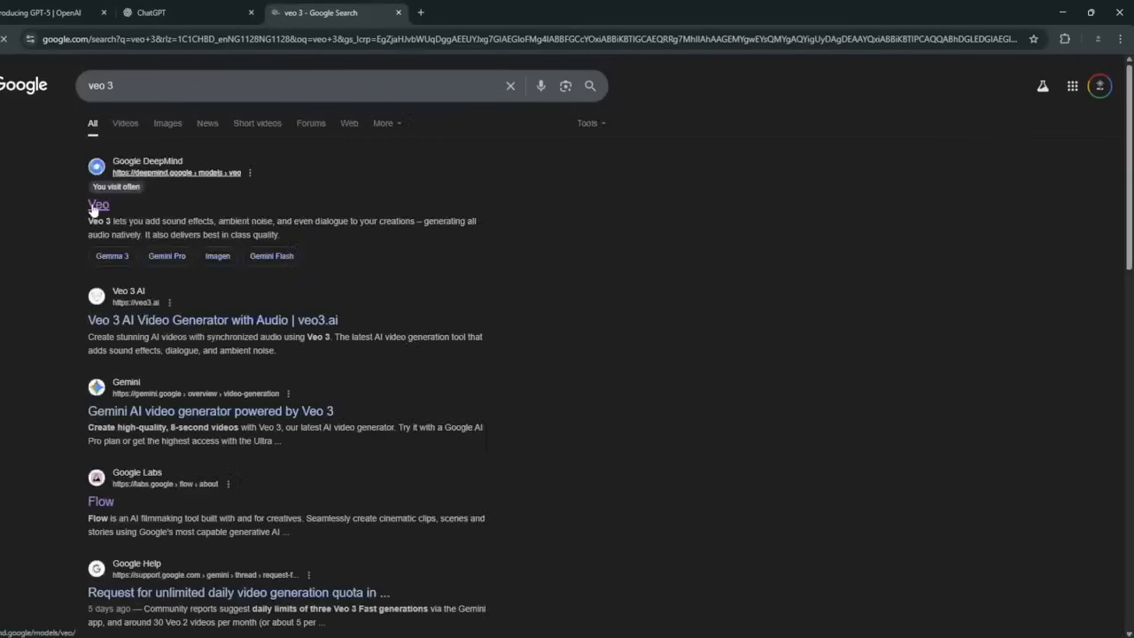
{"action": "left_click", "coordinate": [99, 205]}
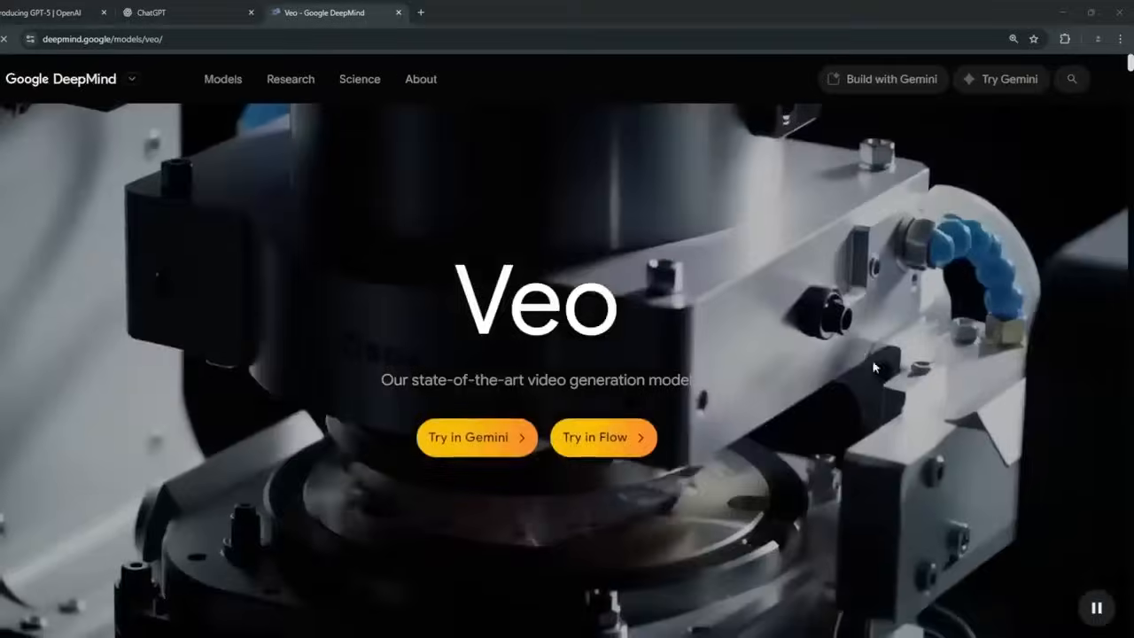
{"action": "scroll", "scroll_direction": "down", "scroll_amount": 3}
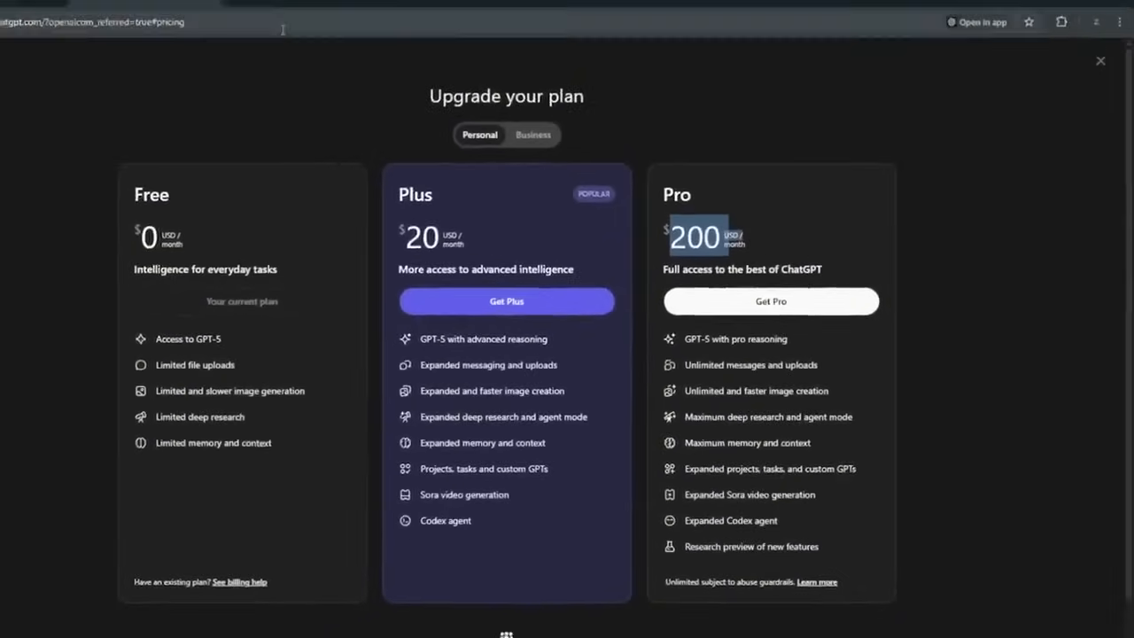
Switch to another browser tab to check pricing.
{"action": "left_click", "coordinate": [328, 12]}
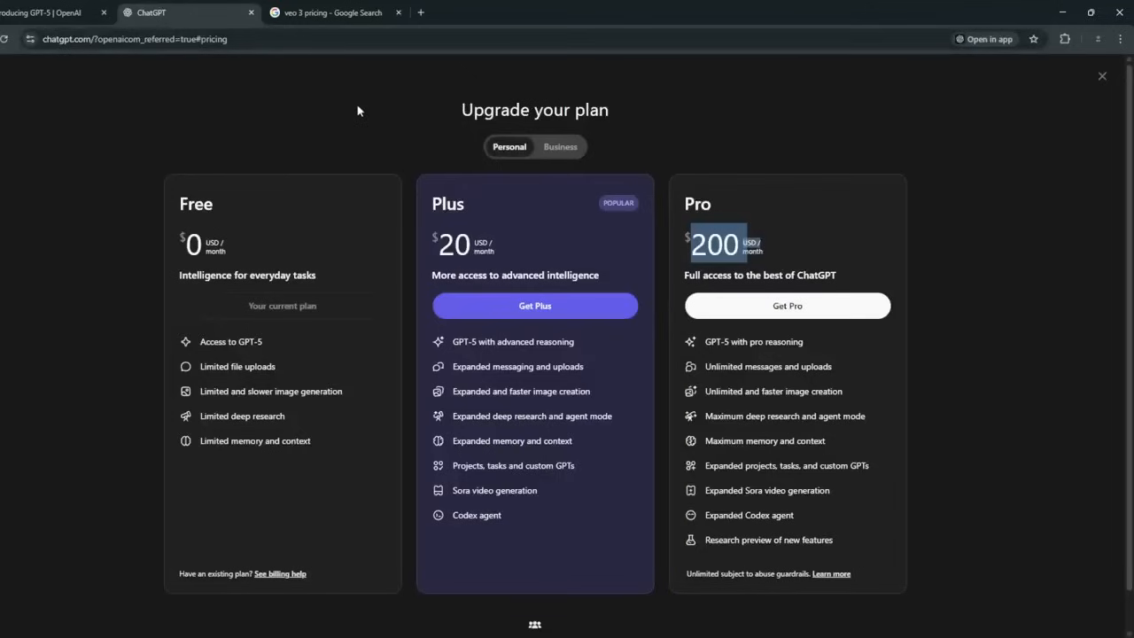
{"action": "mouse_move", "coordinate": [361, 115]}
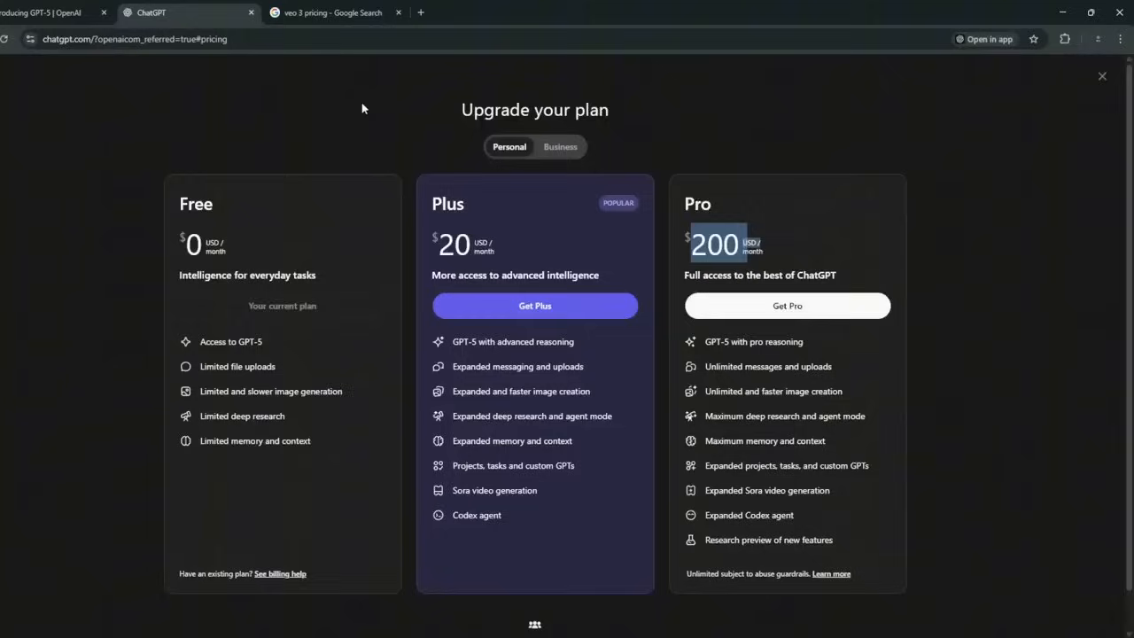
{"action": "mouse_move", "coordinate": [892, 616]}
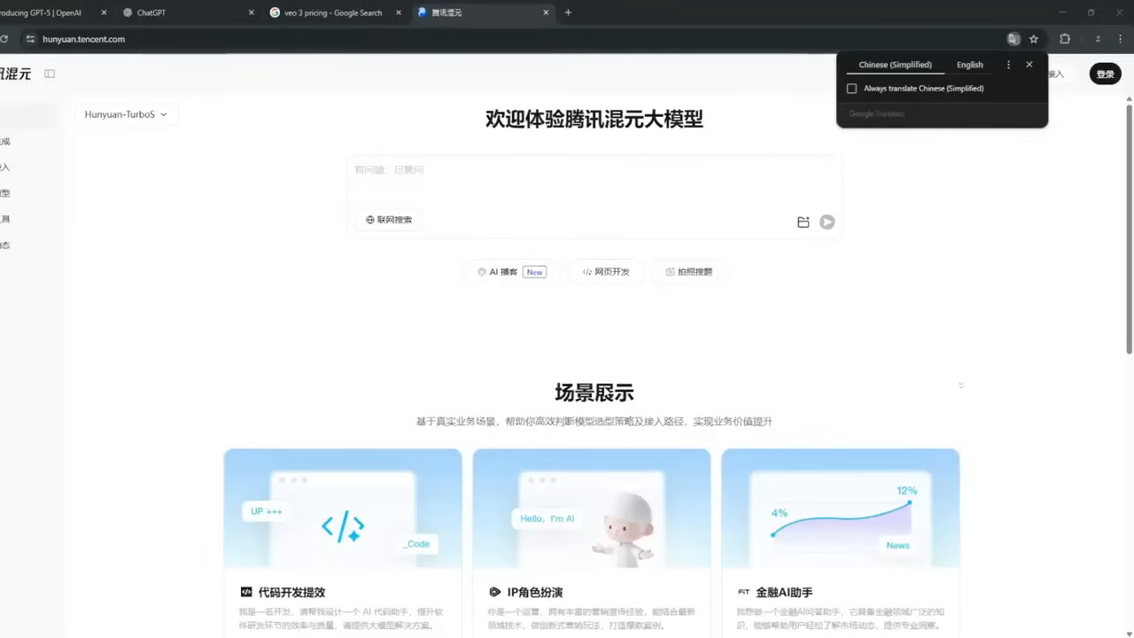
{"action": "mouse_move", "coordinate": [606, 391]}
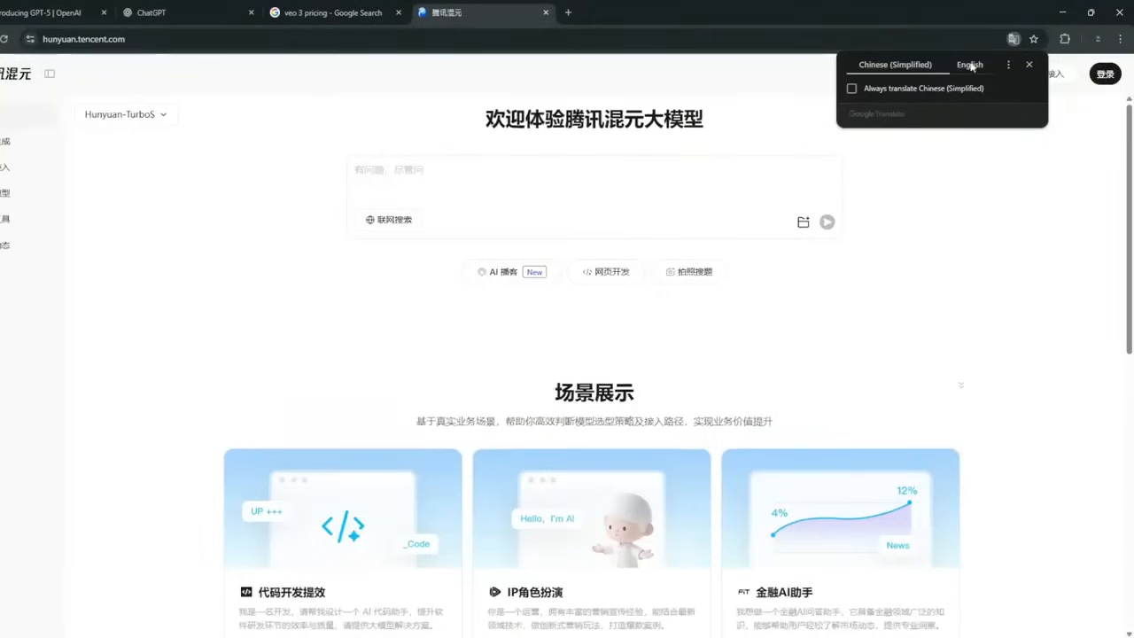
Translate the Hunyuan homepage into English and scroll through the scenario cards.
{"action": "left_click", "coordinate": [969, 64]}
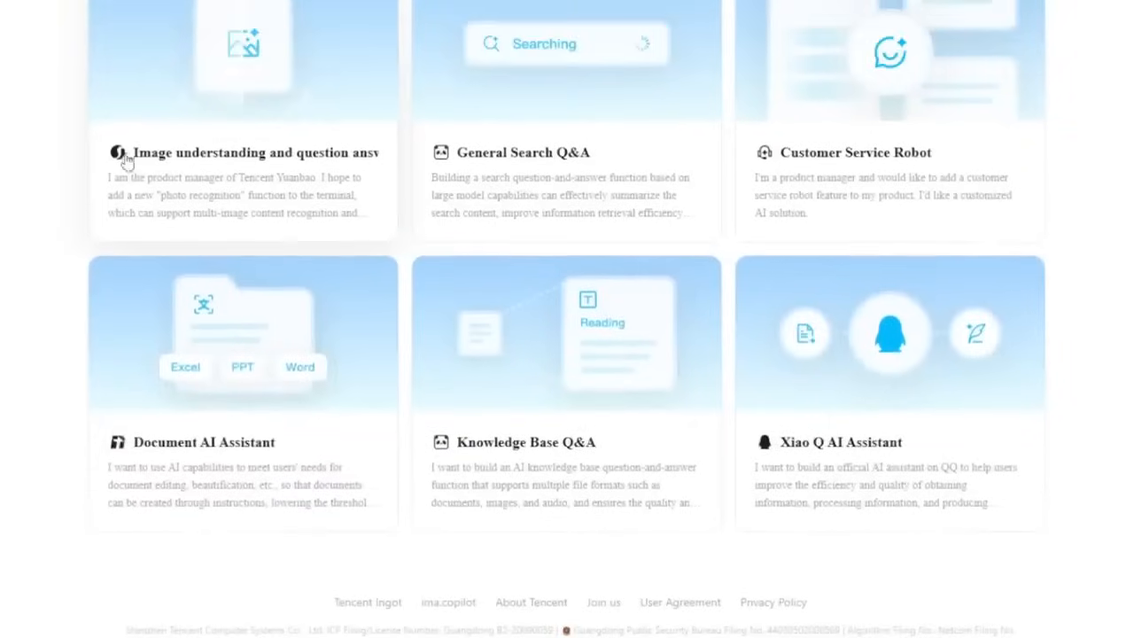
{"action": "mouse_move", "coordinate": [389, 165]}
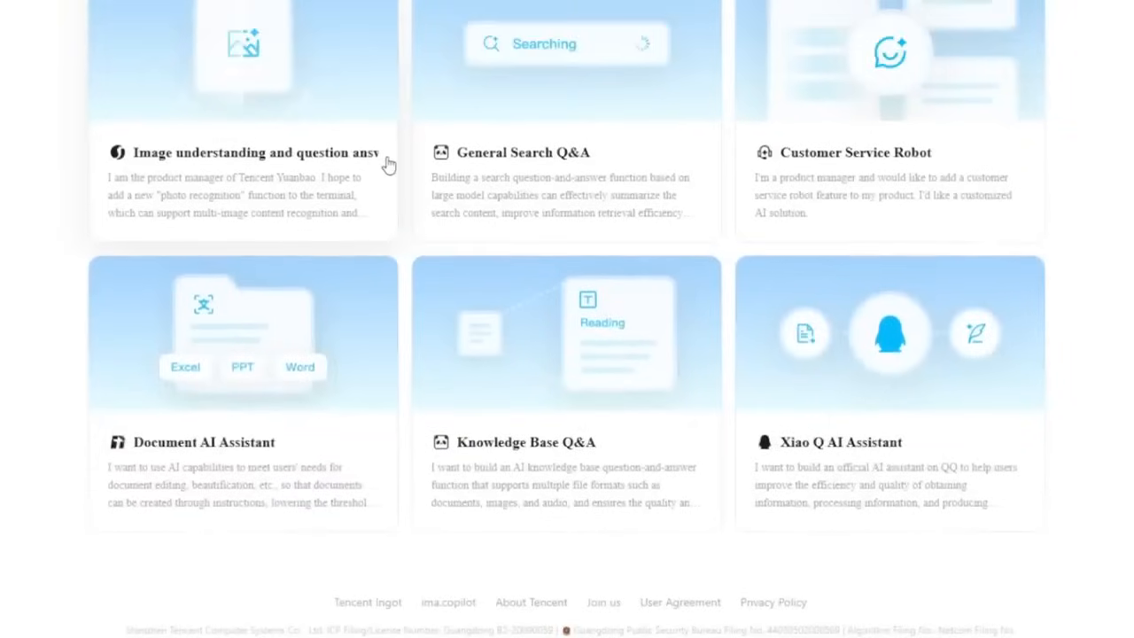
{"action": "scroll", "scroll_direction": "down", "scroll_amount": 3}
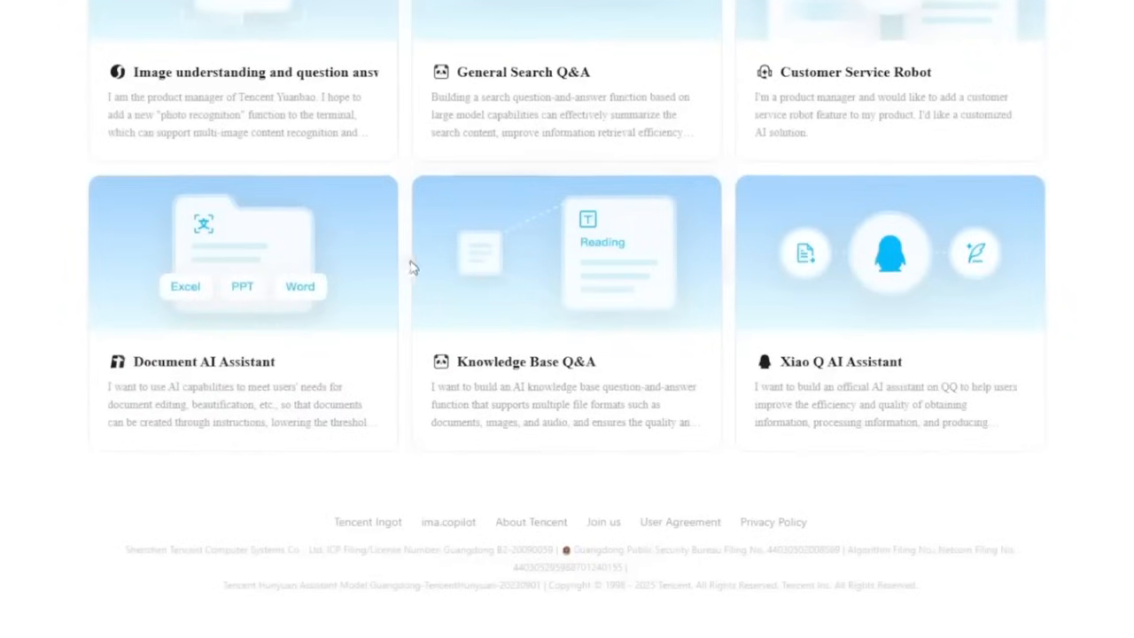
{"action": "scroll", "scroll_direction": "down", "scroll_amount": 3}
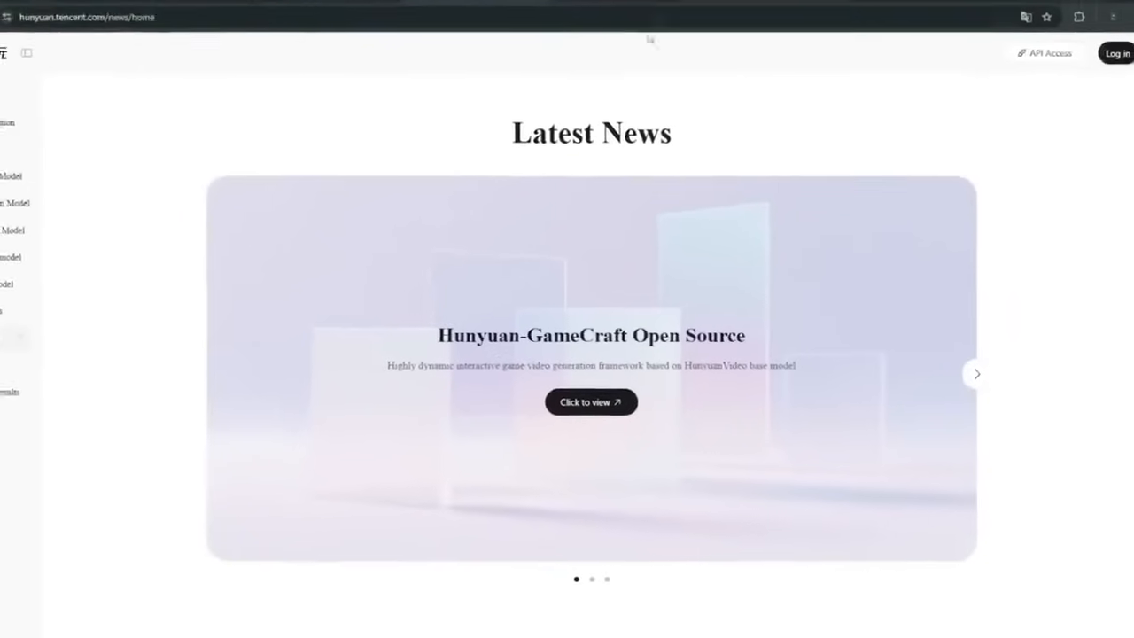
Highlight the 'Latest News' heading and scroll through featured stories, blog posts and papers.
{"action": "double_click", "coordinate": [593, 150]}
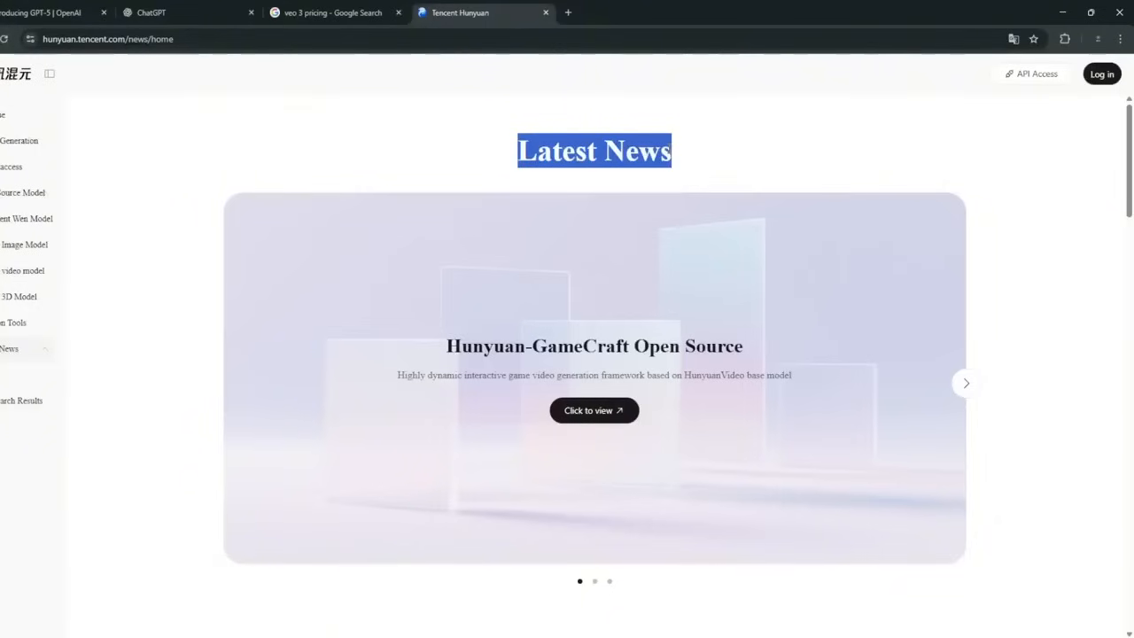
{"action": "scroll", "scroll_direction": "down", "scroll_amount": 3}
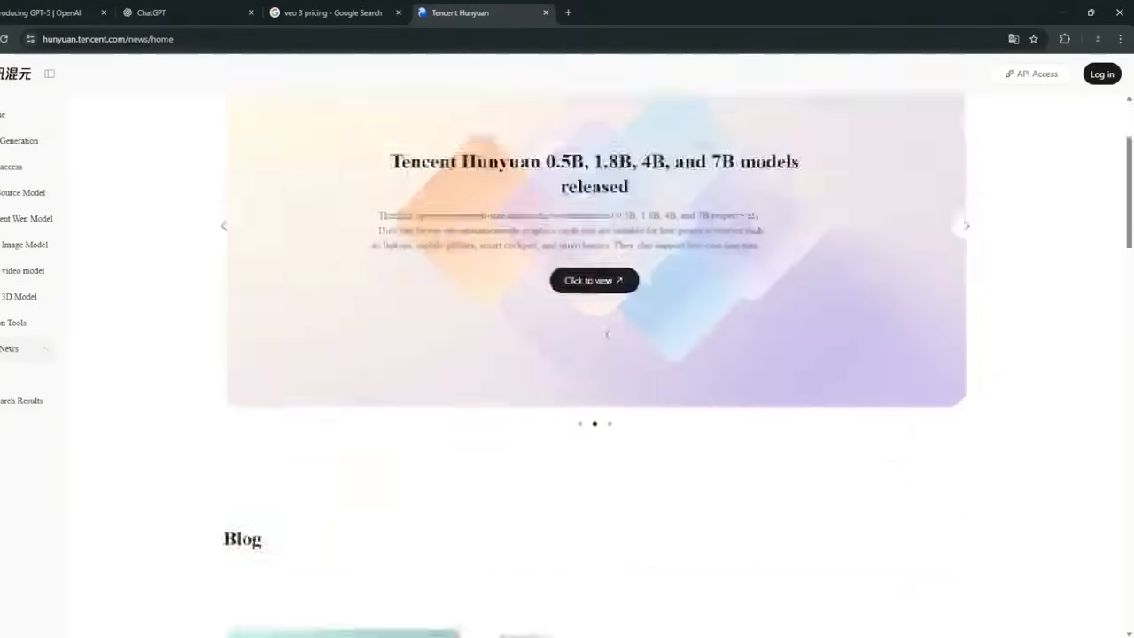
{"action": "scroll", "scroll_direction": "down", "scroll_amount": 3}
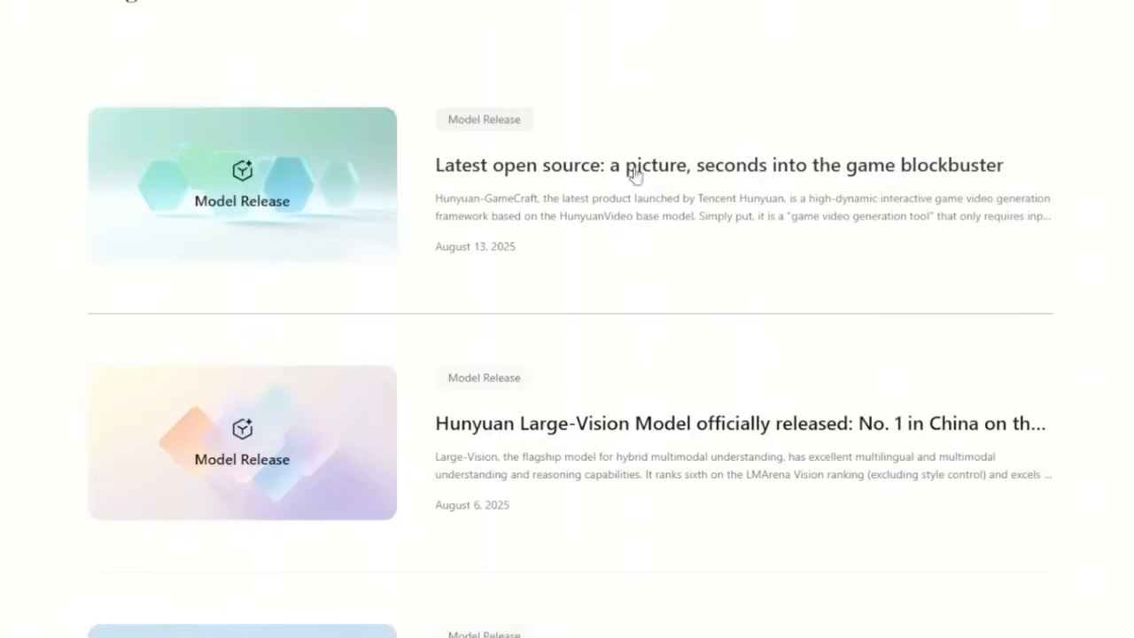
{"action": "mouse_move", "coordinate": [772, 179]}
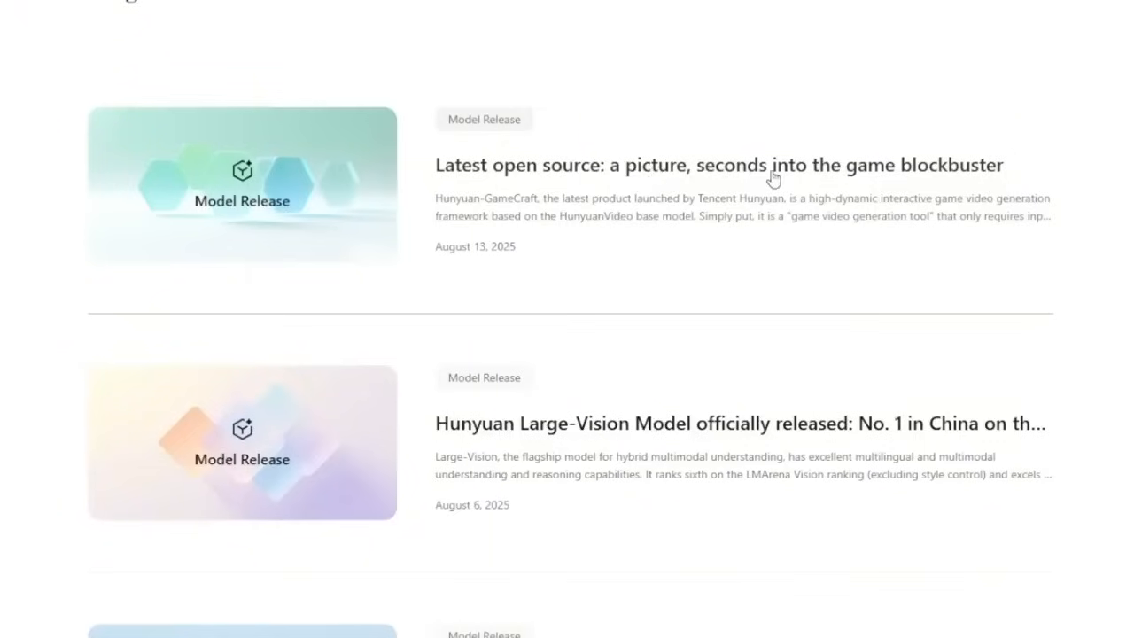
{"action": "mouse_move", "coordinate": [758, 257]}
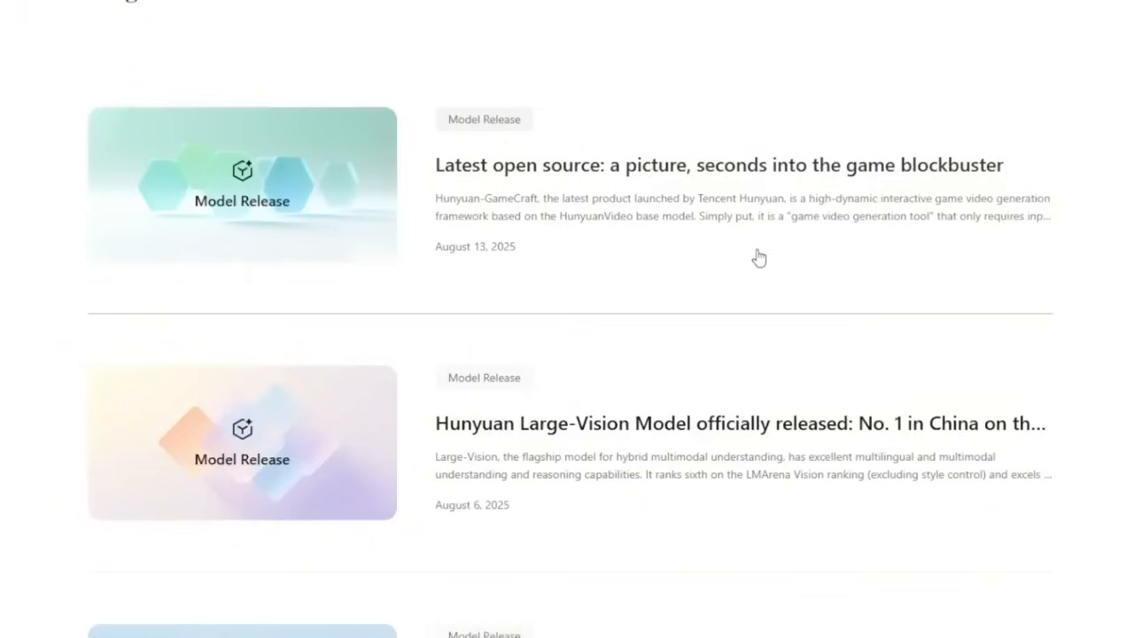
{"action": "scroll", "scroll_direction": "down", "scroll_amount": 3}
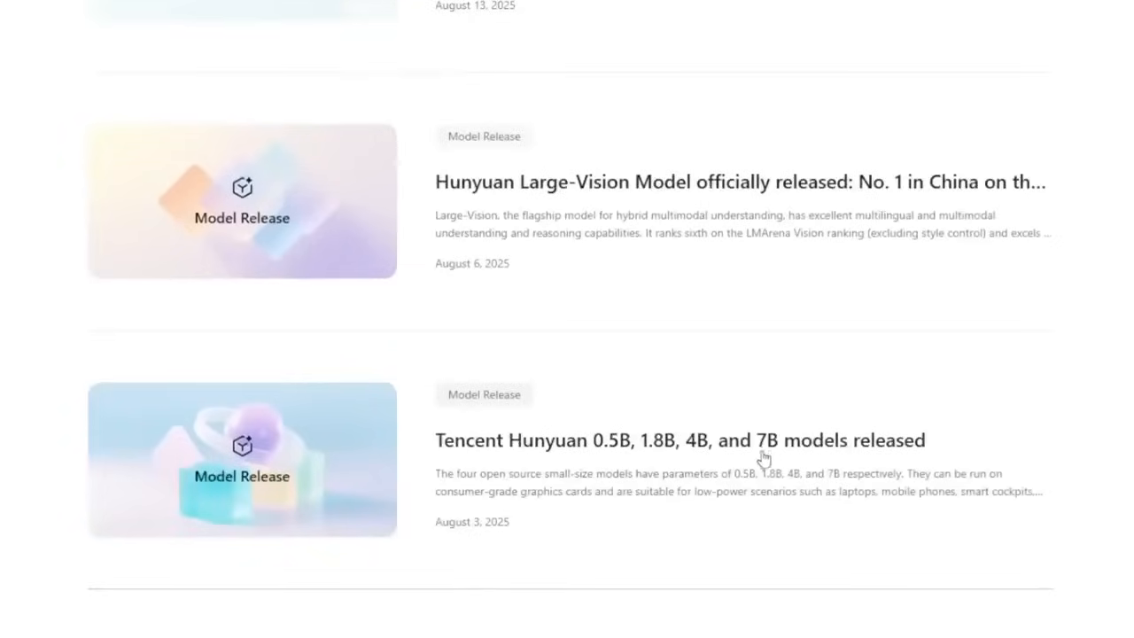
{"action": "scroll", "scroll_direction": "down", "scroll_amount": 3}
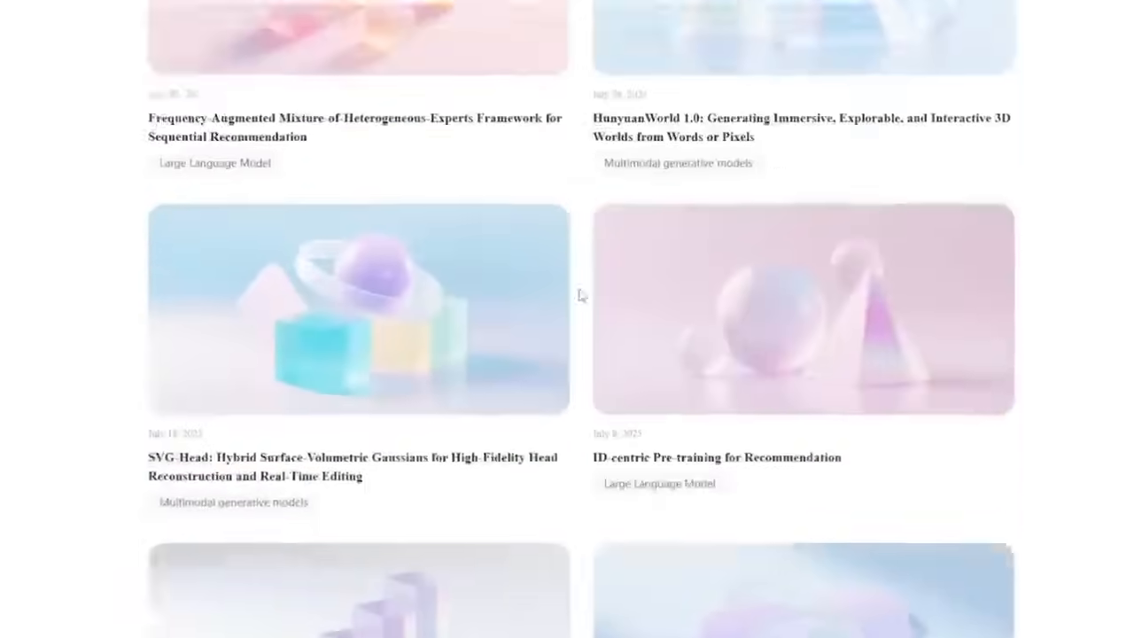
{"action": "scroll", "scroll_direction": "down", "scroll_amount": 3}
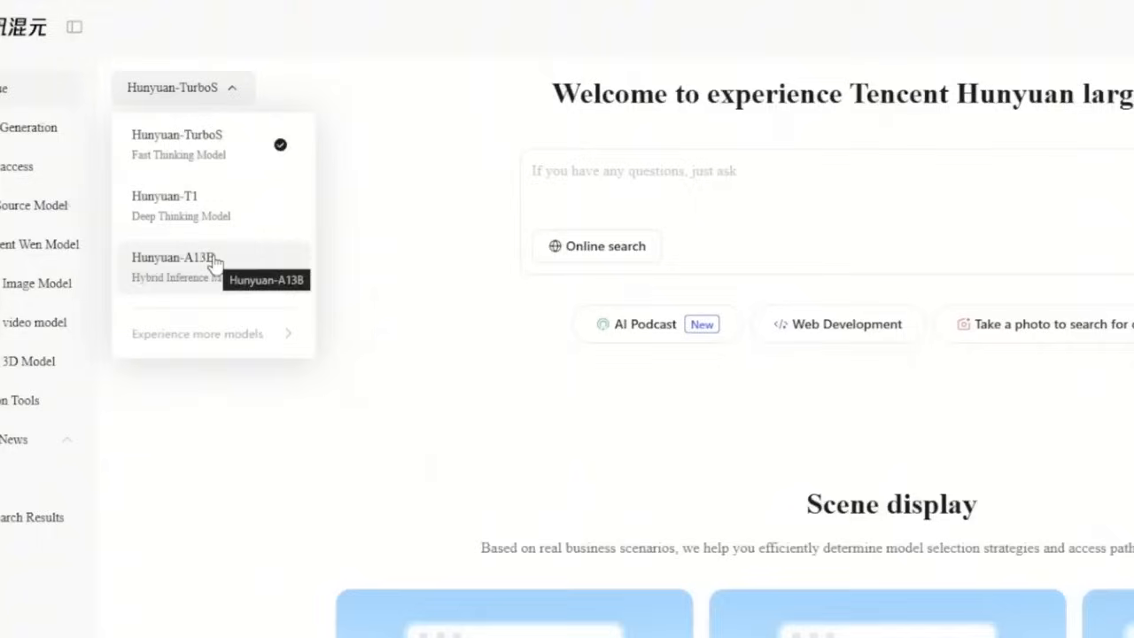
{"action": "mouse_move", "coordinate": [168, 205]}
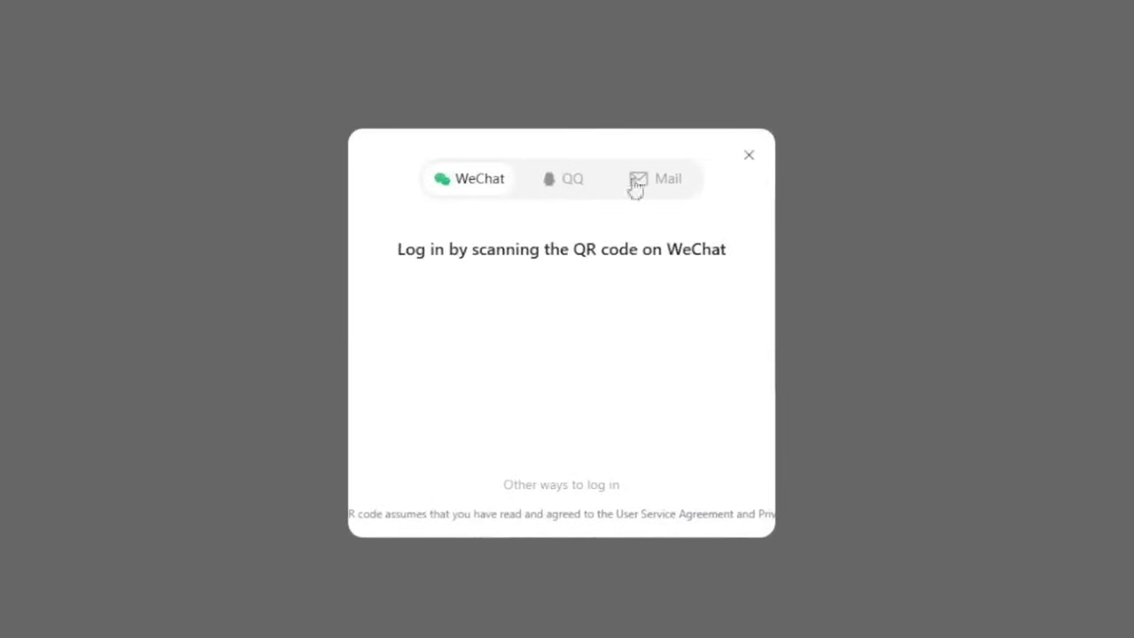
Choose email login in the Hunyuan login dialog.
{"action": "left_click", "coordinate": [749, 155]}
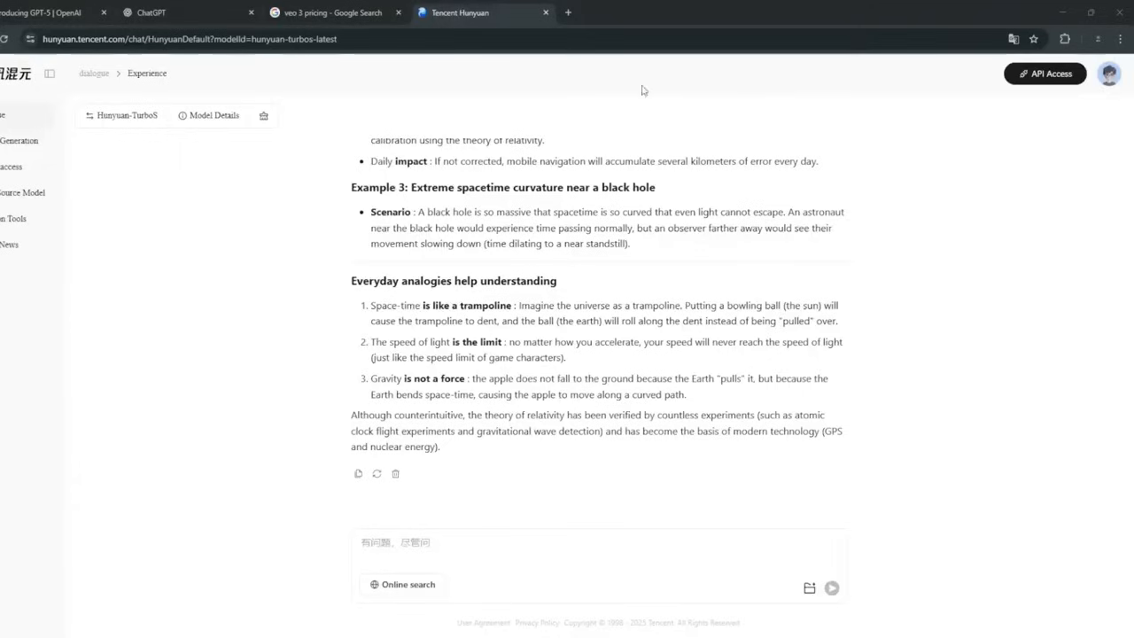
Switch the chat model to Hunyuan-7B and confirm.
{"action": "left_click", "coordinate": [399, 543]}
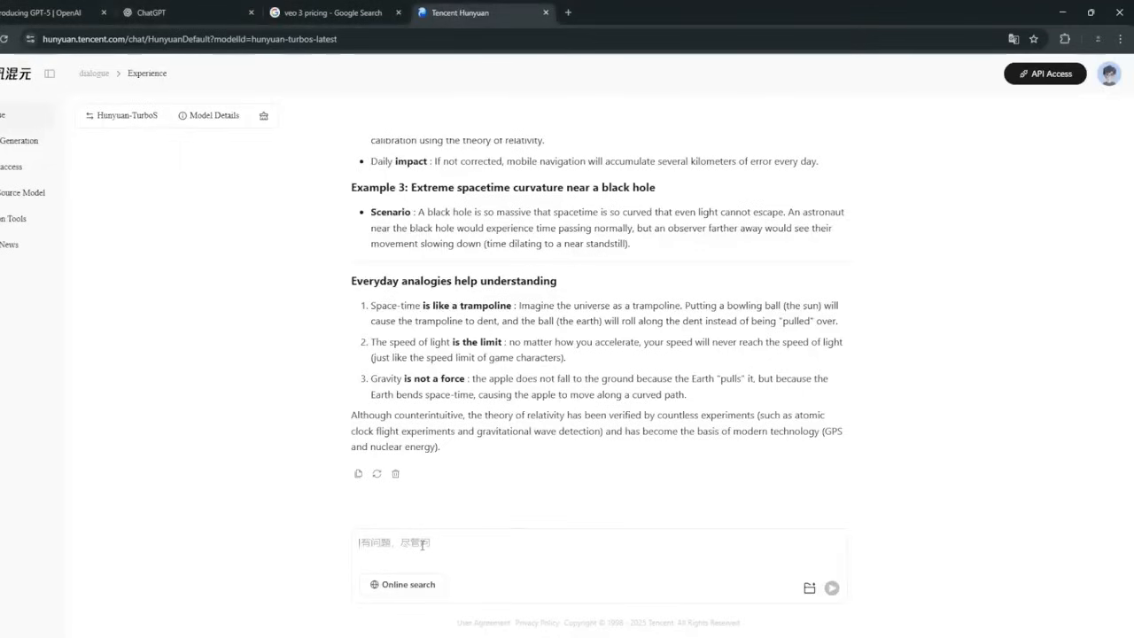
{"action": "left_click", "coordinate": [123, 115]}
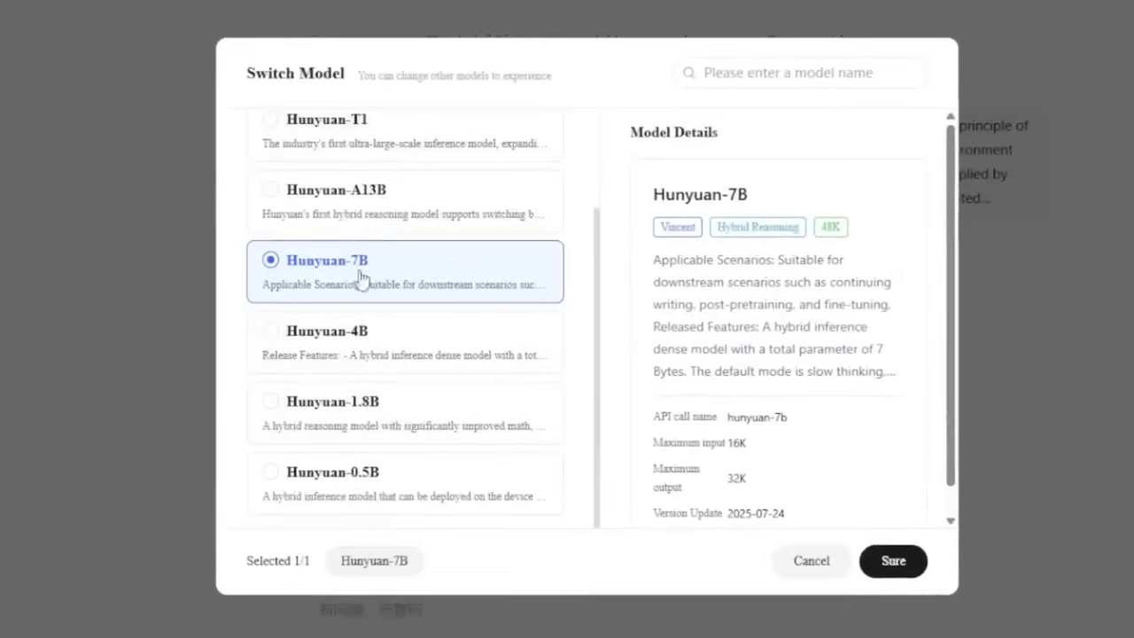
{"action": "mouse_move", "coordinate": [769, 439]}
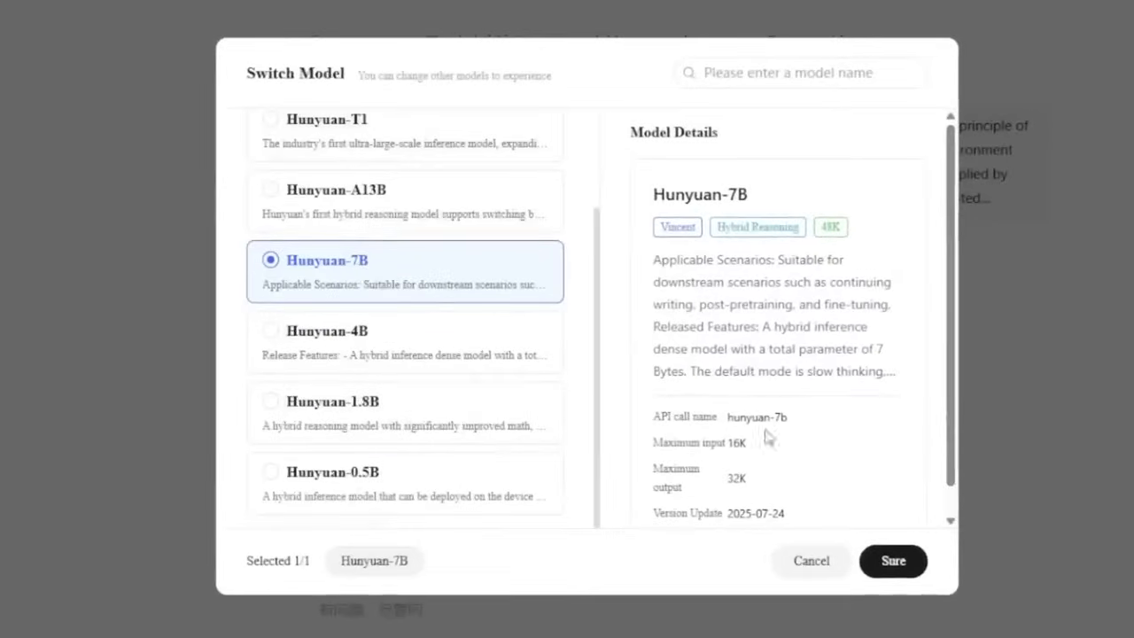
{"action": "left_click", "coordinate": [893, 561]}
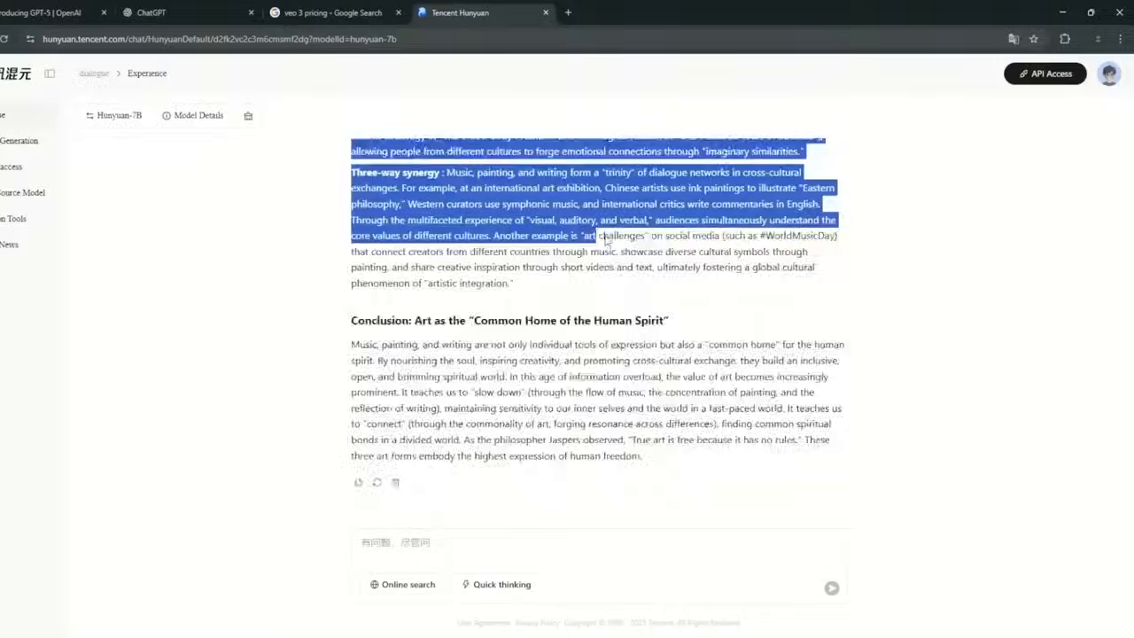
Enable Online search under the chat box and open the Hunyuan-7B model list.
{"action": "scroll", "scroll_direction": "down", "scroll_amount": 3}
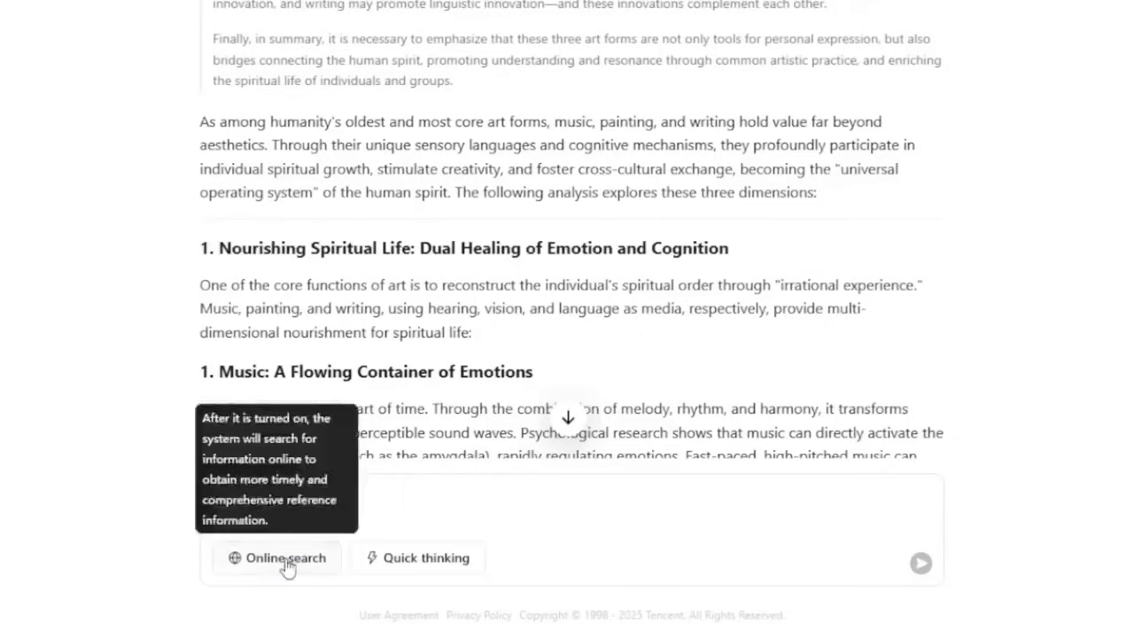
{"action": "left_click", "coordinate": [276, 557]}
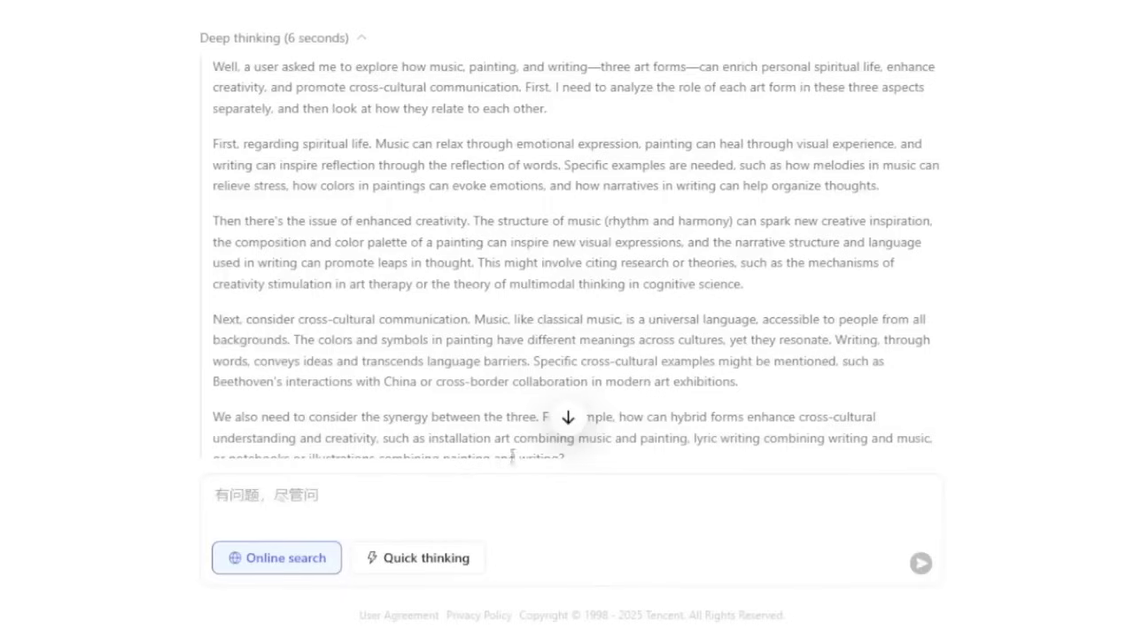
{"action": "left_click", "coordinate": [418, 557]}
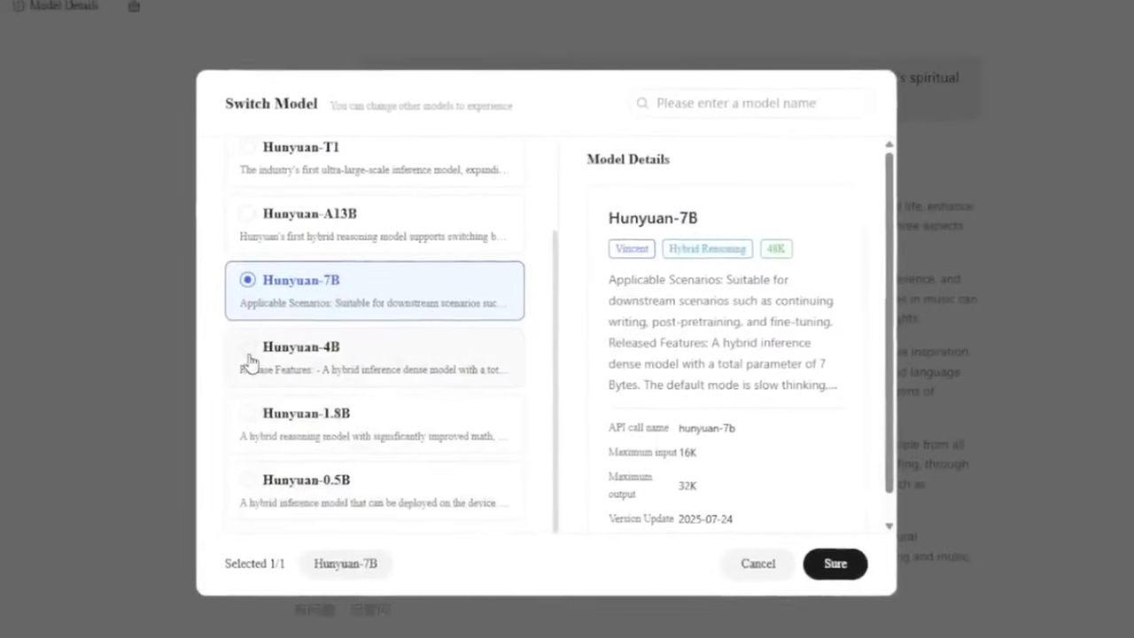
Select Hunyuan-4B in Switch Model and confirm with Sure.
{"action": "left_click", "coordinate": [302, 347]}
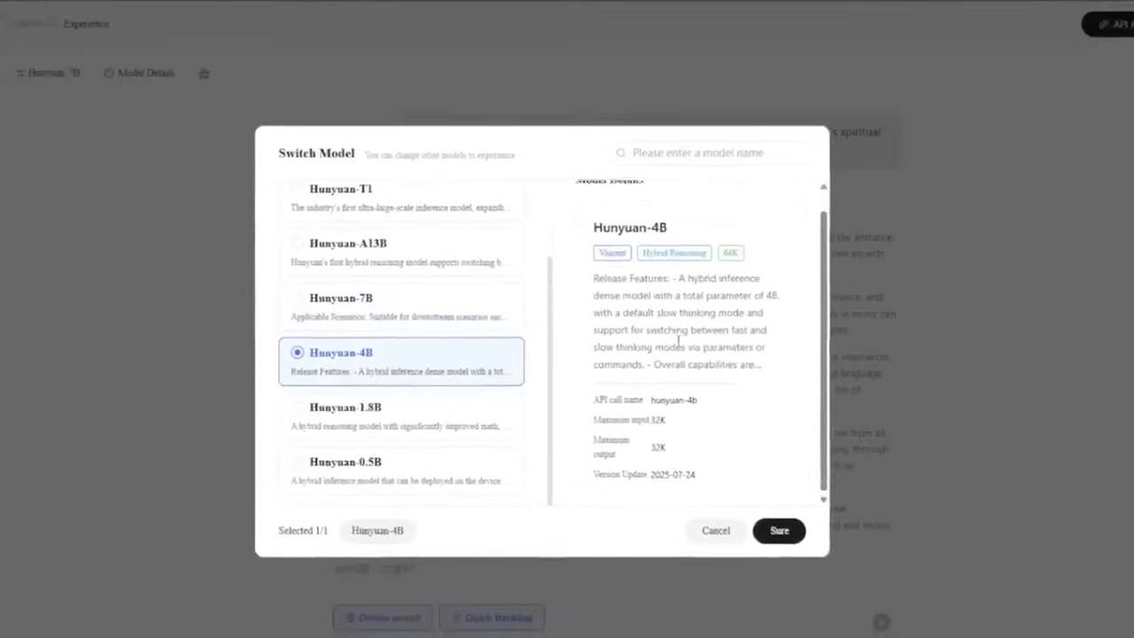
{"action": "left_click", "coordinate": [778, 530]}
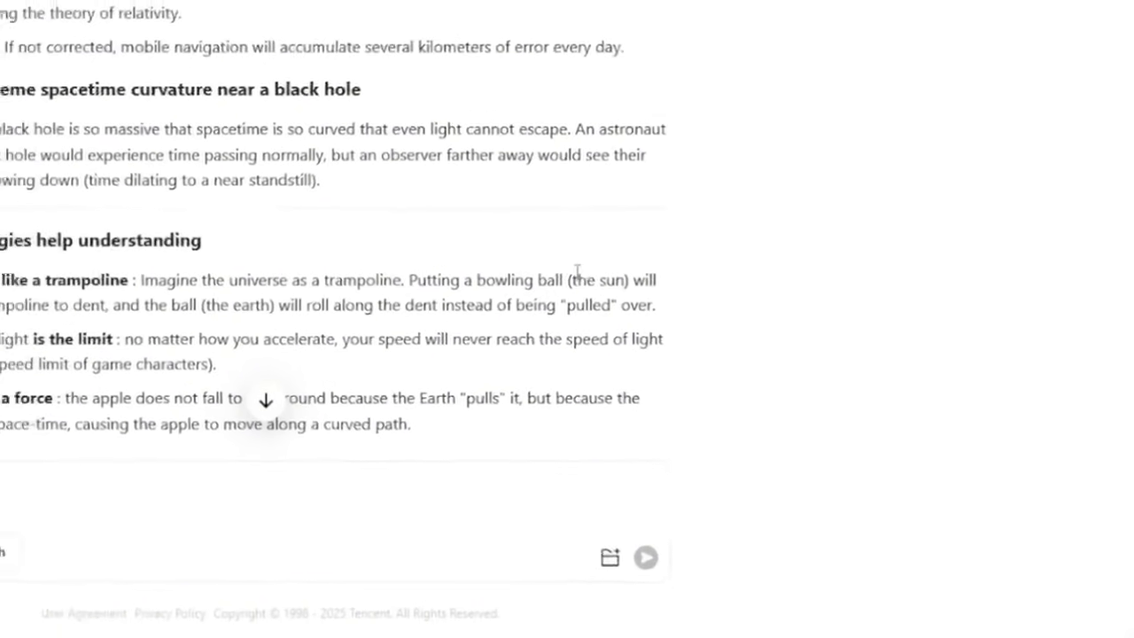
Open the Hunyuan model catalogue and scroll through the Image, 3D Generation and Image processing cards.
{"action": "left_click", "coordinate": [461, 12]}
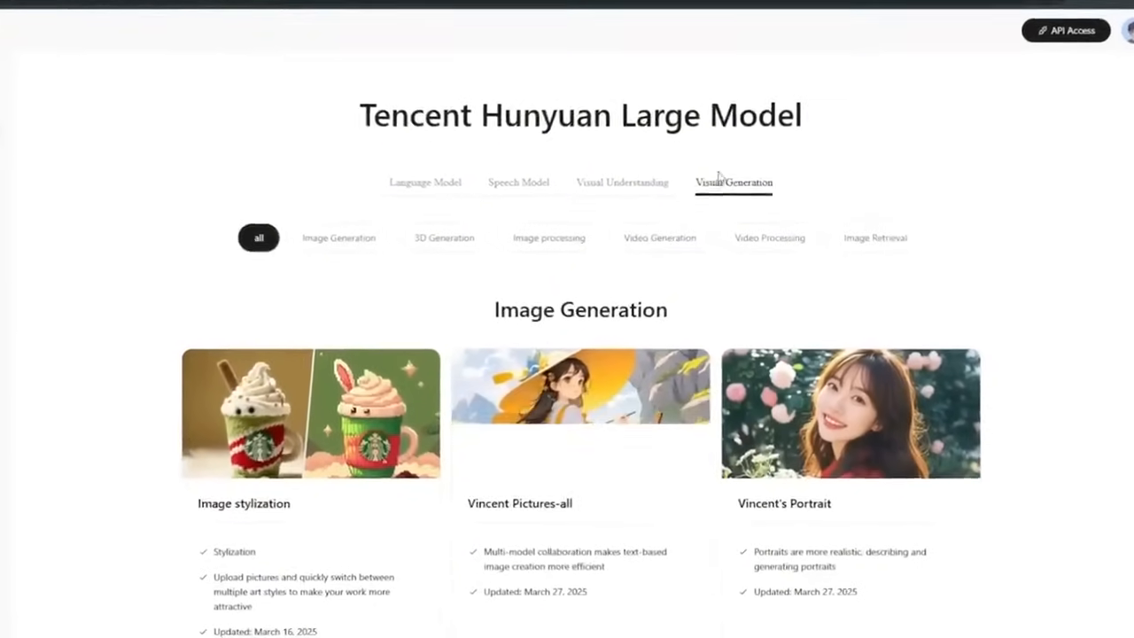
{"action": "scroll", "scroll_direction": "down", "scroll_amount": 3}
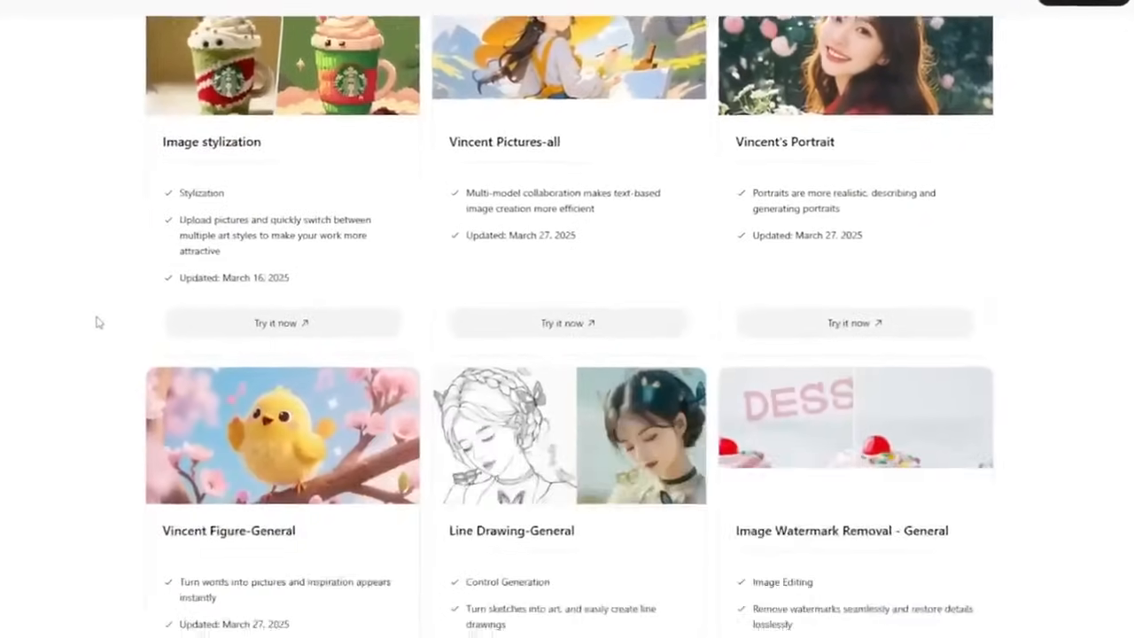
{"action": "scroll", "scroll_direction": "down", "scroll_amount": 3}
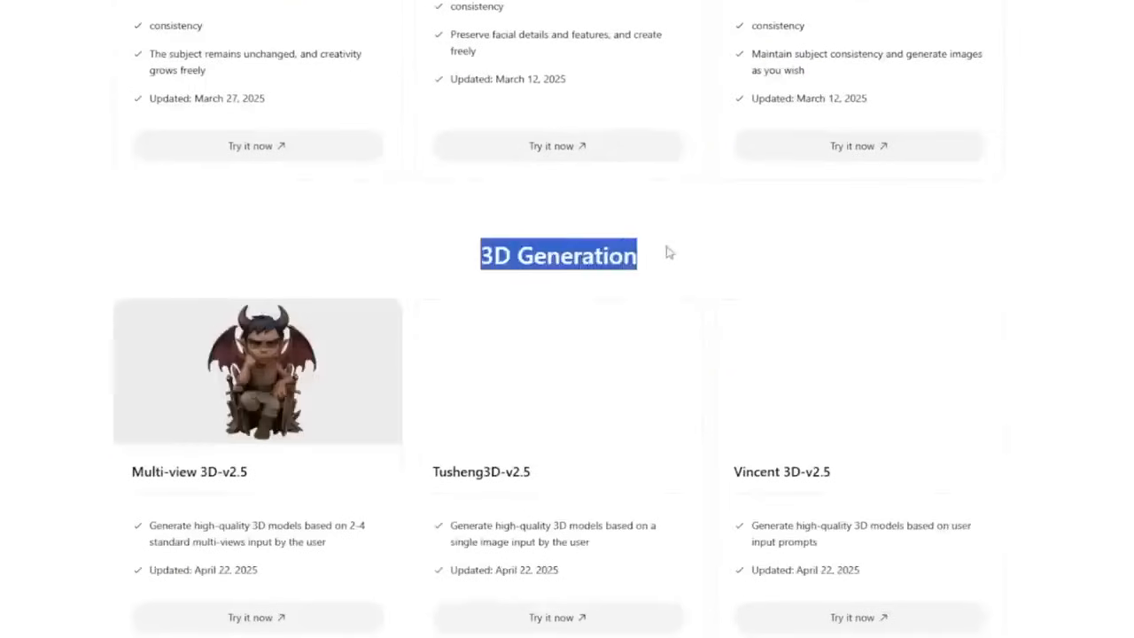
{"action": "scroll", "scroll_direction": "down", "scroll_amount": 3}
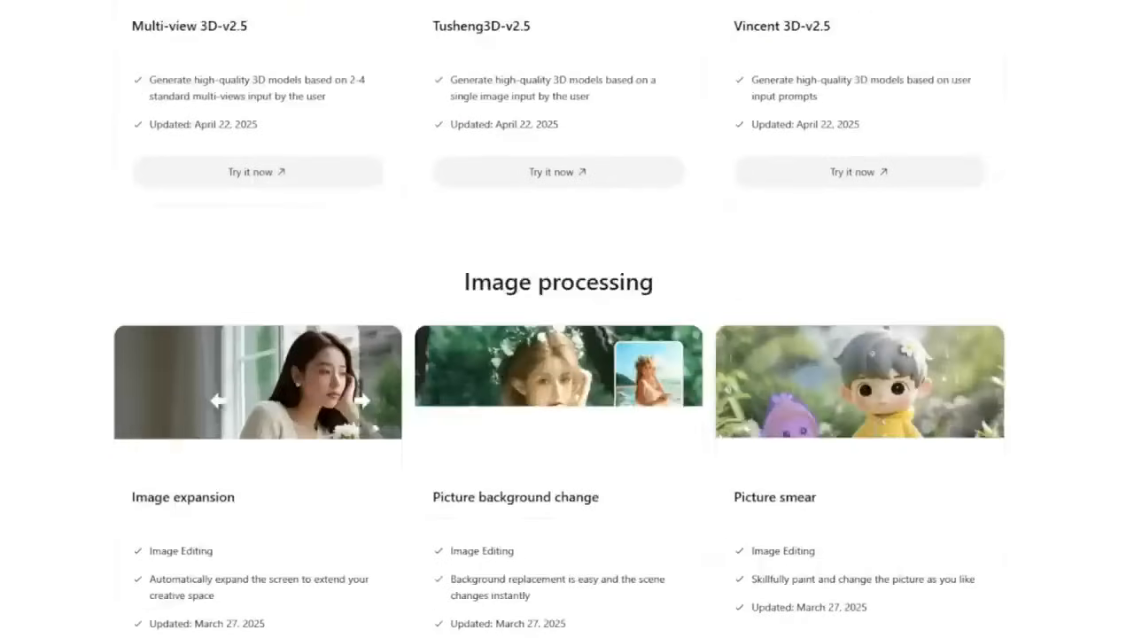
{"action": "scroll", "scroll_direction": "down", "scroll_amount": 3}
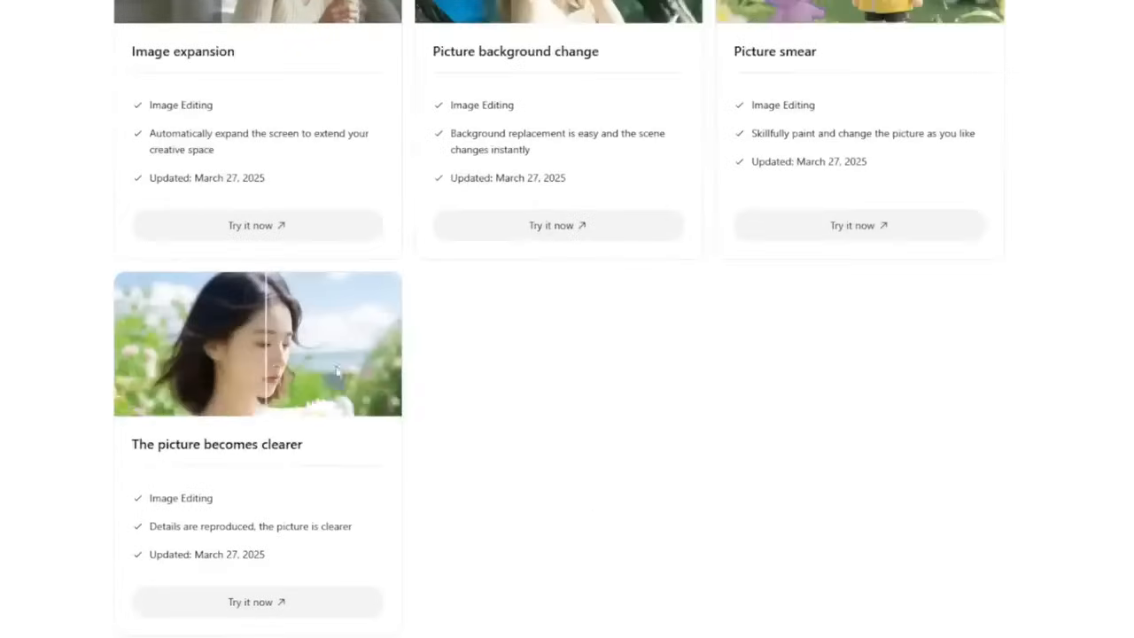
{"action": "scroll", "scroll_direction": "down", "scroll_amount": 3}
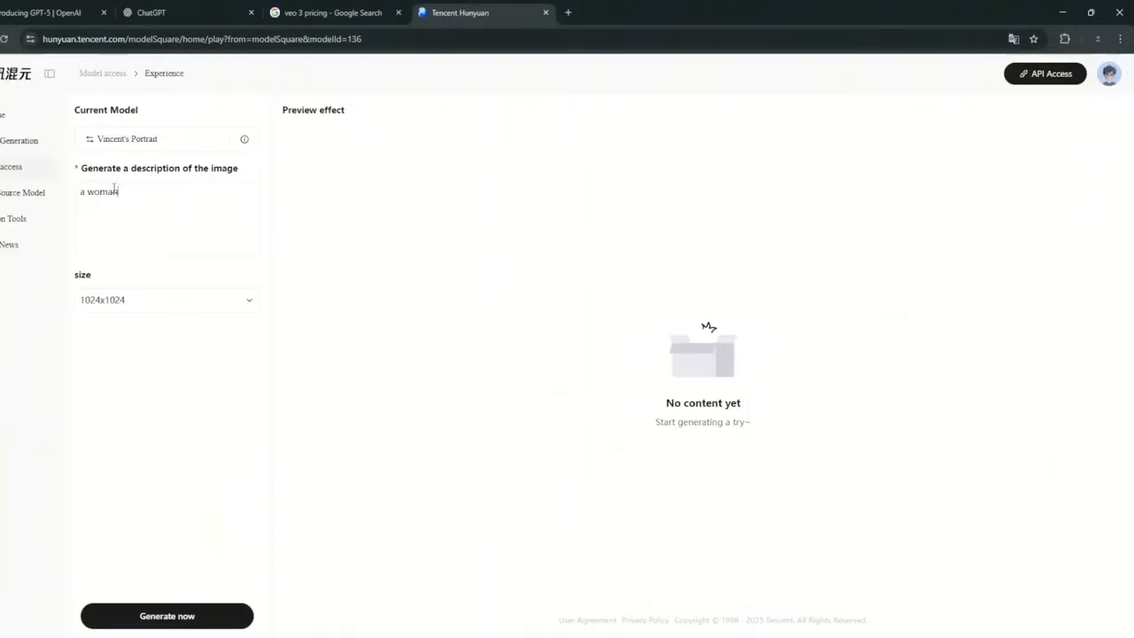
Extend the portrait prompt to 'a woman drinking coffee' and generate the image.
{"action": "type", "text": "drinking cofee"}
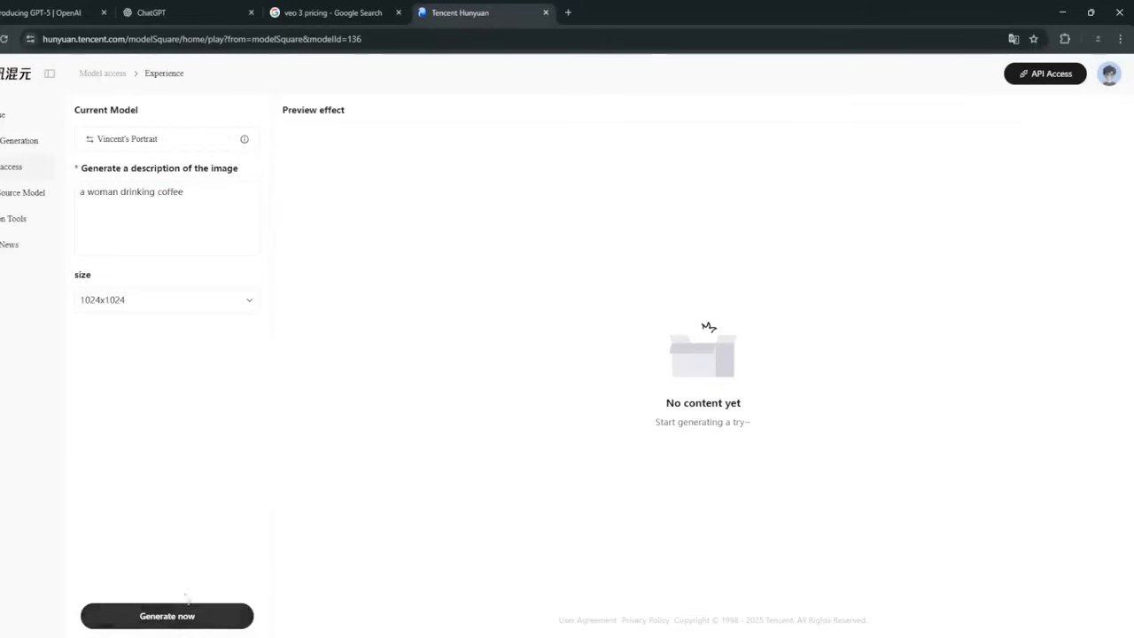
{"action": "left_click", "coordinate": [166, 616]}
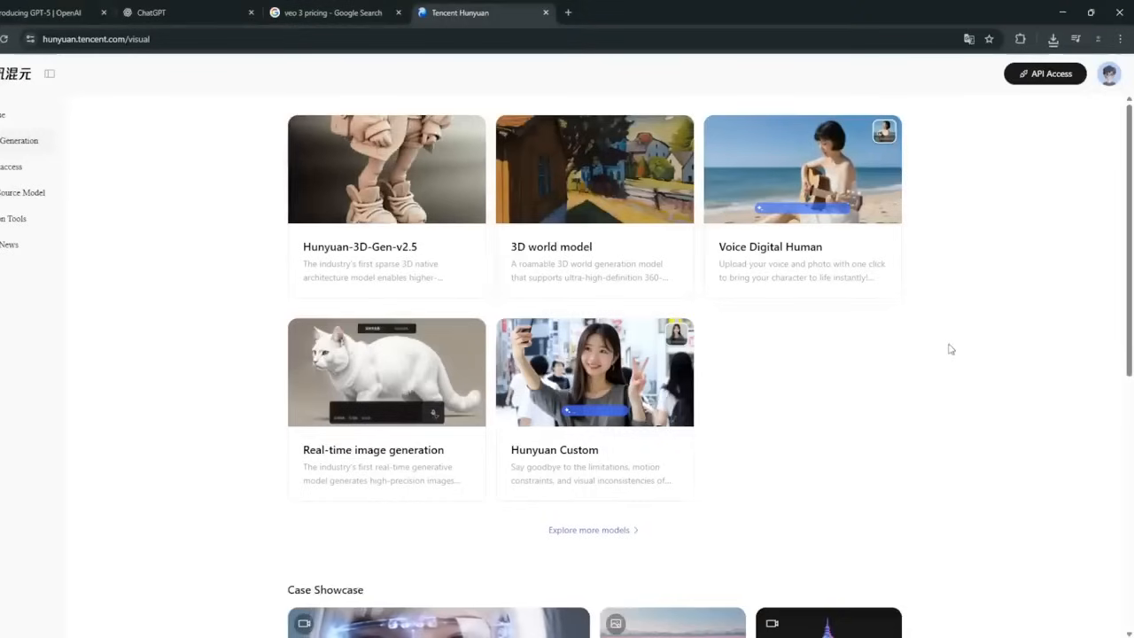
{"action": "mouse_move", "coordinate": [923, 330]}
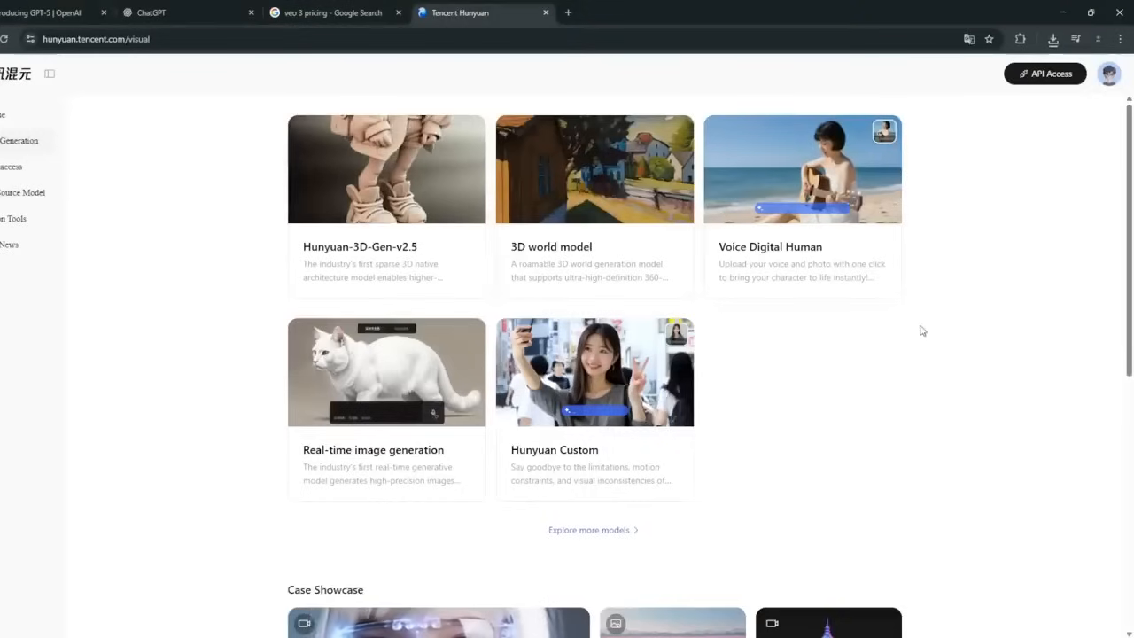
Open a video generation model card from the Visual Generation page to try it.
{"action": "left_click", "coordinate": [594, 372]}
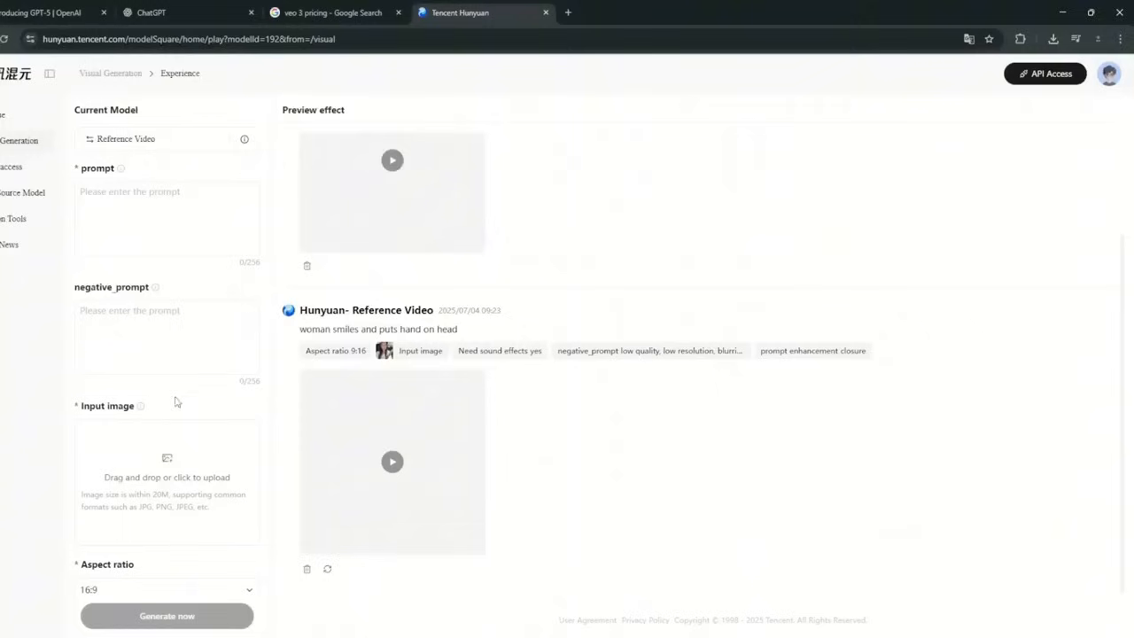
{"action": "left_click", "coordinate": [166, 476]}
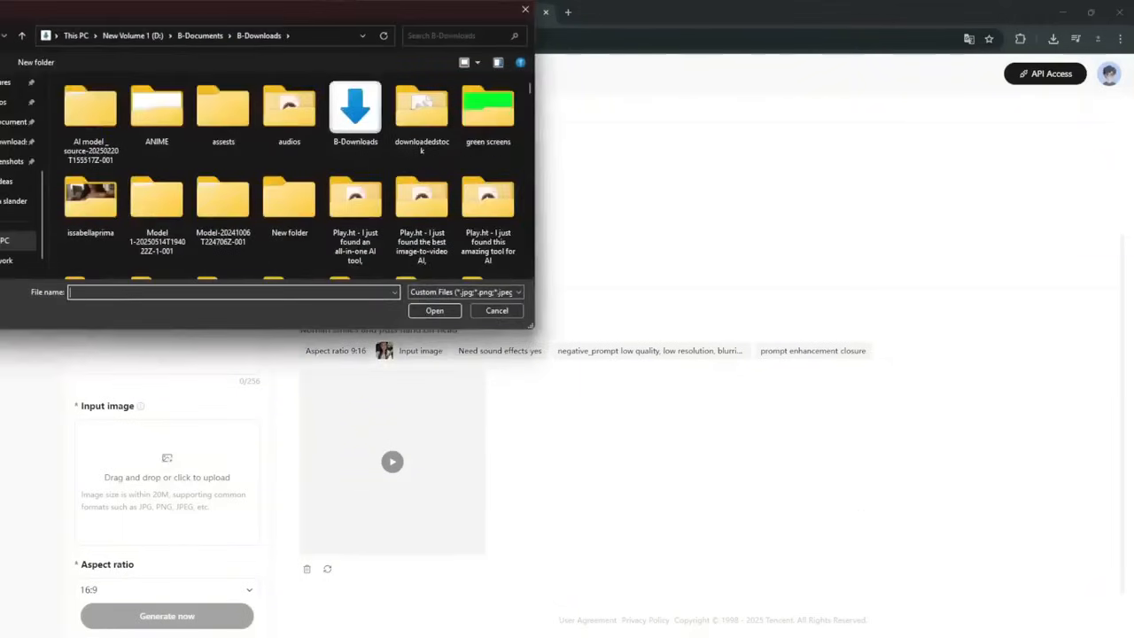
{"action": "left_click", "coordinate": [496, 310]}
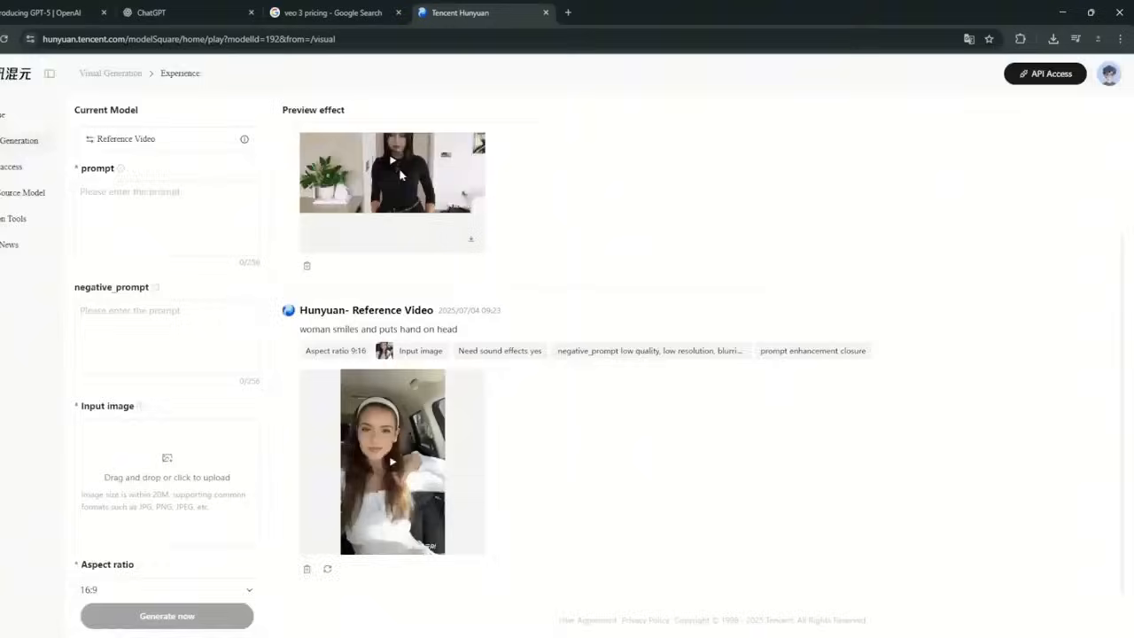
{"action": "left_click", "coordinate": [393, 161]}
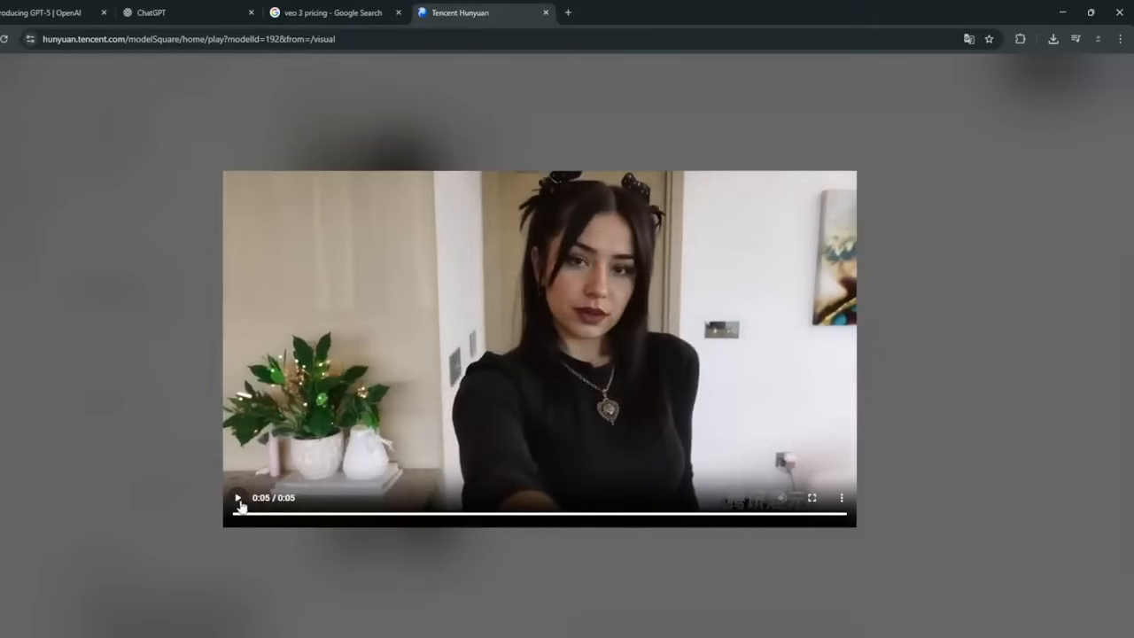
{"action": "left_click", "coordinate": [238, 497]}
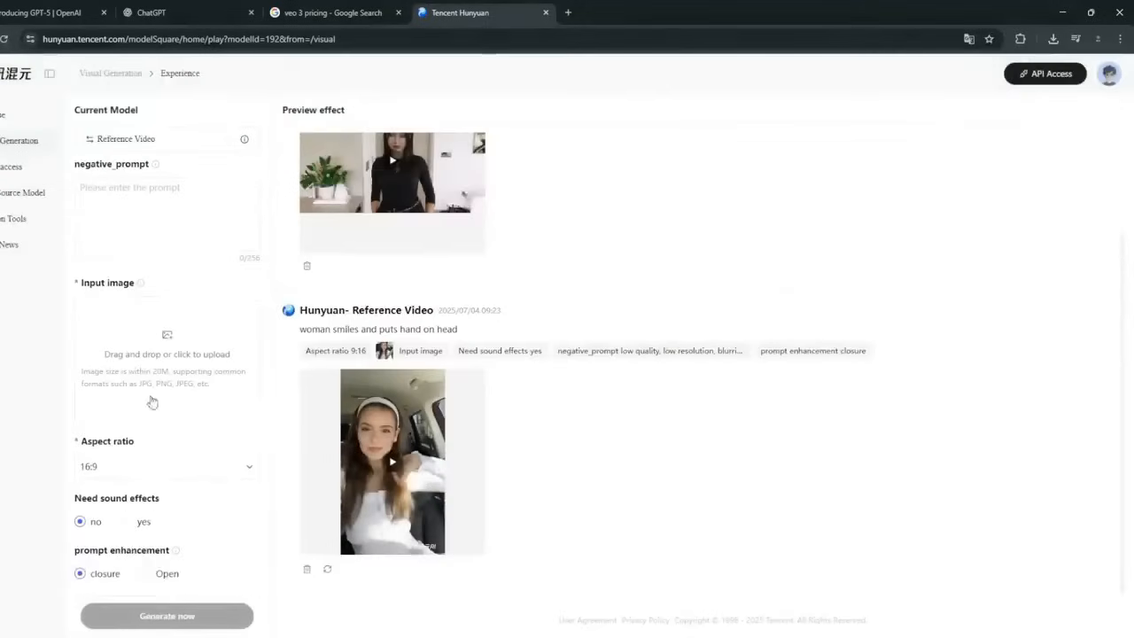
{"action": "mouse_move", "coordinate": [128, 524]}
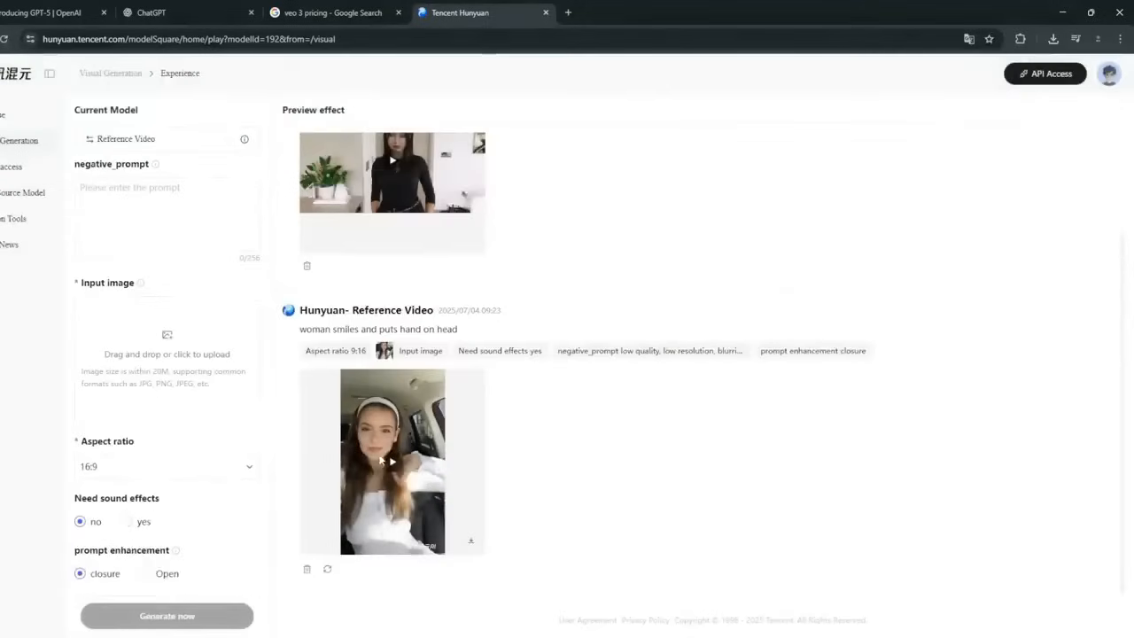
{"action": "left_click", "coordinate": [392, 461]}
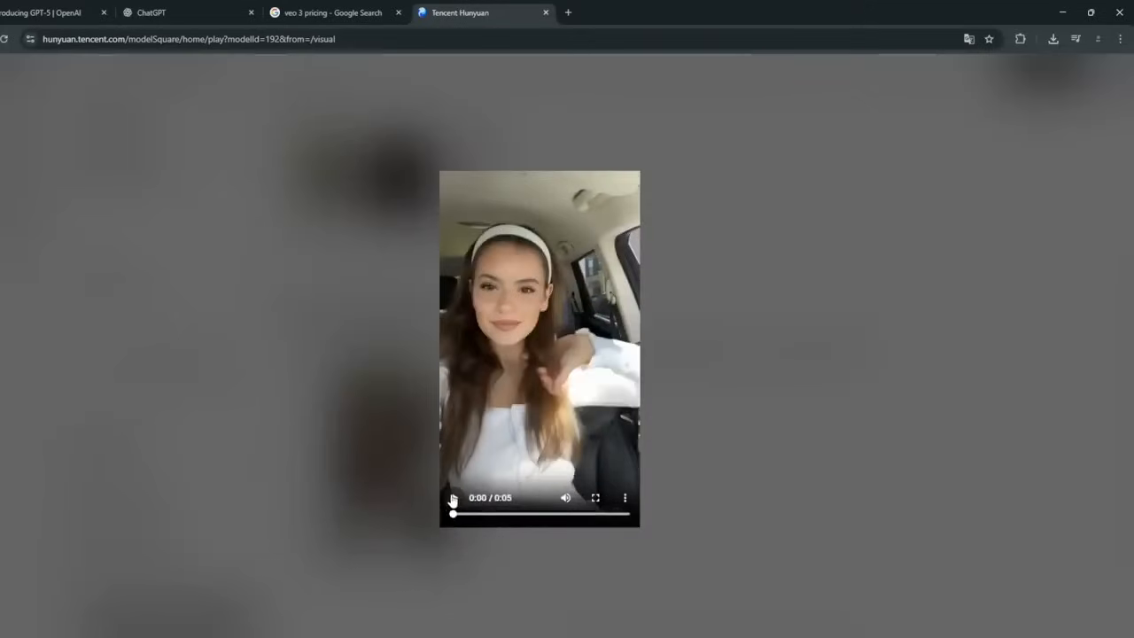
{"action": "left_click", "coordinate": [452, 497]}
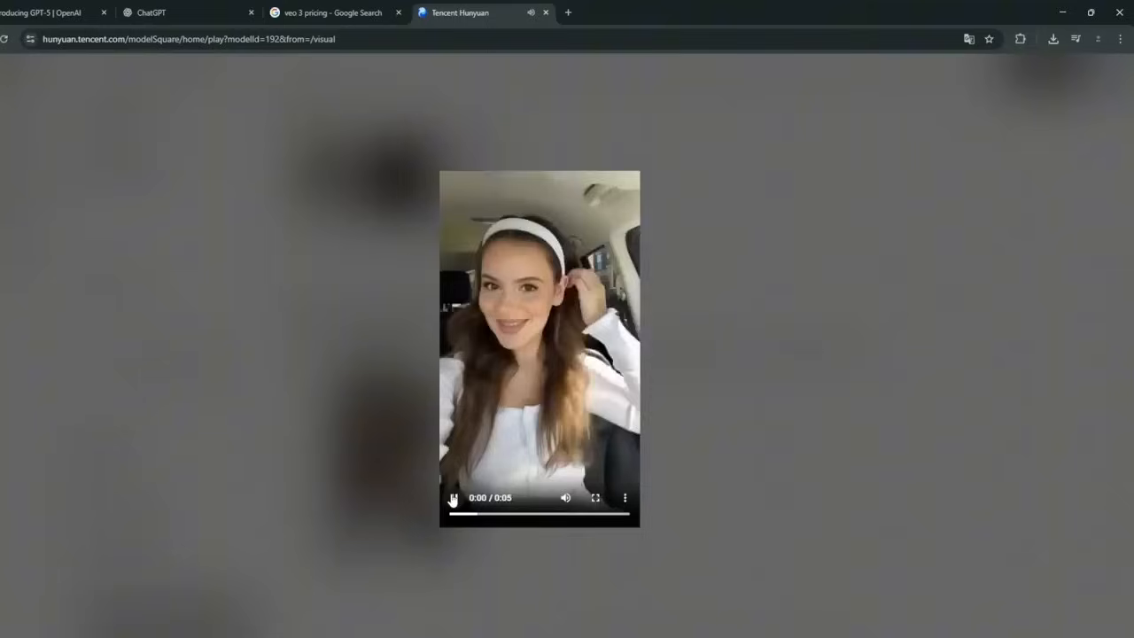
{"action": "left_click", "coordinate": [452, 497]}
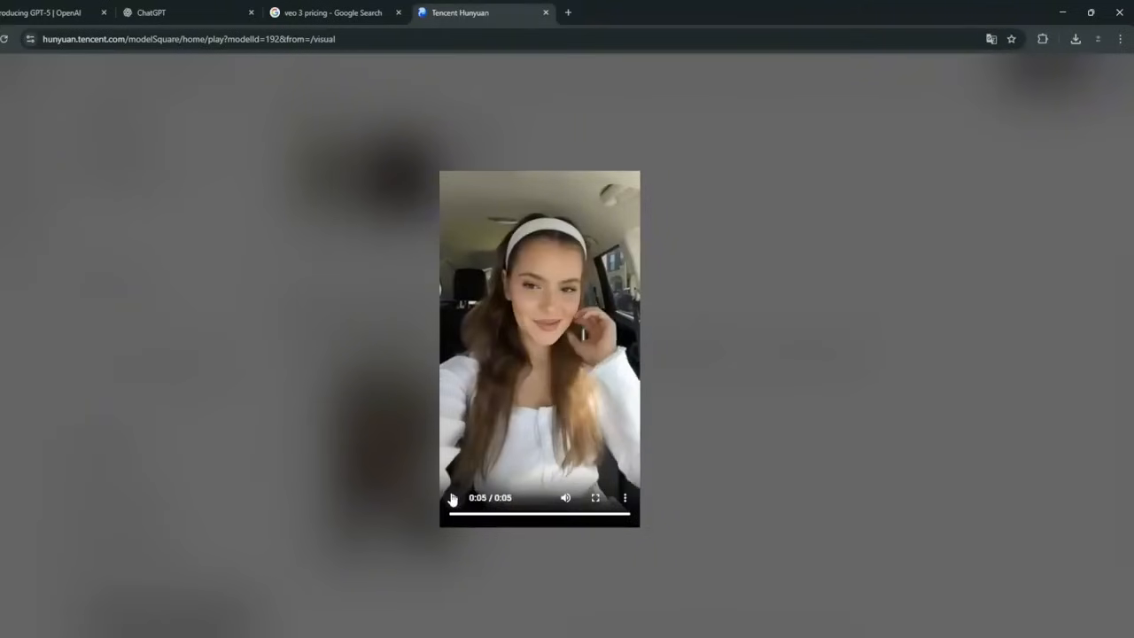
{"action": "left_click", "coordinate": [452, 497]}
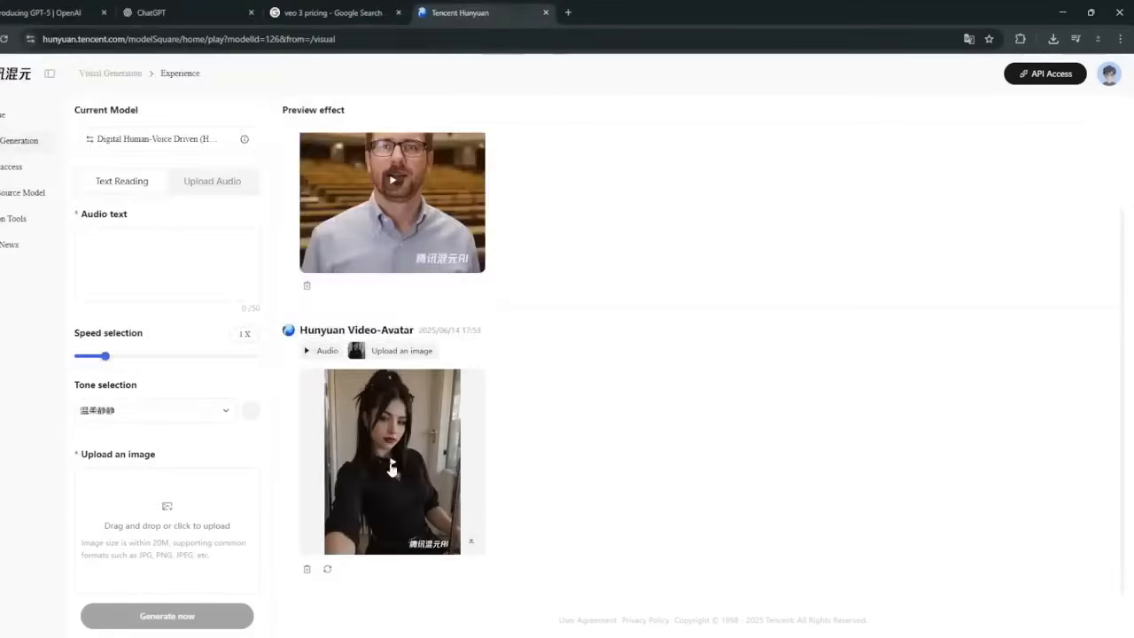
Enlarge and replay the dark-haired woman's Video-Avatar sample clip.
{"action": "left_click", "coordinate": [392, 461]}
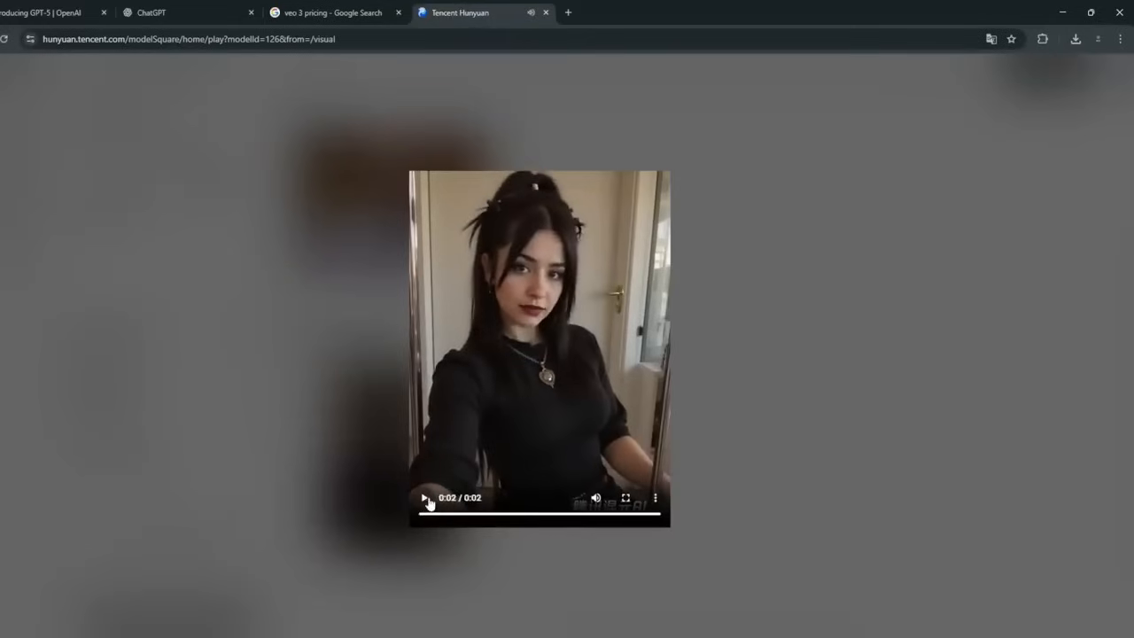
{"action": "left_click", "coordinate": [424, 497]}
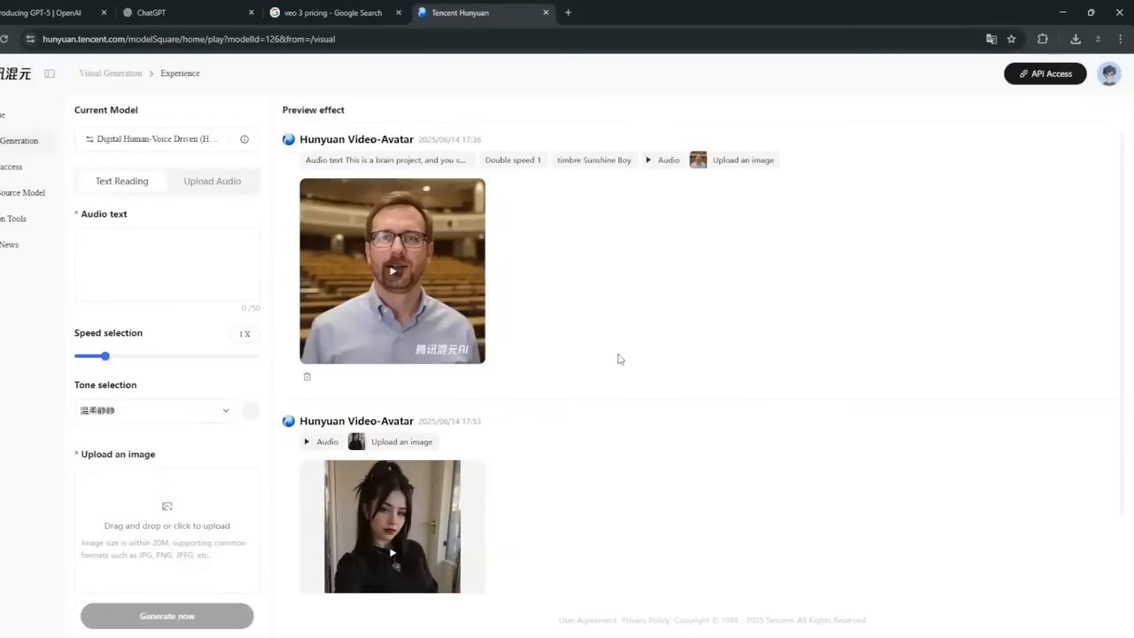
{"action": "mouse_move", "coordinate": [470, 438]}
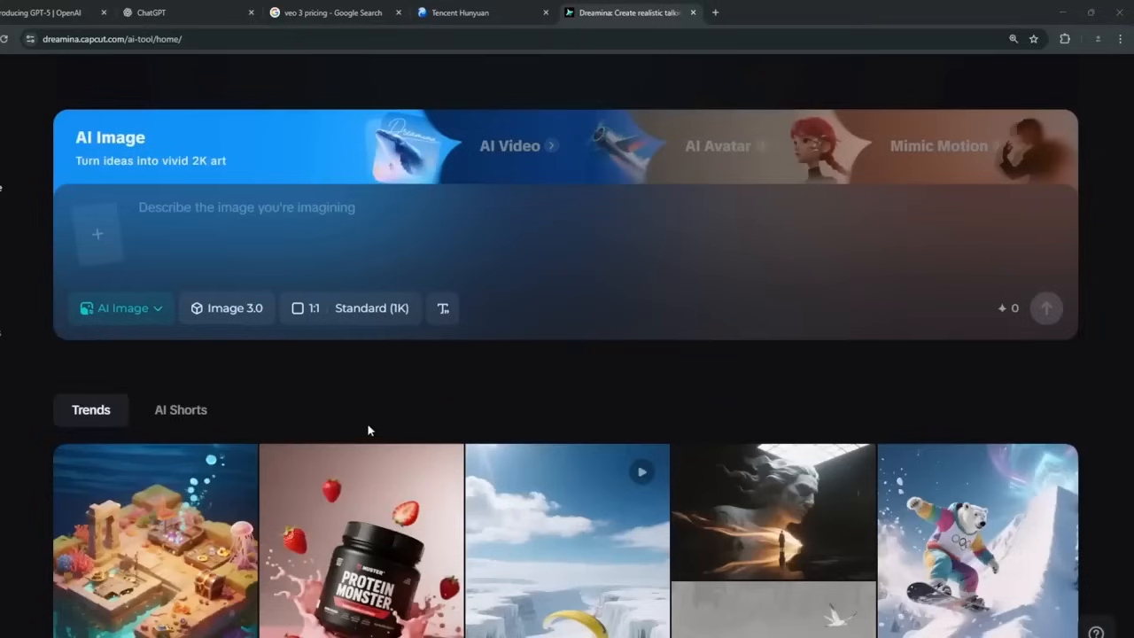
{"action": "mouse_move", "coordinate": [108, 283]}
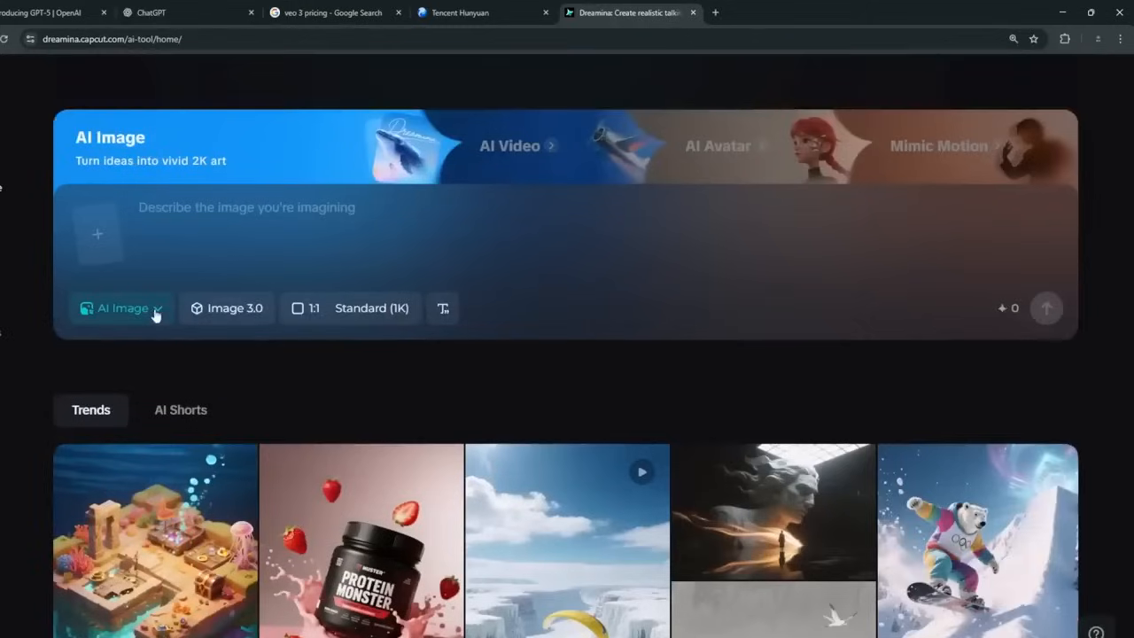
{"action": "mouse_move", "coordinate": [272, 325]}
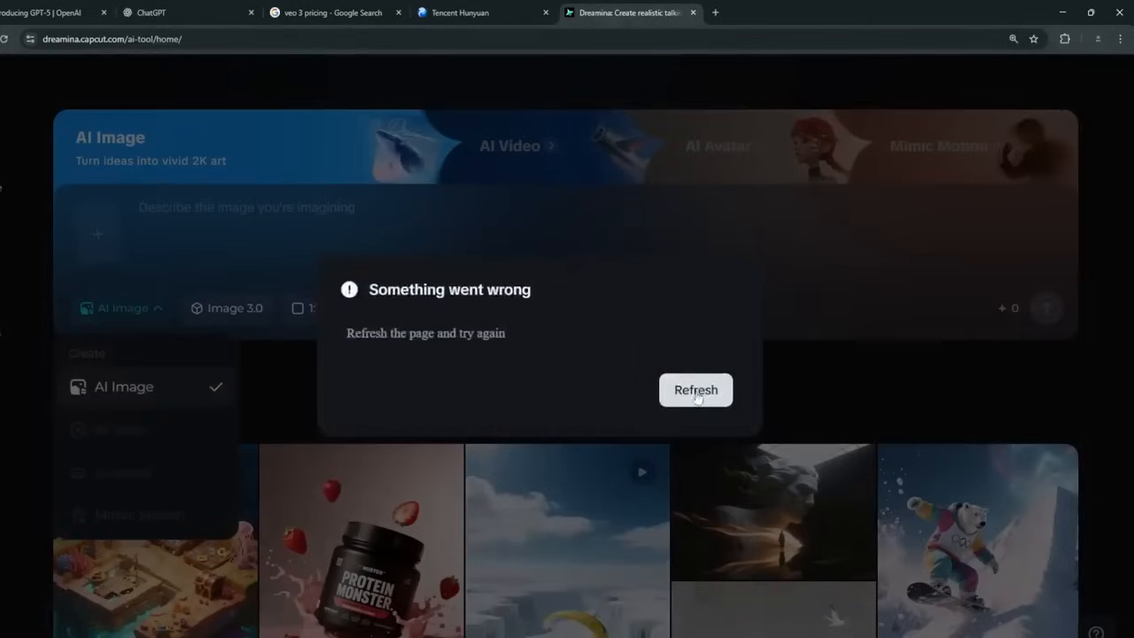
Start an image prompt with 'A good', then switch Dreamina to AI Video generation.
{"action": "left_click", "coordinate": [695, 390]}
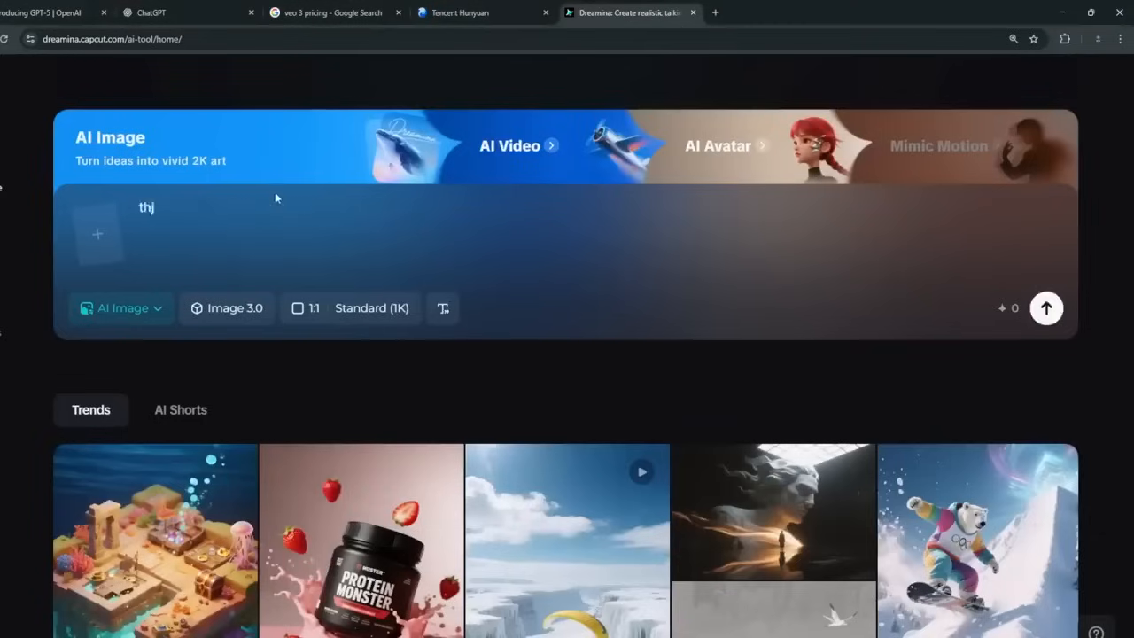
{"action": "type", "text": "A good"}
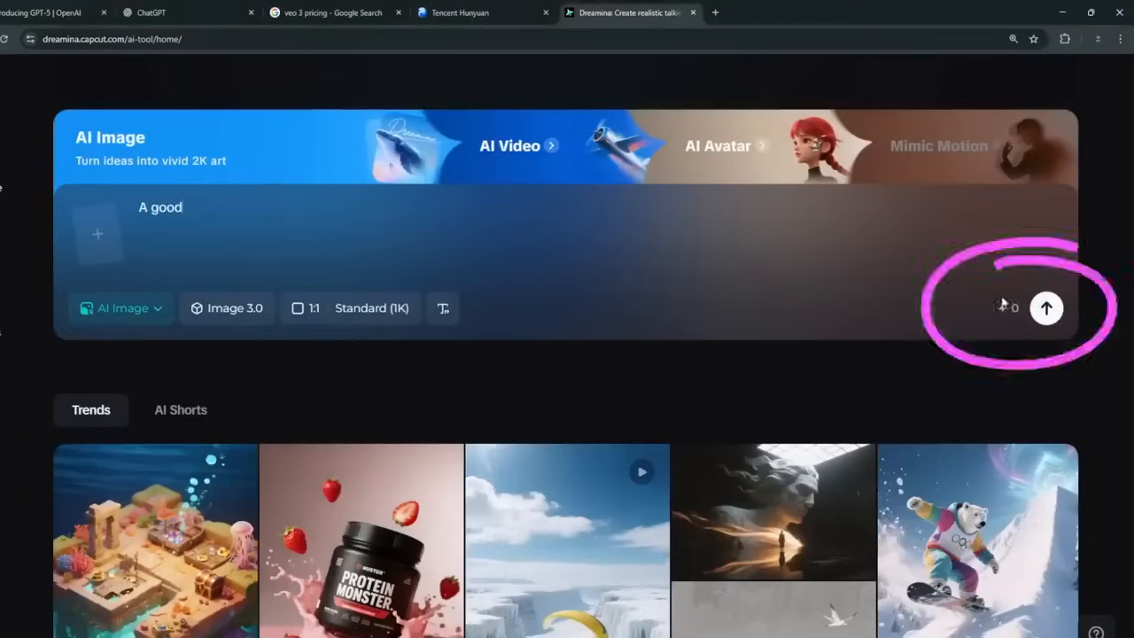
{"action": "left_click", "coordinate": [510, 145]}
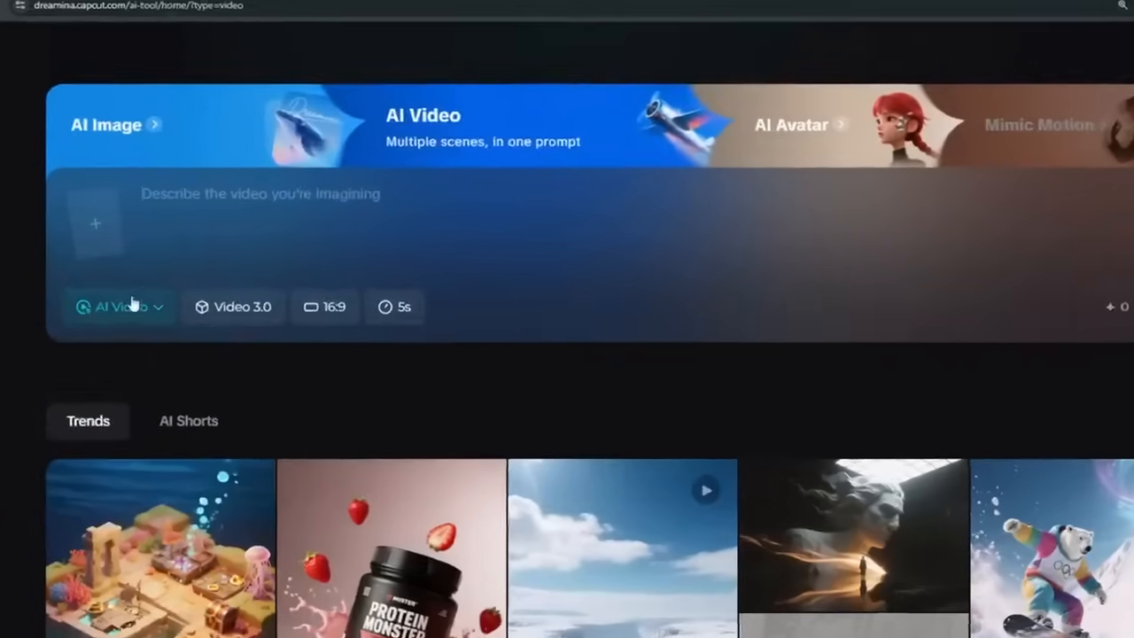
Check the video model list, enter 'A dog running', view content types, and begin a 'pia' search.
{"action": "left_click", "coordinate": [242, 307]}
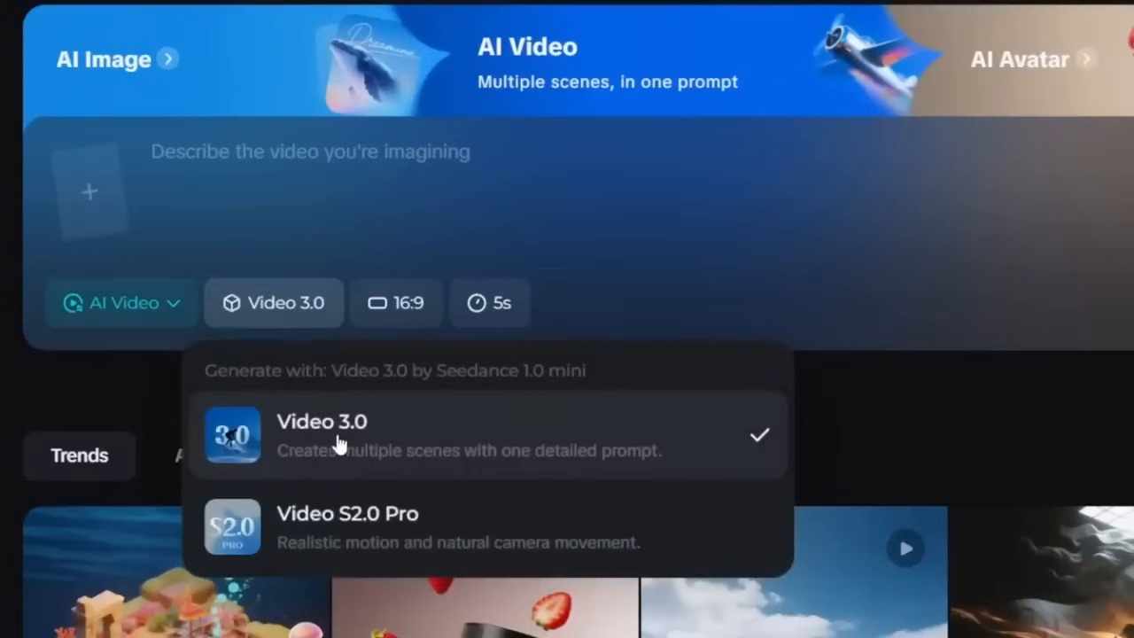
{"action": "mouse_move", "coordinate": [338, 447]}
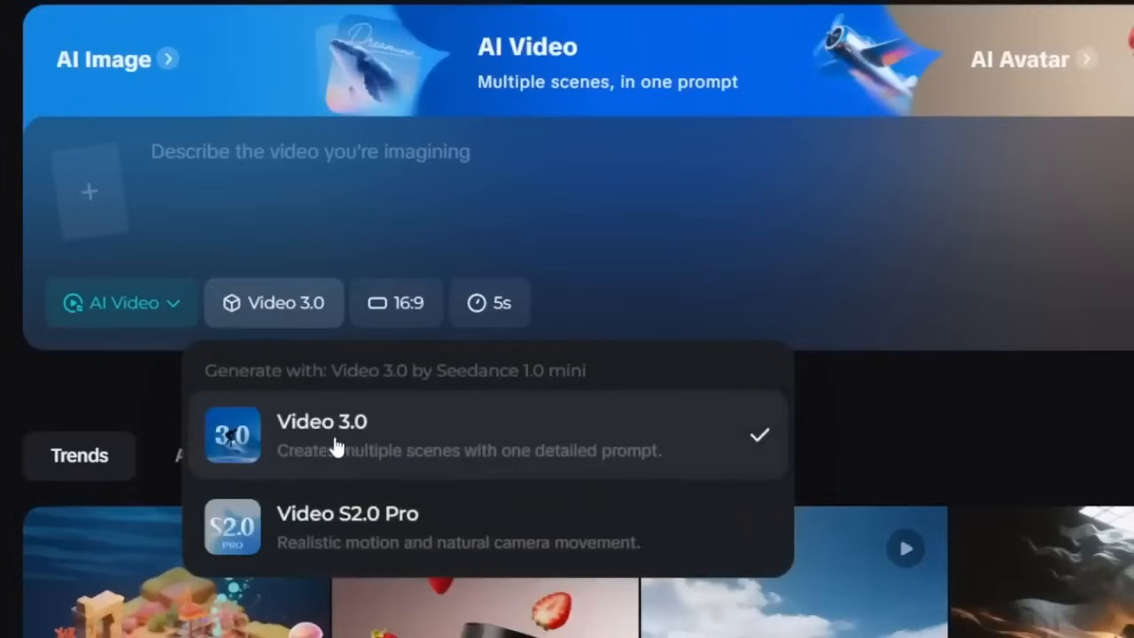
{"action": "mouse_move", "coordinate": [356, 148]}
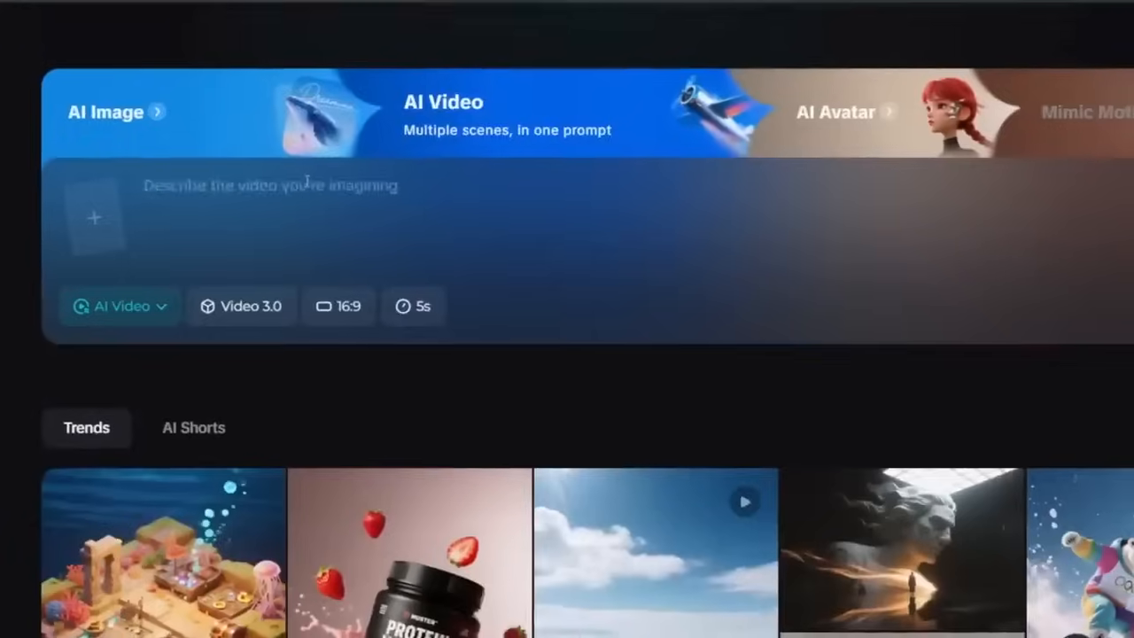
{"action": "type", "text": "A dog running"}
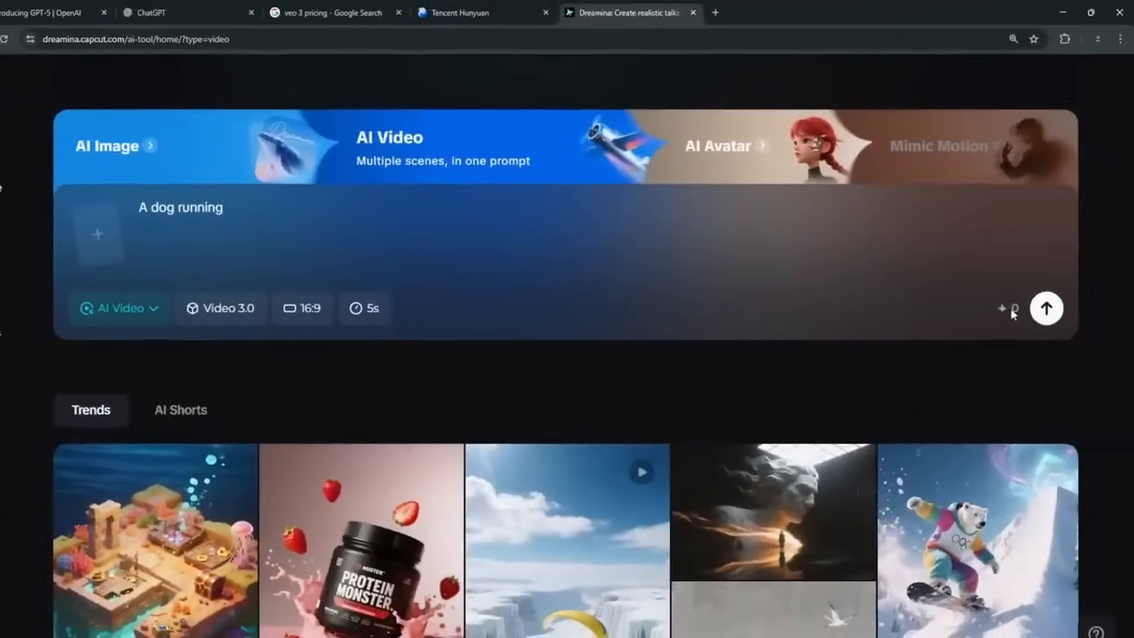
{"action": "left_click", "coordinate": [119, 307]}
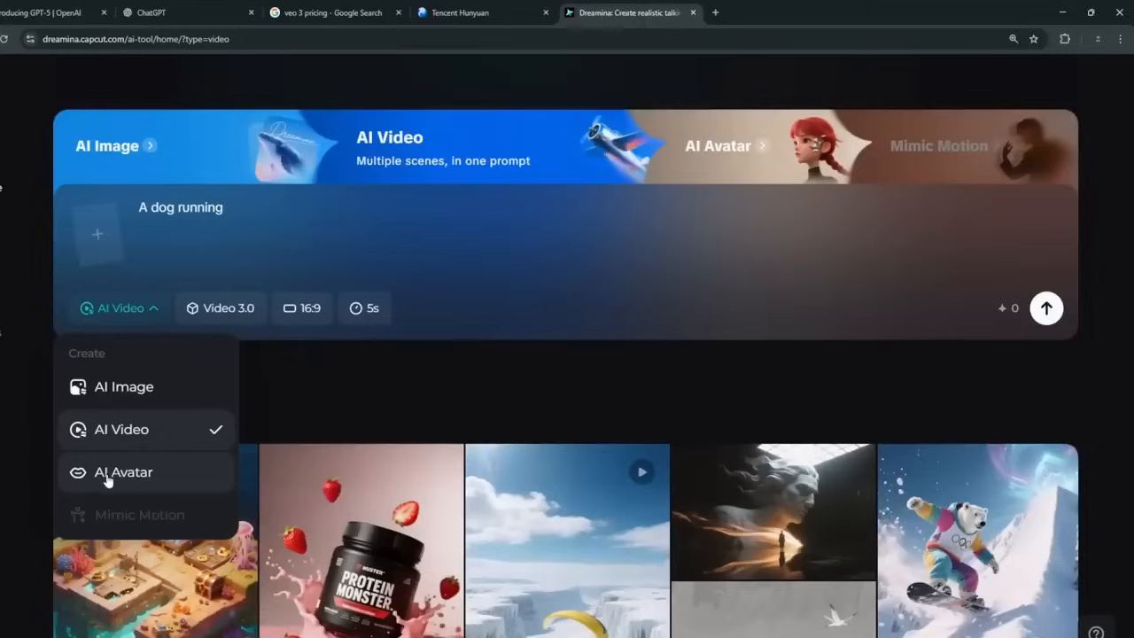
{"action": "mouse_move", "coordinate": [1085, 192]}
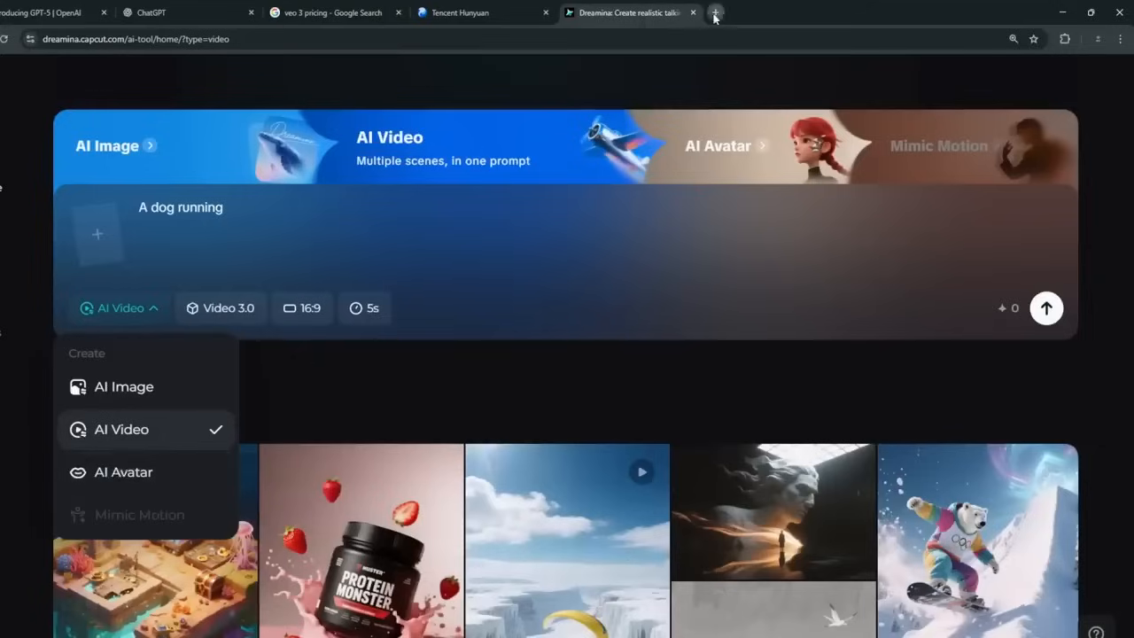
{"action": "type", "text": "pia vpn"}
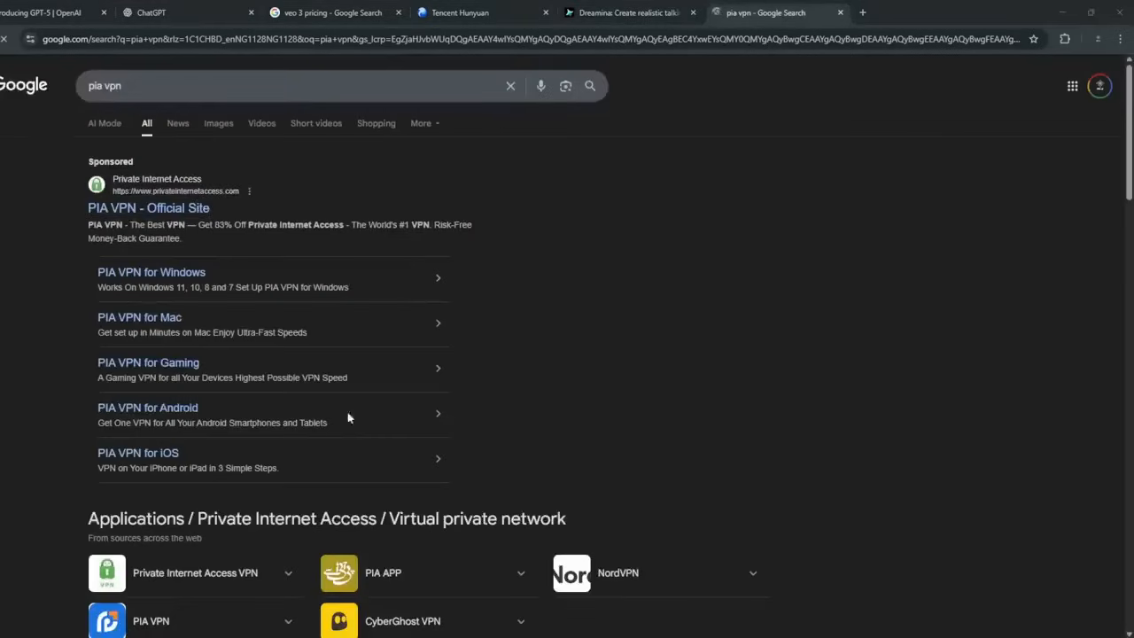
Open the official PIA VPN site, search tunnel bear vpn, then search for the VeePN Chrome extension.
{"action": "left_click", "coordinate": [148, 208]}
{"action": "type", "text": "tunnel"}
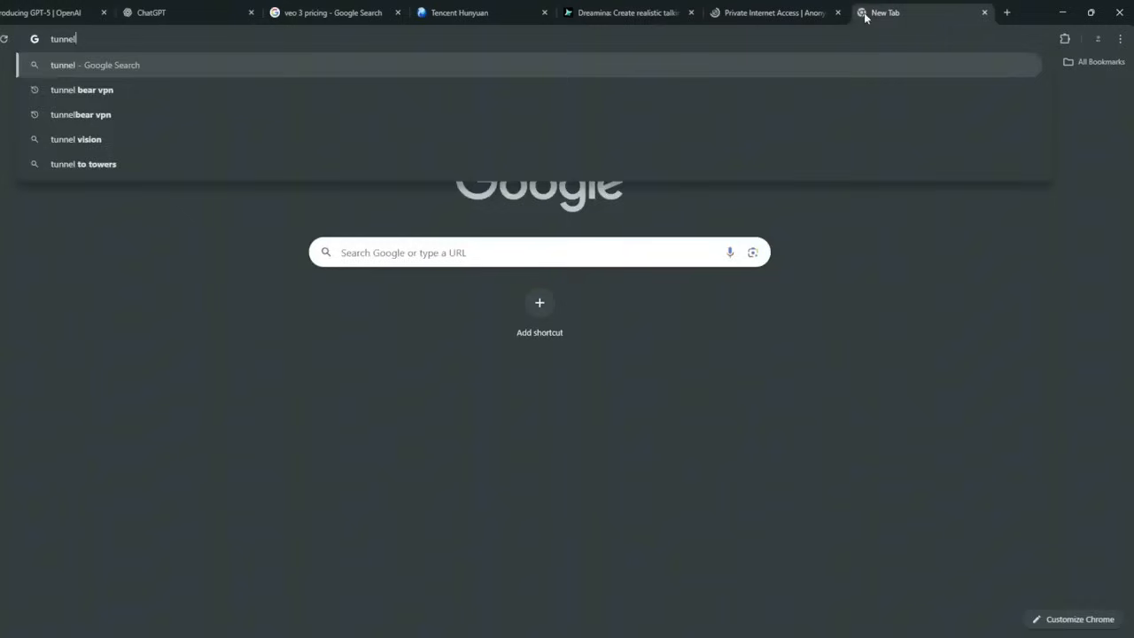
{"action": "left_click", "coordinate": [81, 89]}
{"action": "type", "text": "chr"}
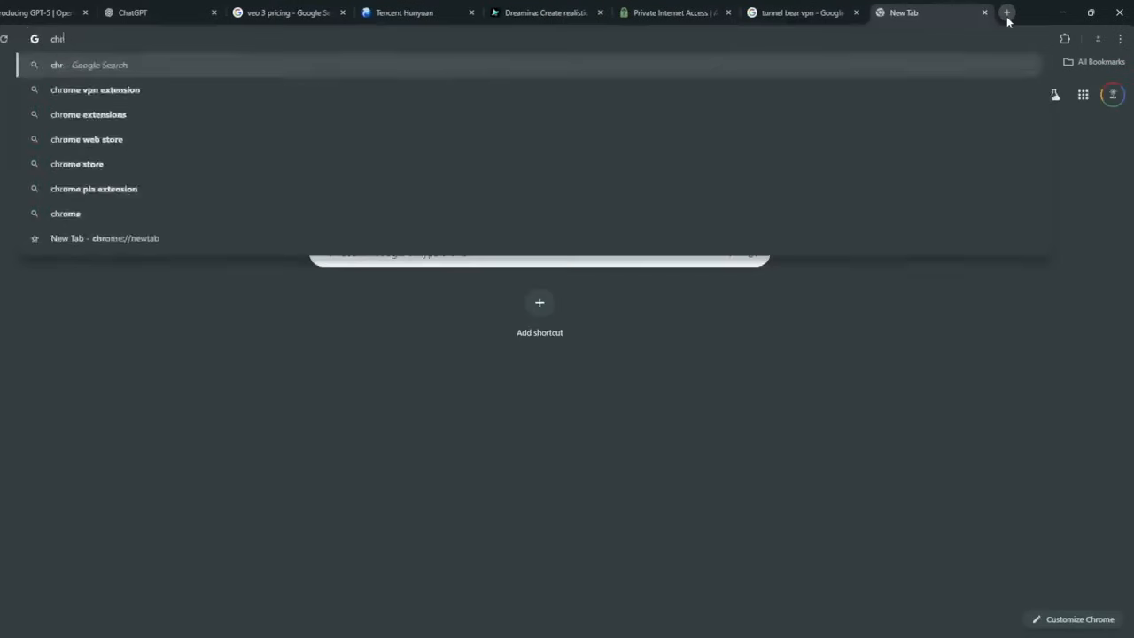
{"action": "type", "text": "veepn chroim"}
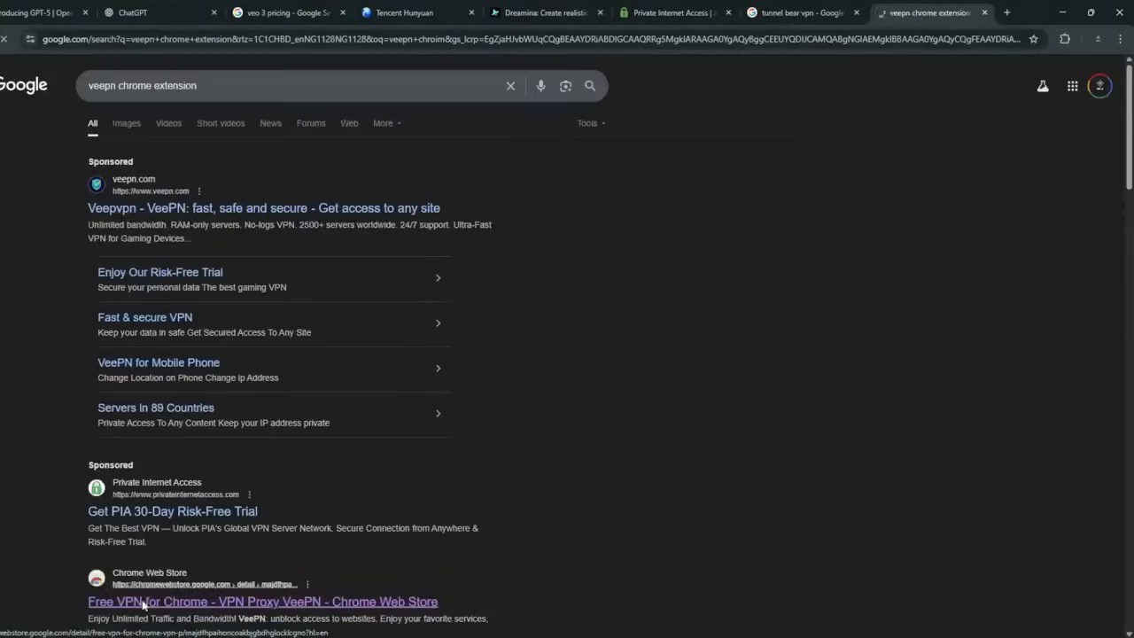
Open the VeePN Web Store listing and view the extension's server locations and connection status.
{"action": "left_click", "coordinate": [262, 601]}
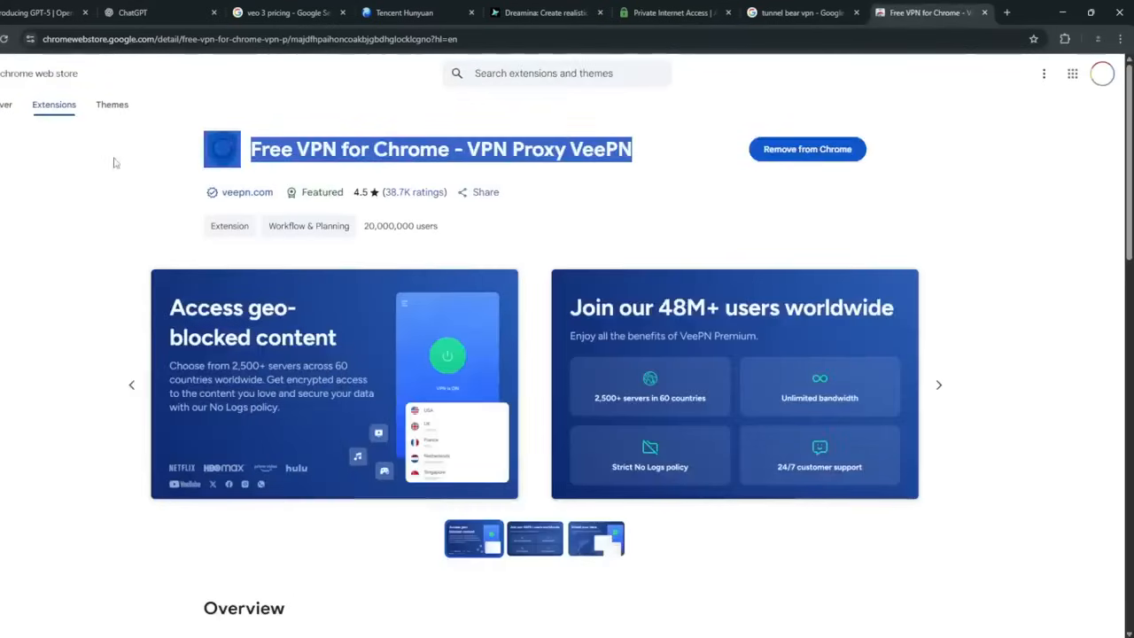
{"action": "left_click", "coordinate": [1064, 38]}
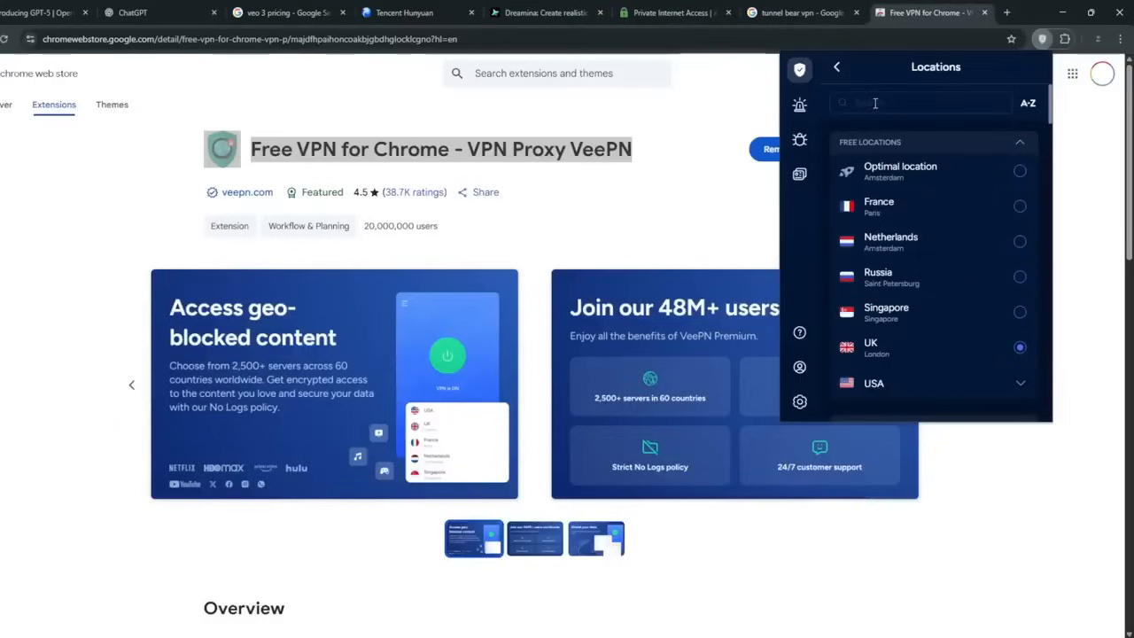
{"action": "mouse_move", "coordinate": [868, 101]}
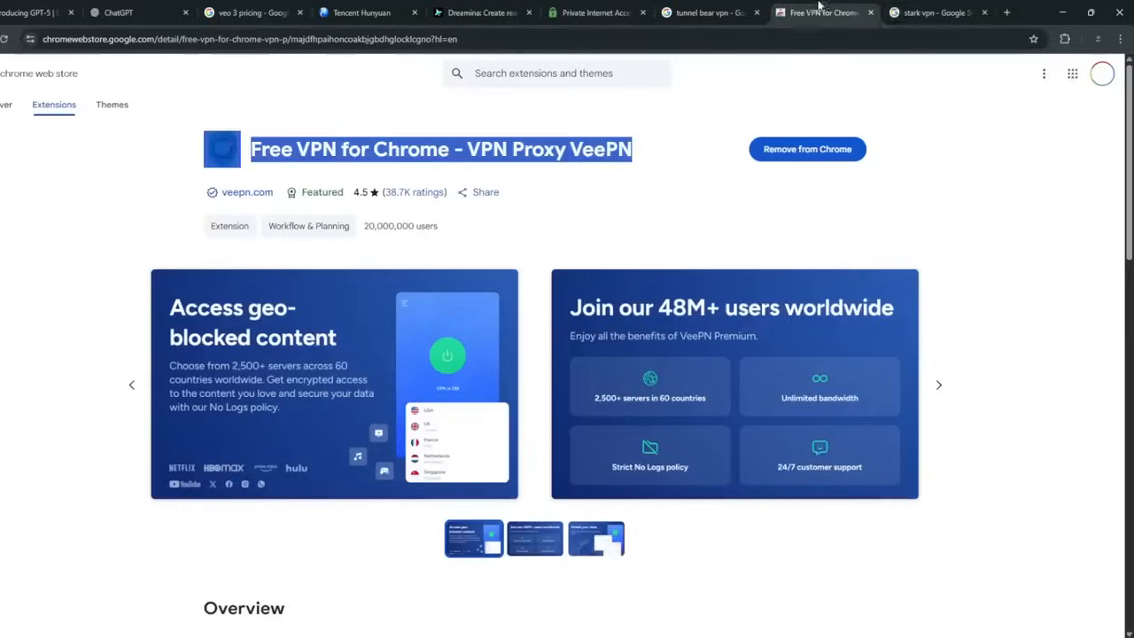
{"action": "left_click", "coordinate": [1042, 39]}
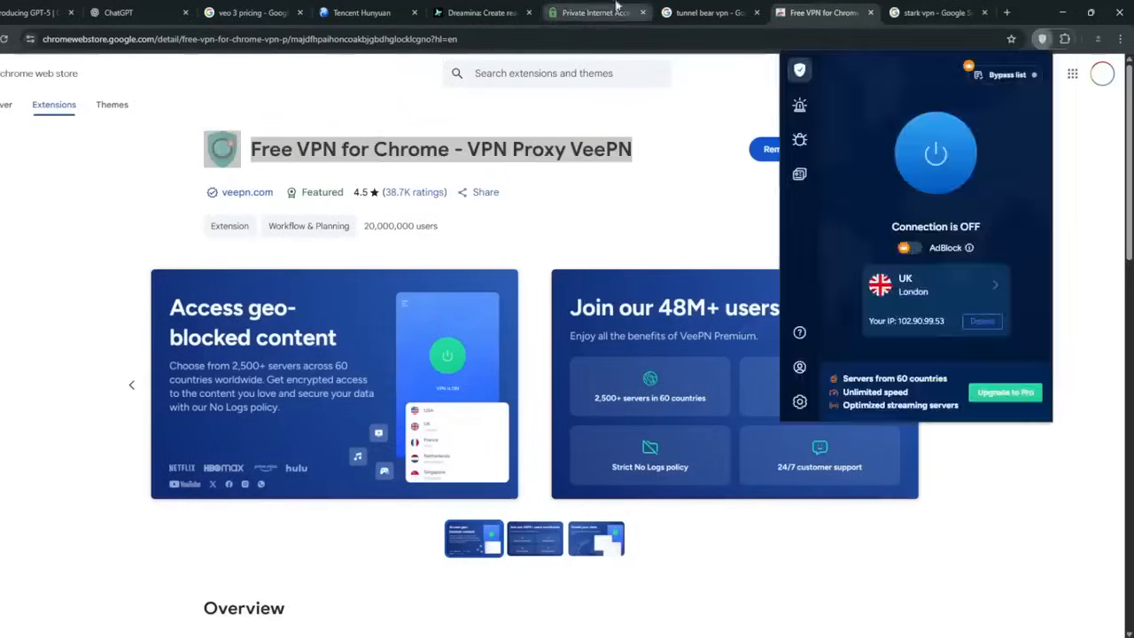
{"action": "left_click", "coordinate": [479, 13]}
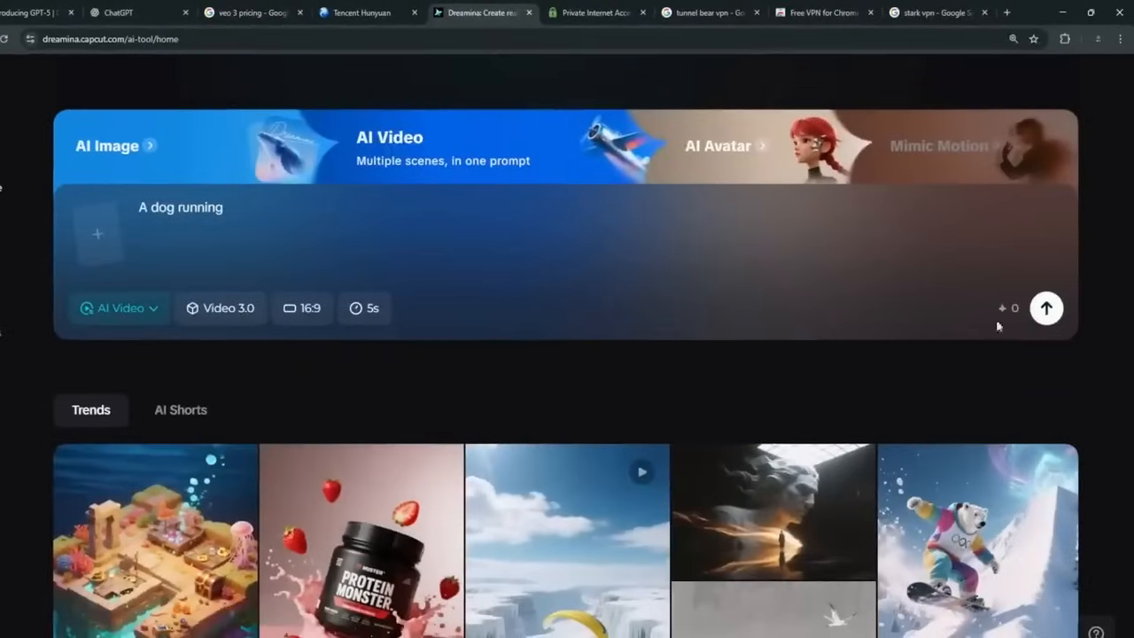
{"action": "left_click", "coordinate": [1064, 39]}
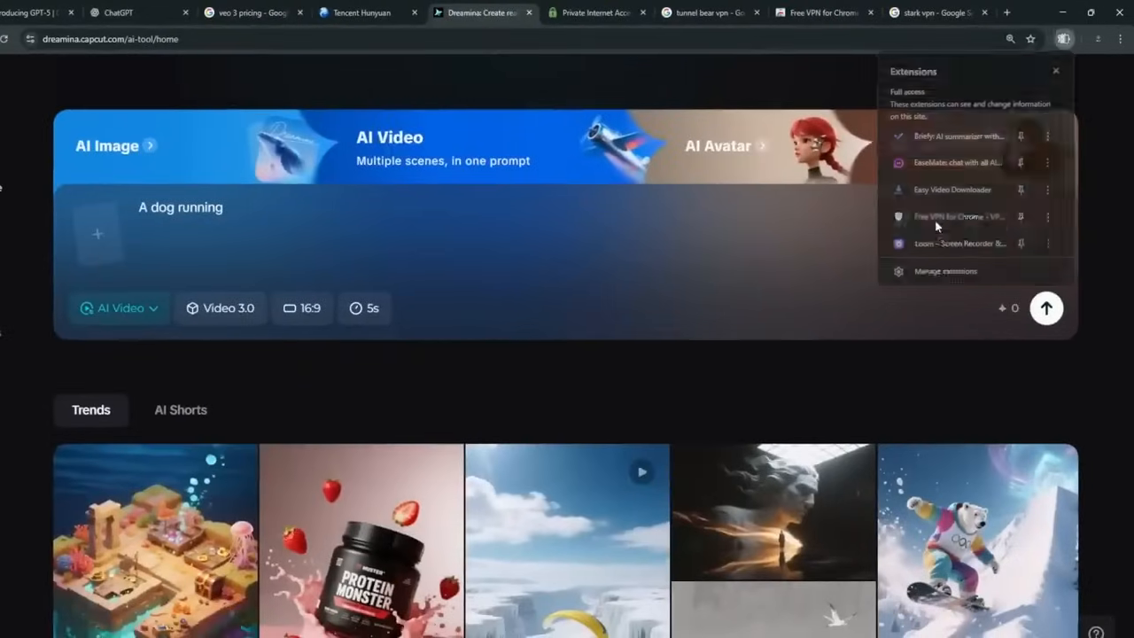
{"action": "left_click", "coordinate": [119, 307]}
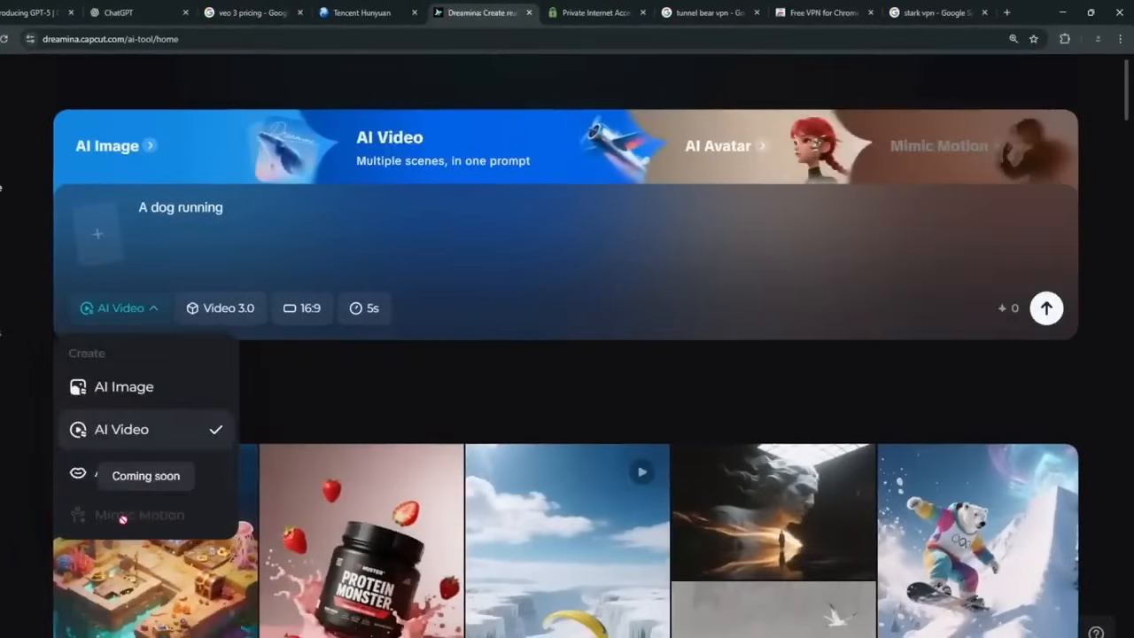
{"action": "left_click", "coordinate": [1042, 38]}
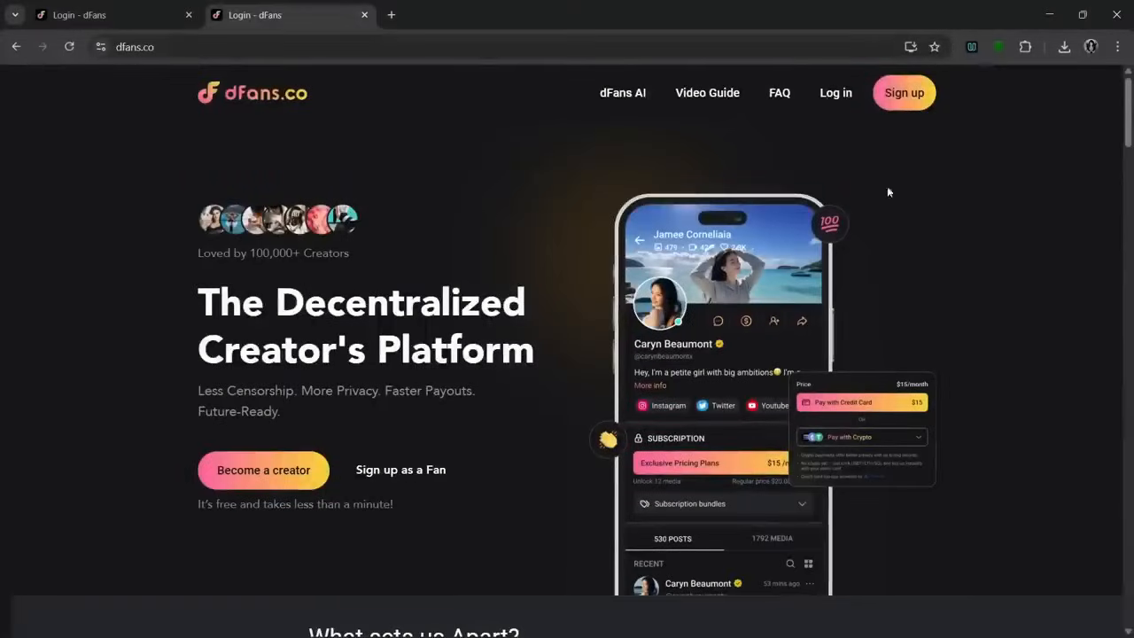
{"action": "mouse_move", "coordinate": [1008, 258]}
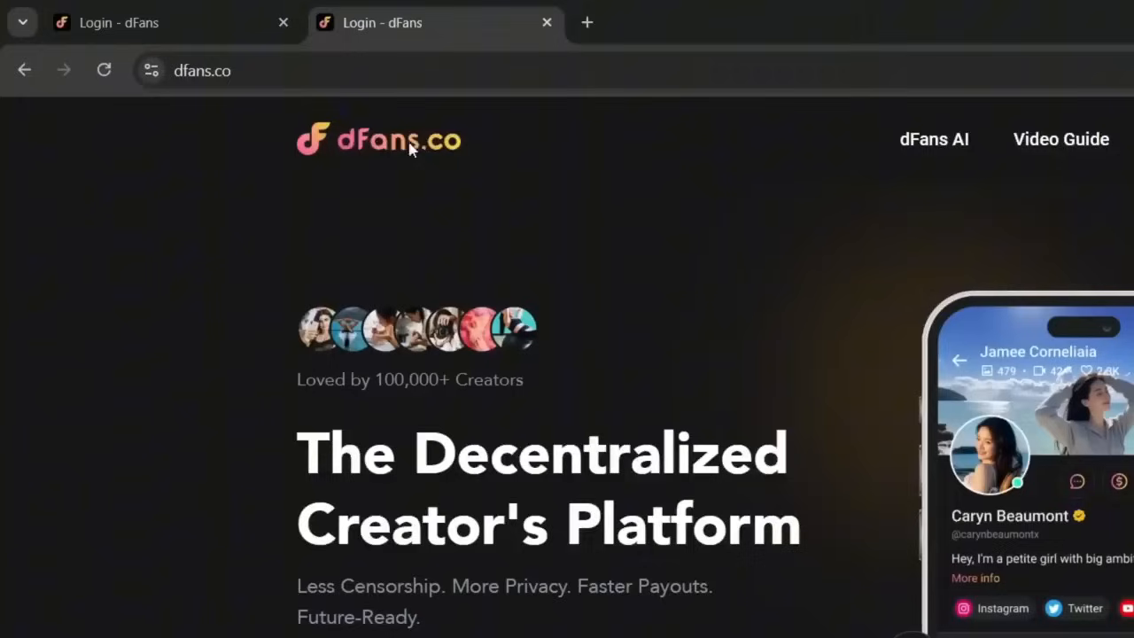
{"action": "mouse_move", "coordinate": [424, 158]}
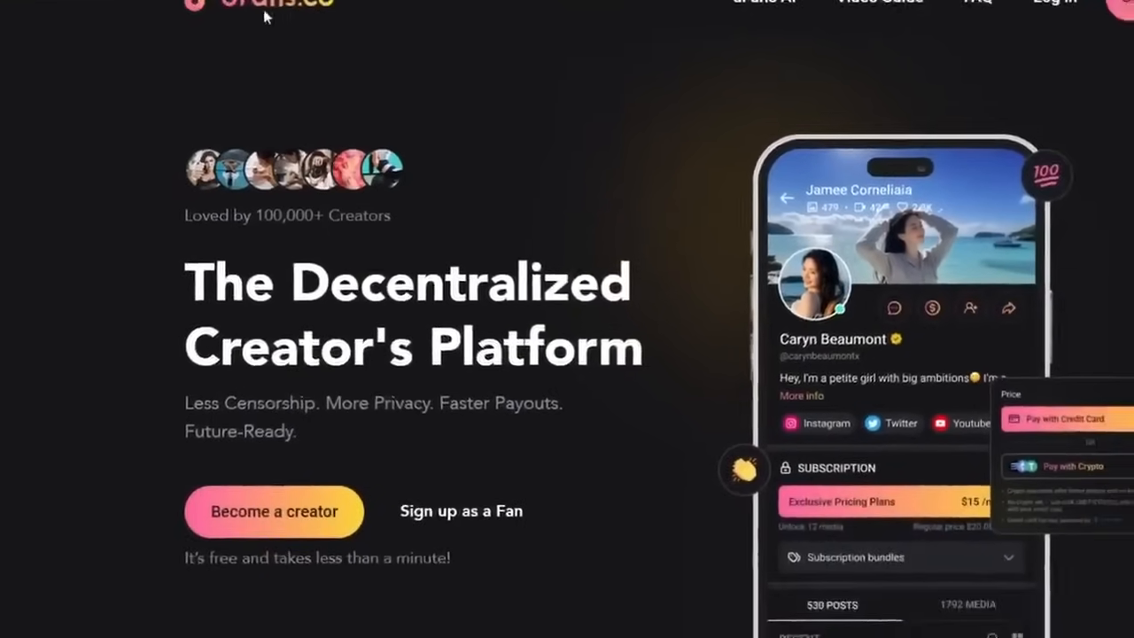
Scroll dfans.co past the hero to 'What sets us Apart?' showing Built-in AI Closer.
{"action": "scroll", "scroll_direction": "down", "scroll_amount": 3}
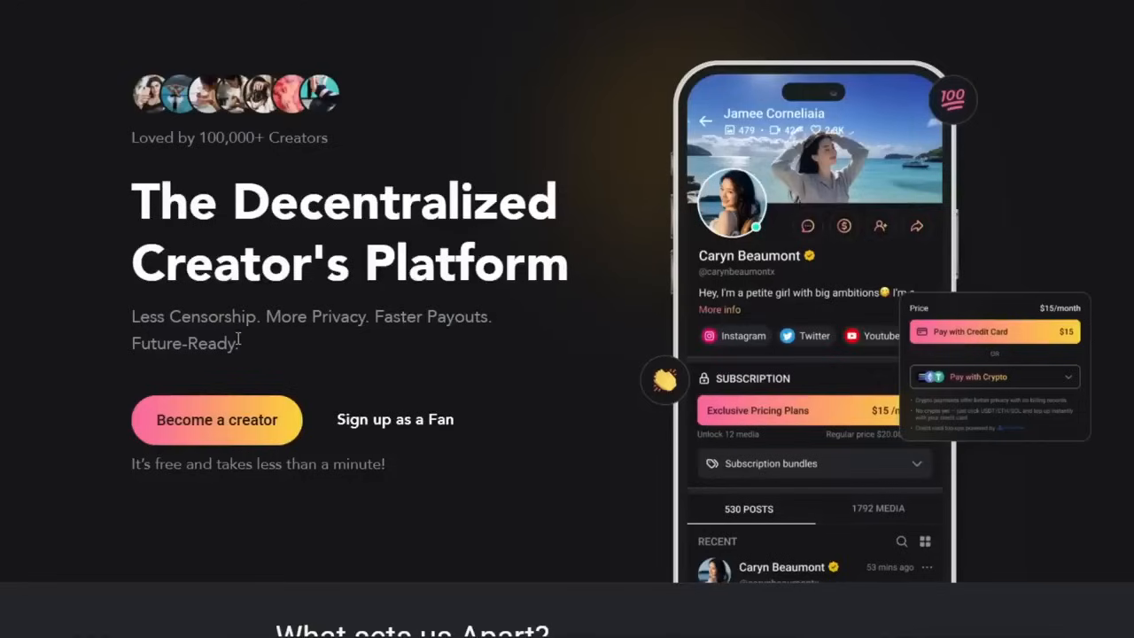
{"action": "mouse_move", "coordinate": [505, 286]}
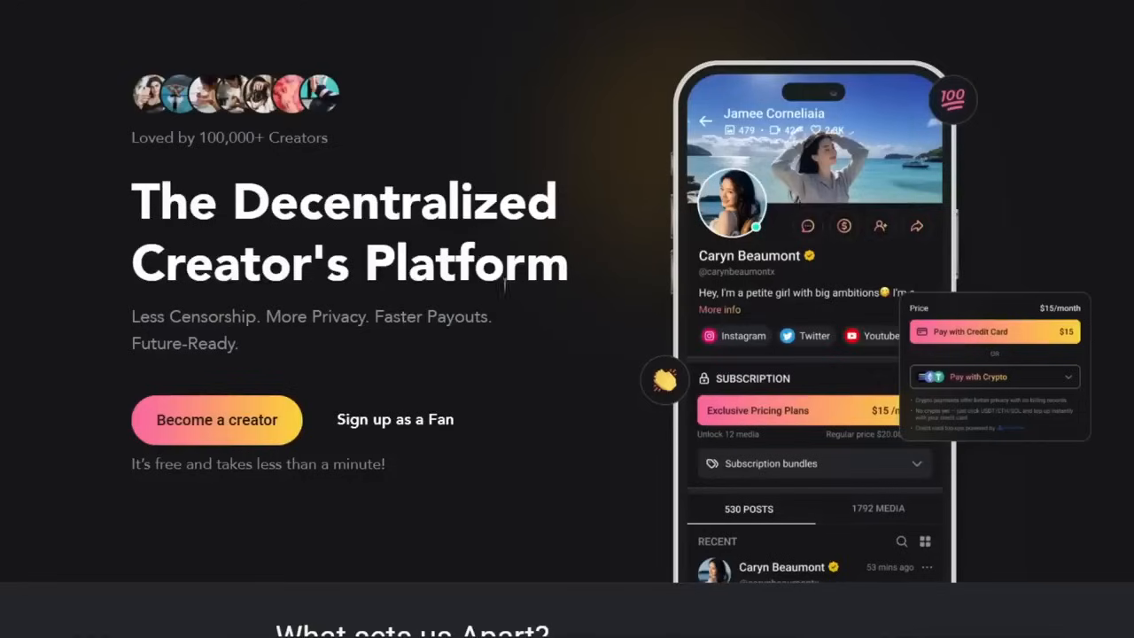
{"action": "scroll", "scroll_direction": "down", "scroll_amount": 3}
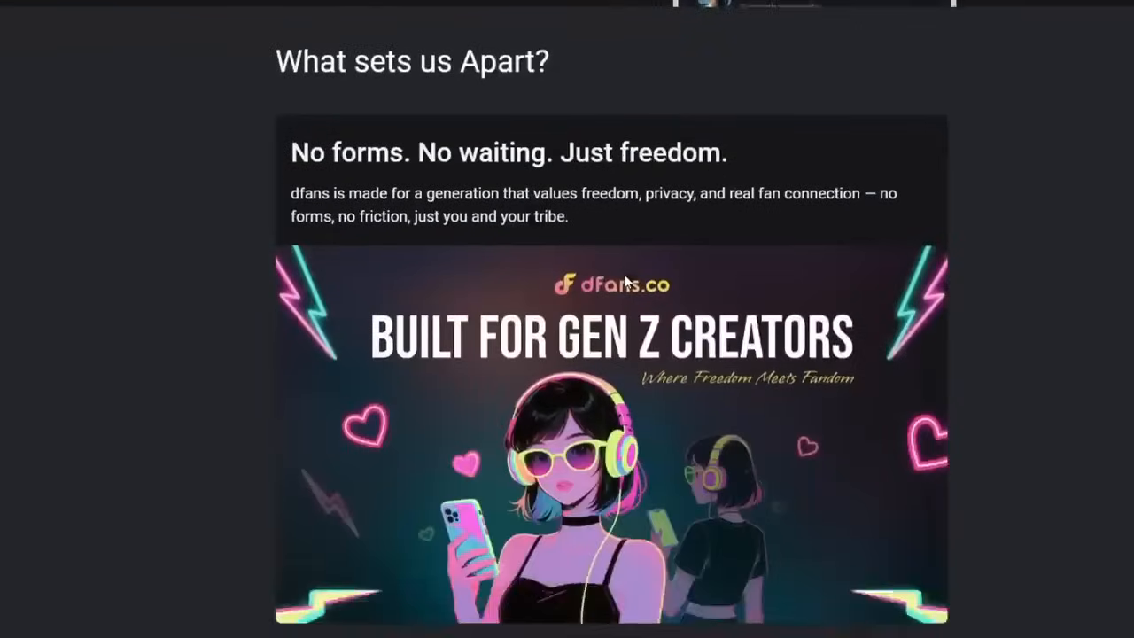
{"action": "scroll", "scroll_direction": "down", "scroll_amount": 3}
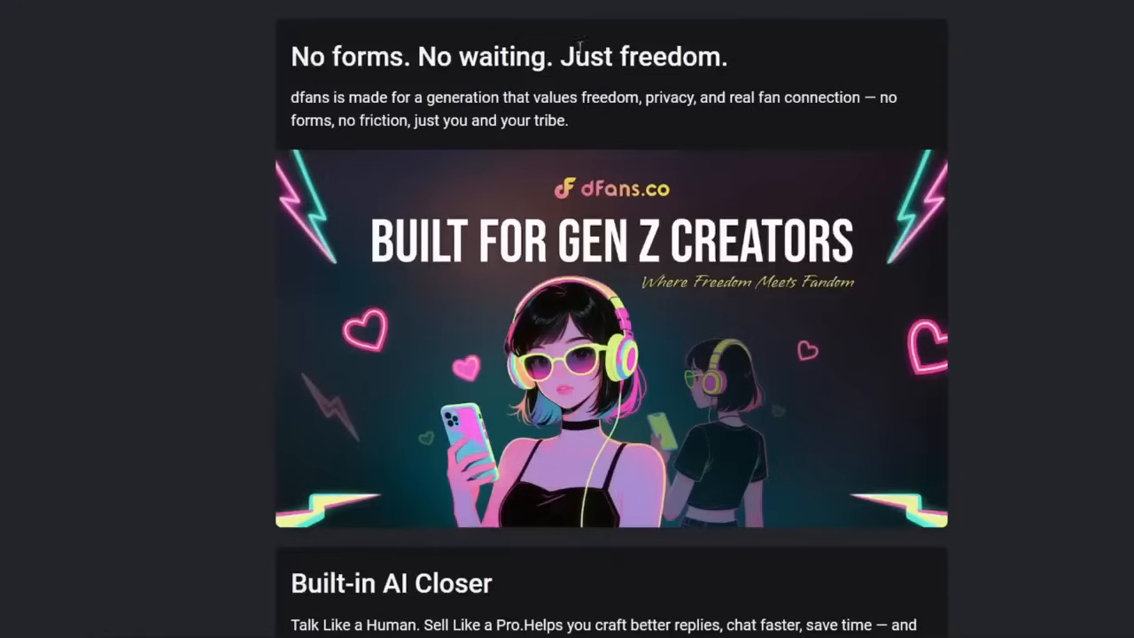
{"action": "mouse_move", "coordinate": [657, 139]}
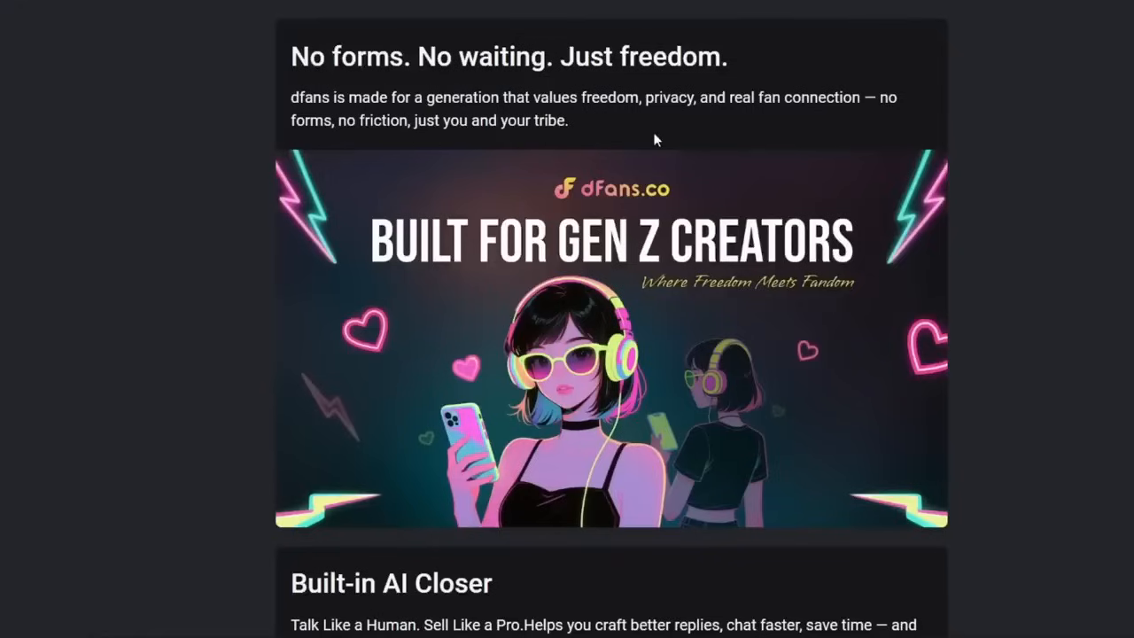
Scroll past the pay-to-view, messaging and Geo-Blocking sections to 'Join a platform that cares'.
{"action": "scroll", "scroll_direction": "down", "scroll_amount": 3}
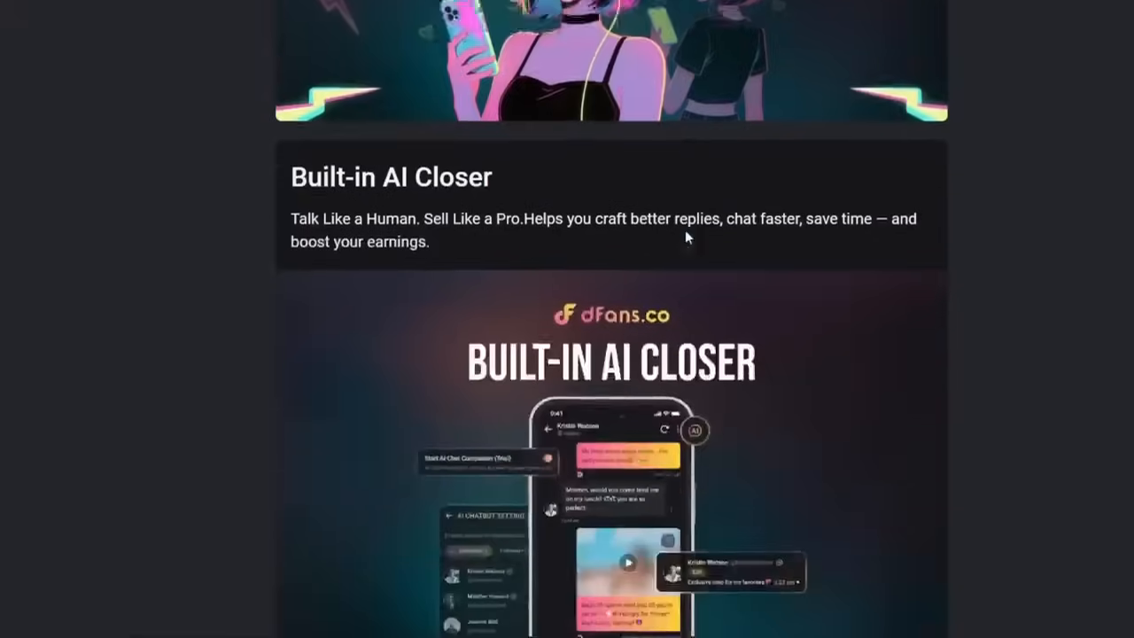
{"action": "scroll", "scroll_direction": "down", "scroll_amount": 3}
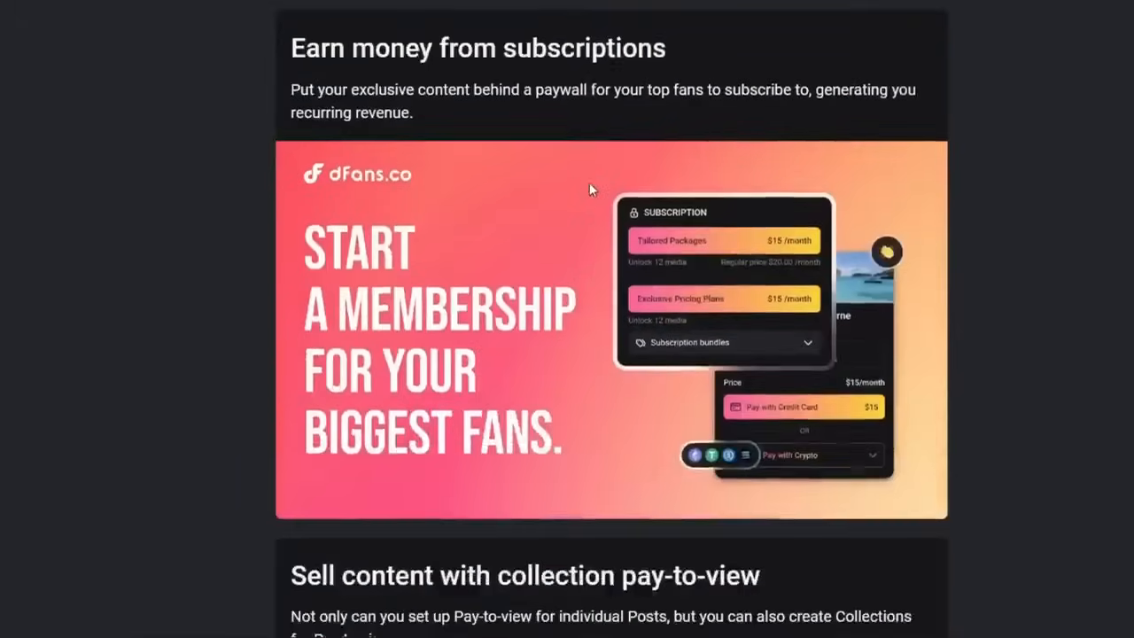
{"action": "scroll", "scroll_direction": "down", "scroll_amount": 3}
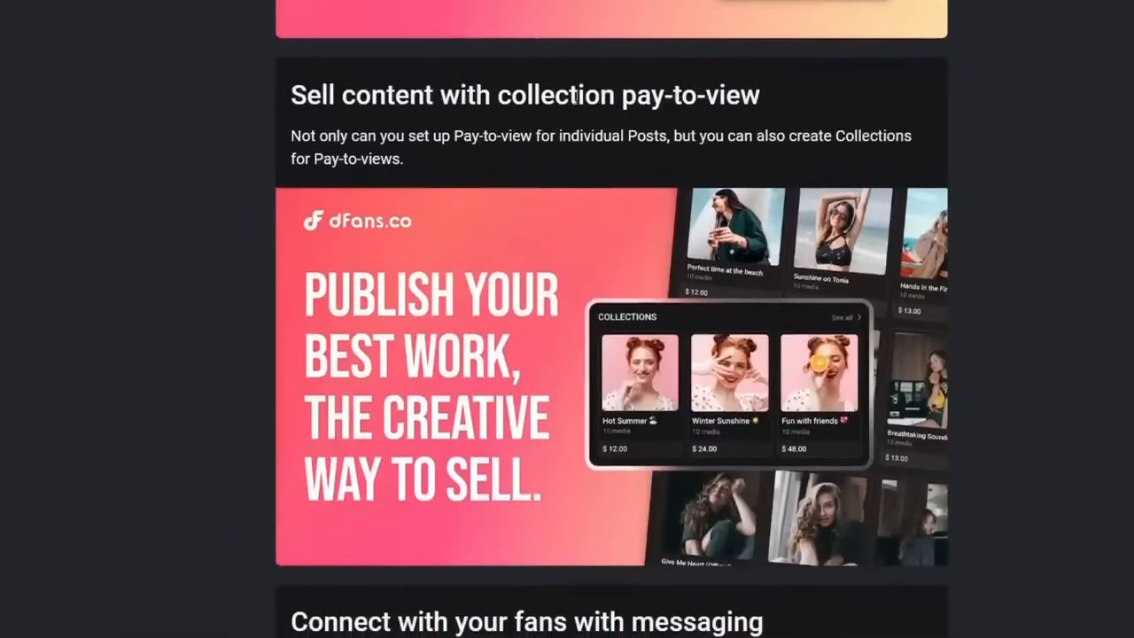
{"action": "scroll", "scroll_direction": "down", "scroll_amount": 3}
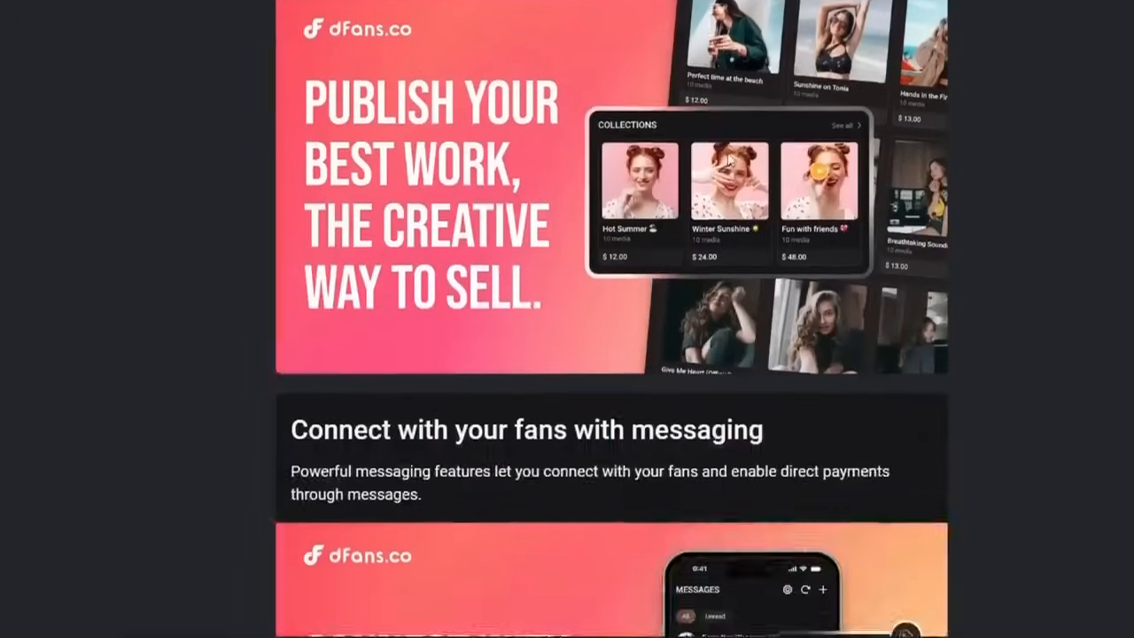
{"action": "scroll", "scroll_direction": "down", "scroll_amount": 3}
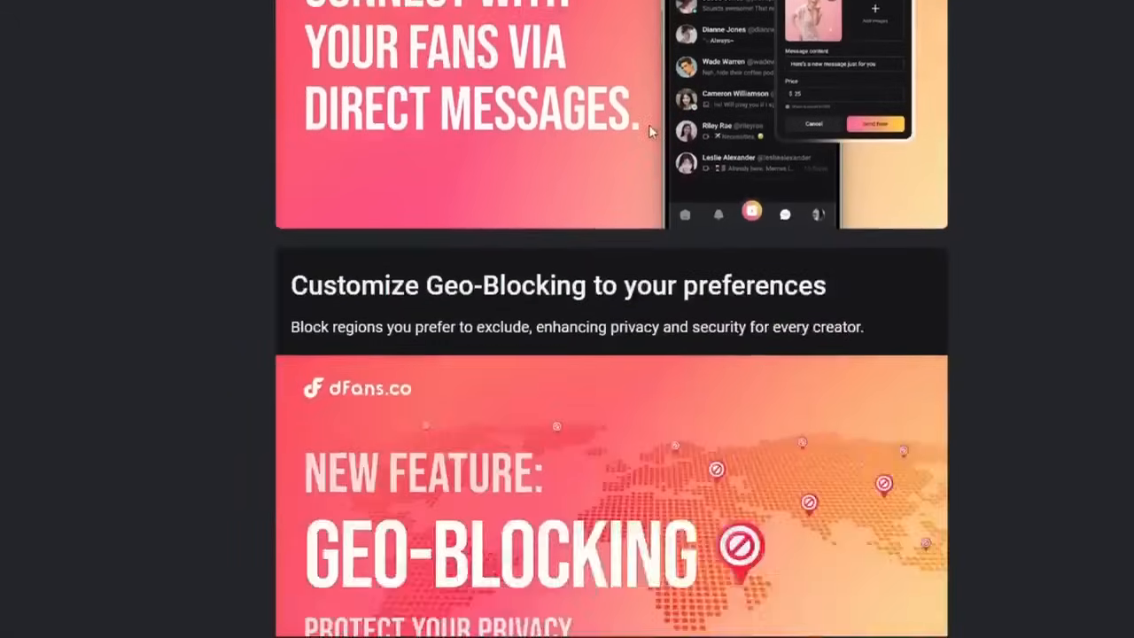
{"action": "scroll", "scroll_direction": "down", "scroll_amount": 3}
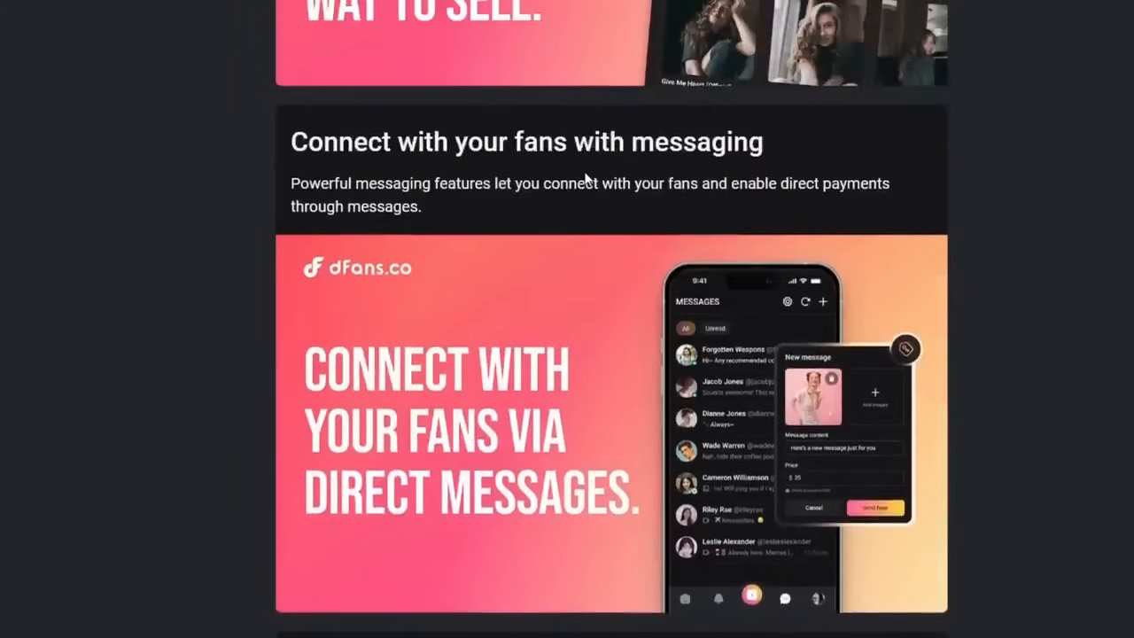
{"action": "scroll", "scroll_direction": "down", "scroll_amount": 3}
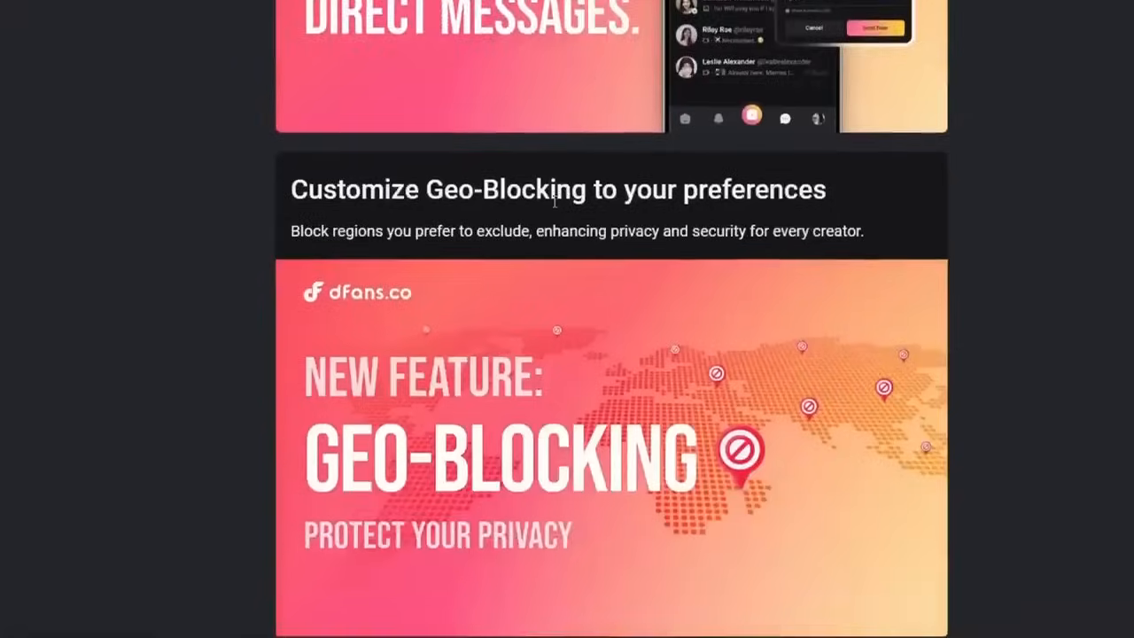
{"action": "scroll", "scroll_direction": "down", "scroll_amount": 3}
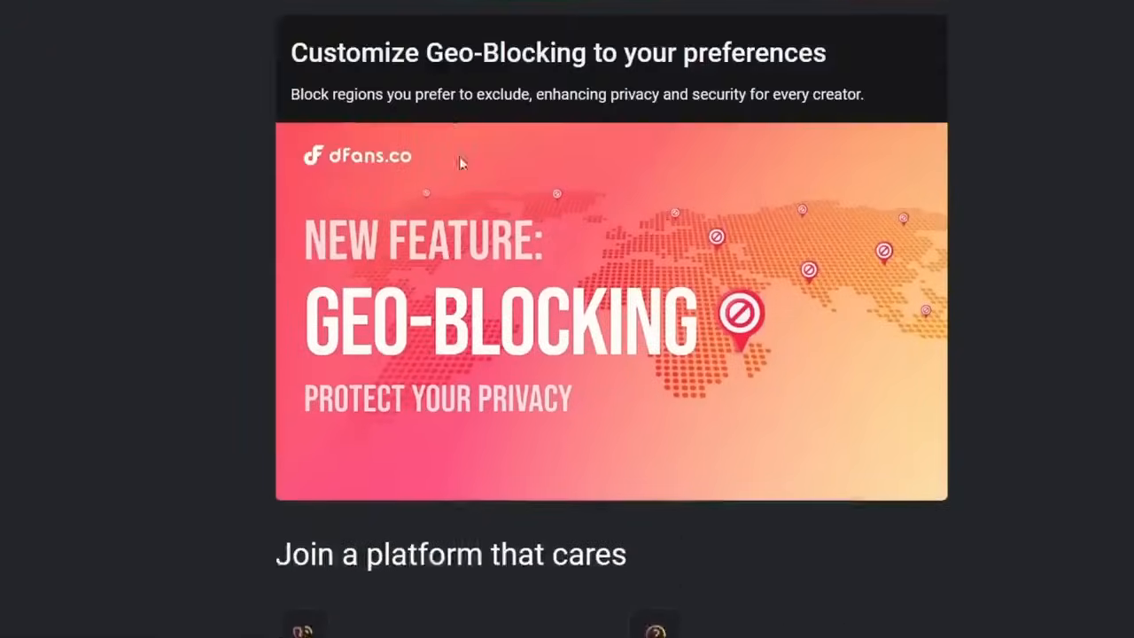
{"action": "scroll", "scroll_direction": "down", "scroll_amount": 3}
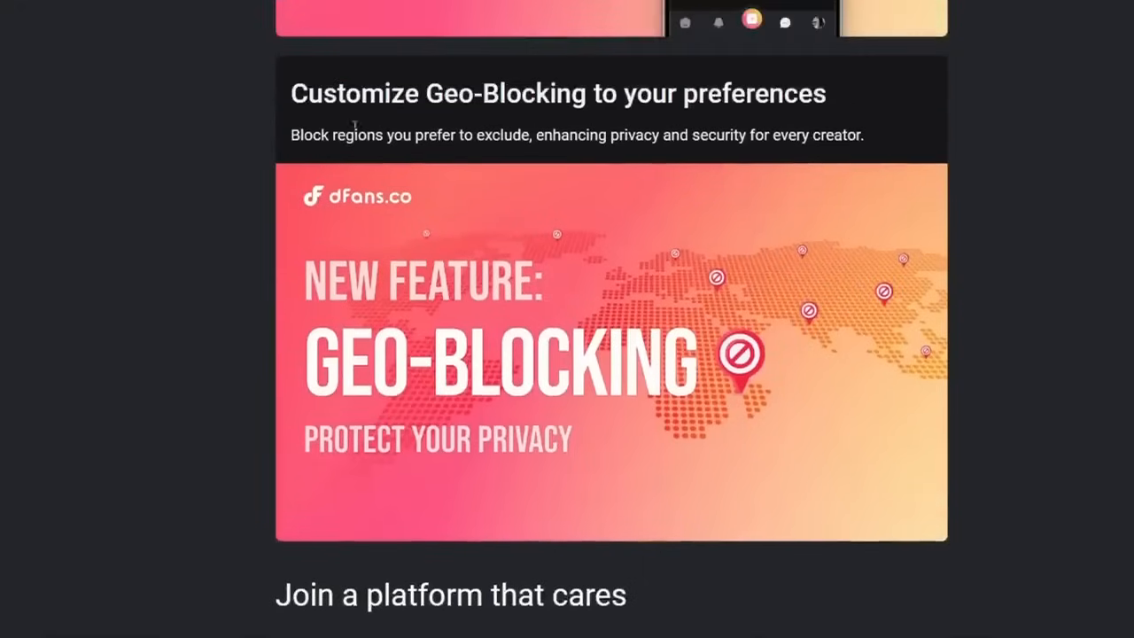
{"action": "scroll", "scroll_direction": "down", "scroll_amount": 3}
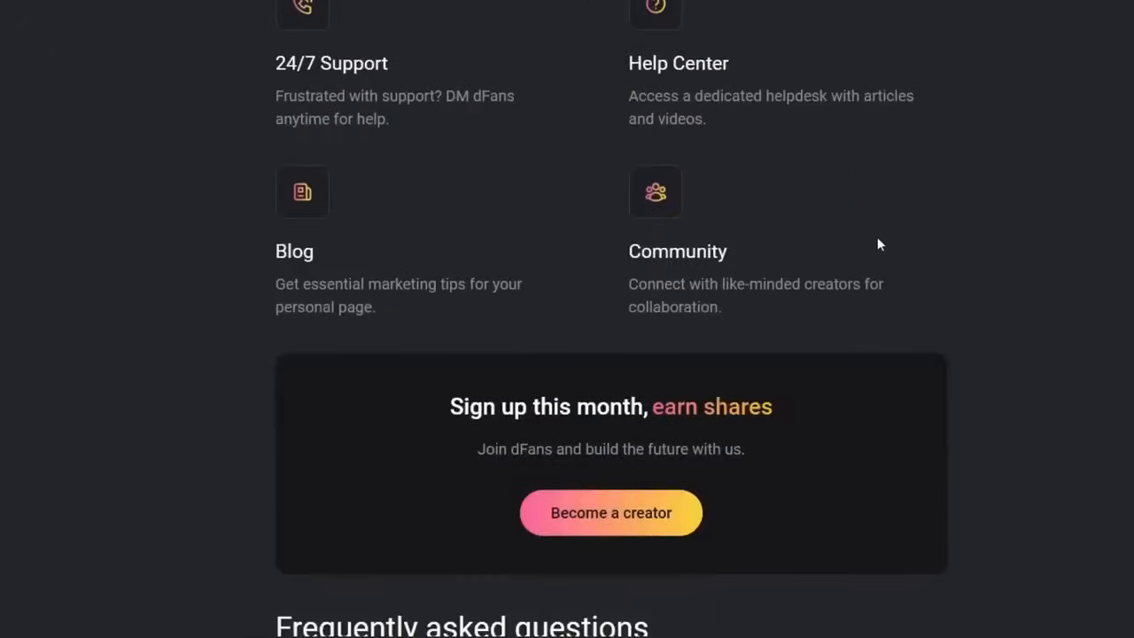
{"action": "scroll", "scroll_direction": "down", "scroll_amount": 3}
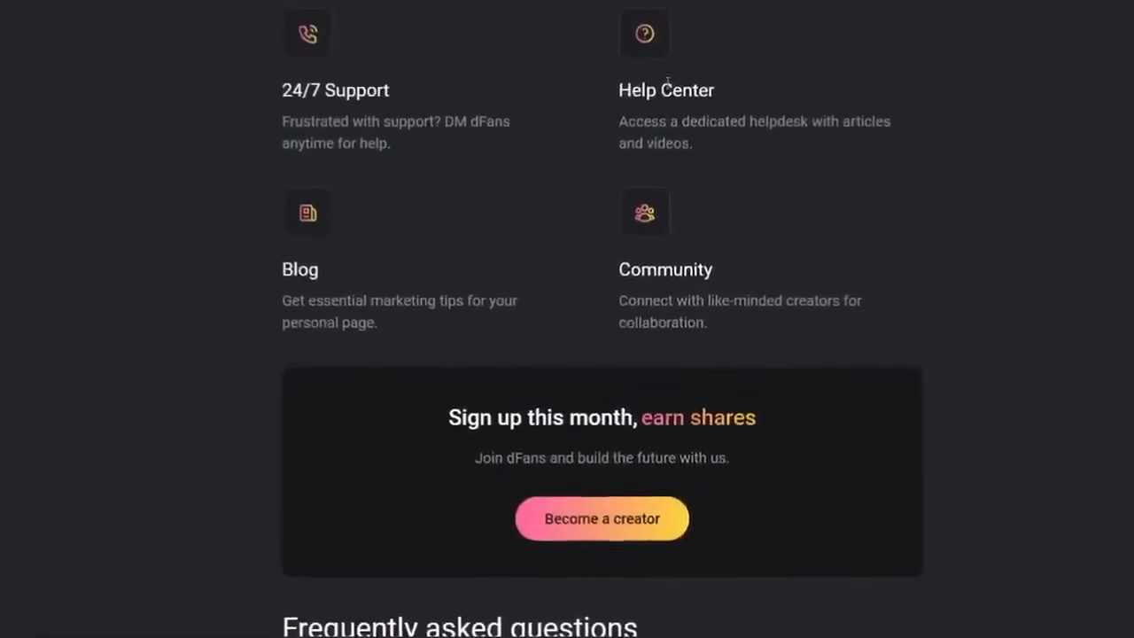
{"action": "scroll", "scroll_direction": "down", "scroll_amount": 3}
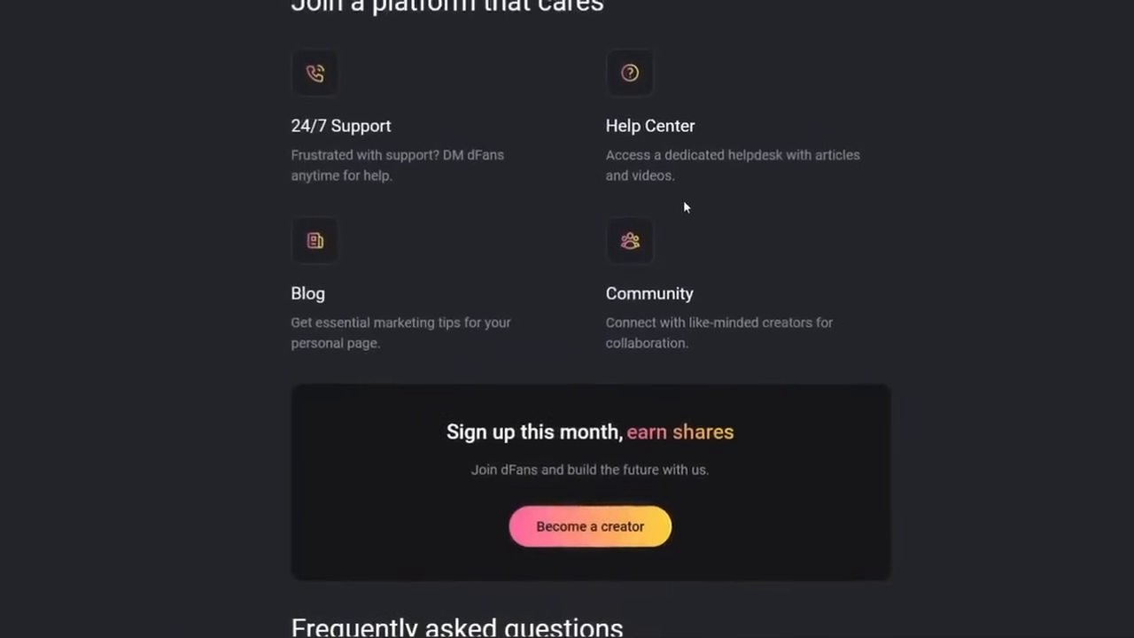
{"action": "scroll", "scroll_direction": "up", "scroll_amount": 3}
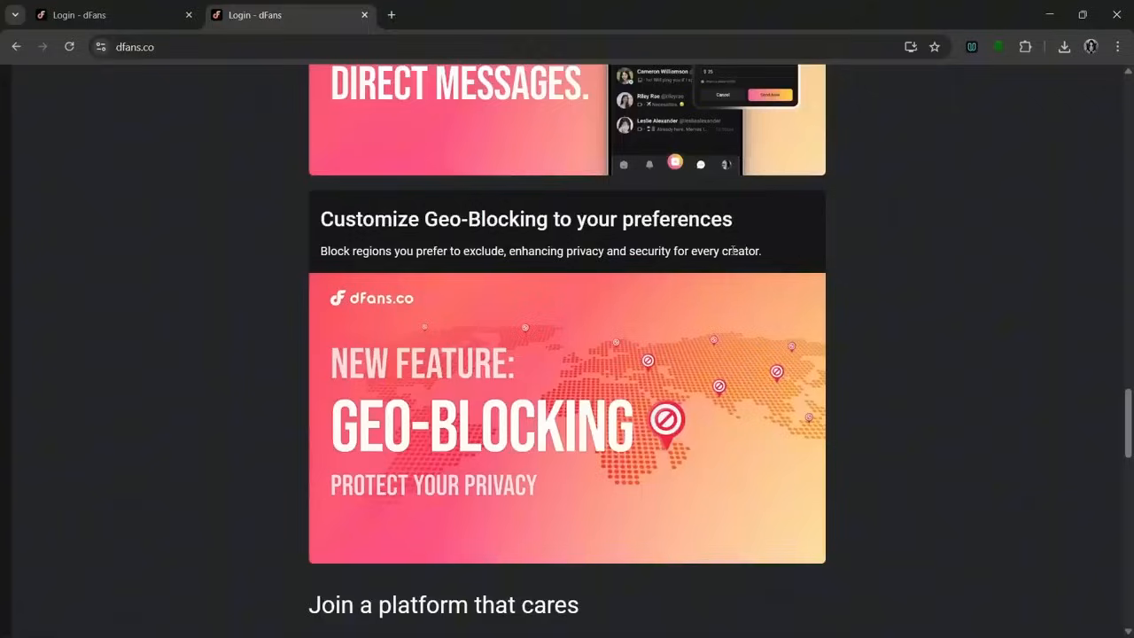
Scroll down to the 'Join a platform that cares' support section, then back up.
{"action": "scroll", "scroll_direction": "down", "scroll_amount": 3}
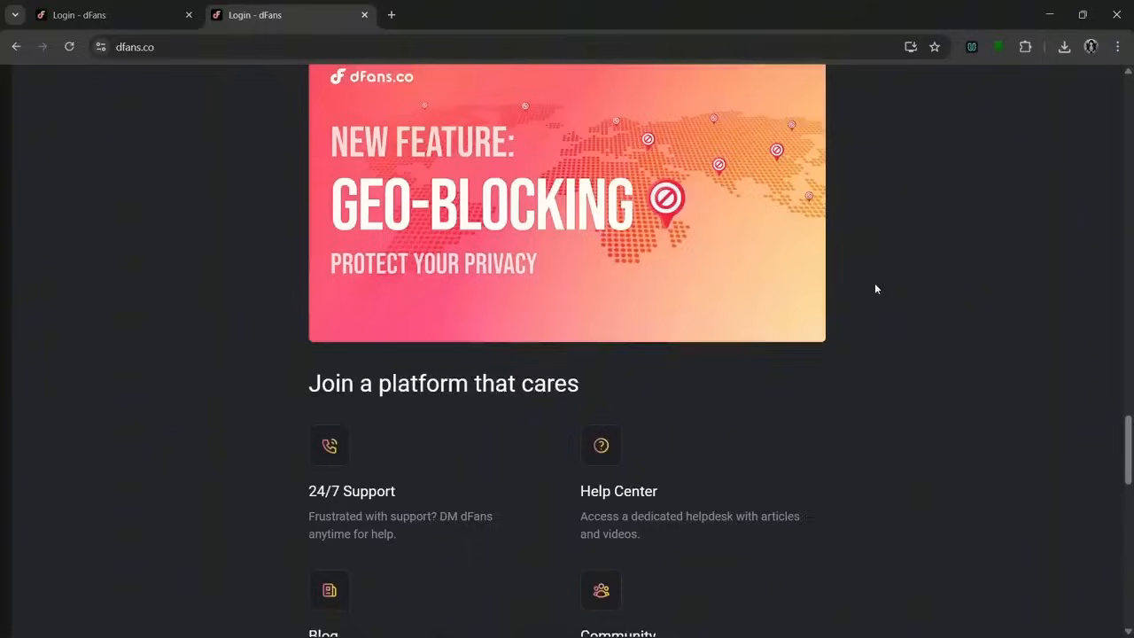
{"action": "scroll", "scroll_direction": "down", "scroll_amount": 3}
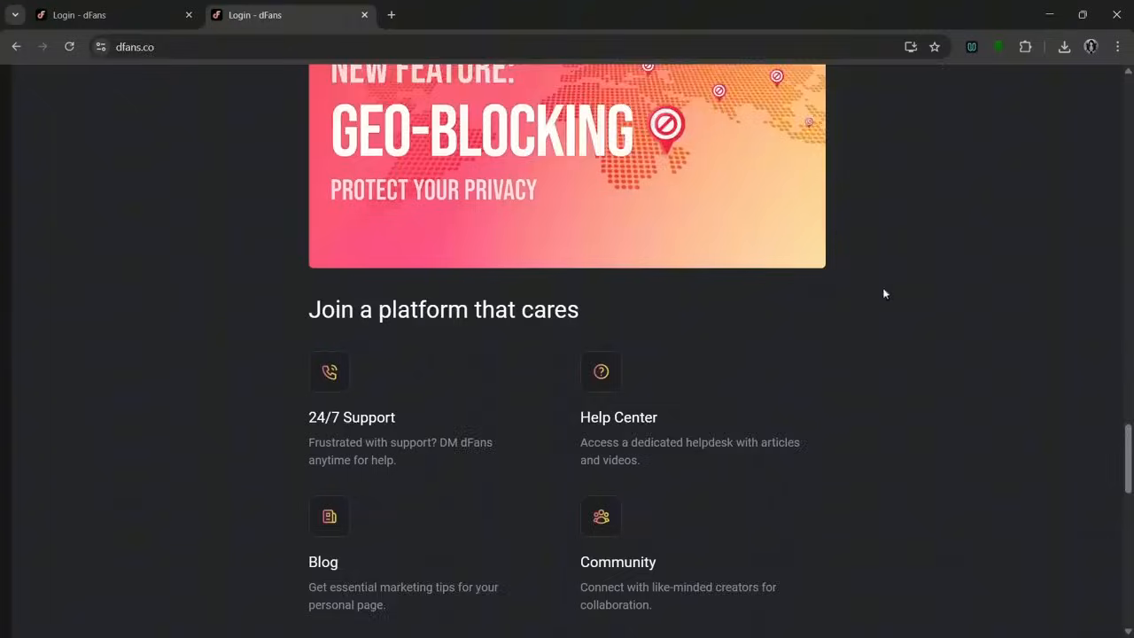
{"action": "scroll", "scroll_direction": "down", "scroll_amount": 3}
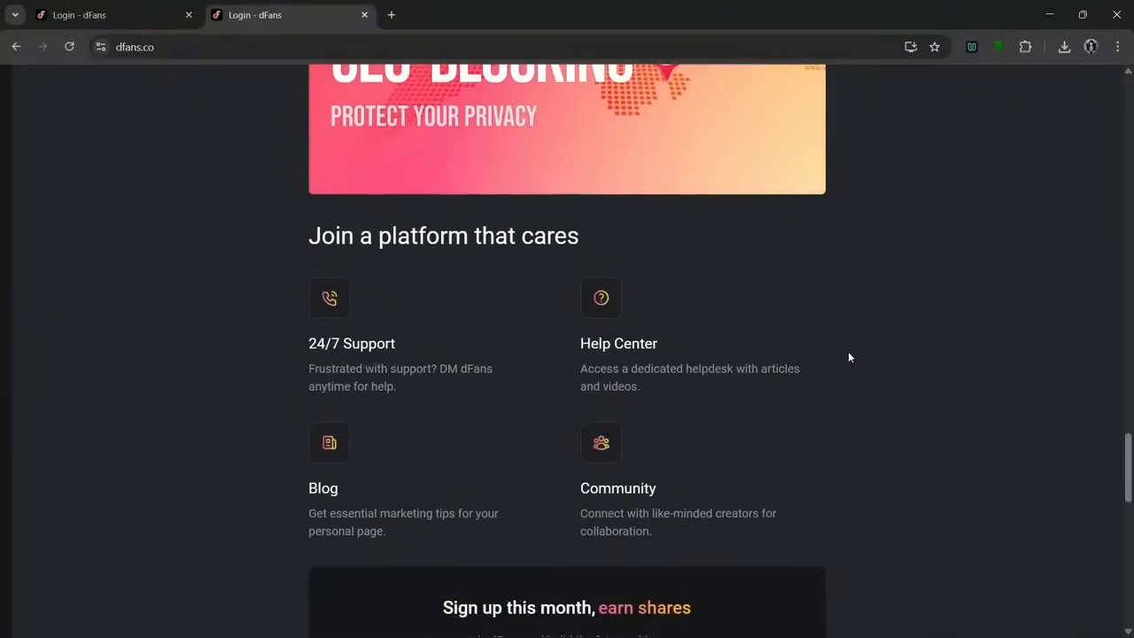
{"action": "mouse_move", "coordinate": [335, 337]}
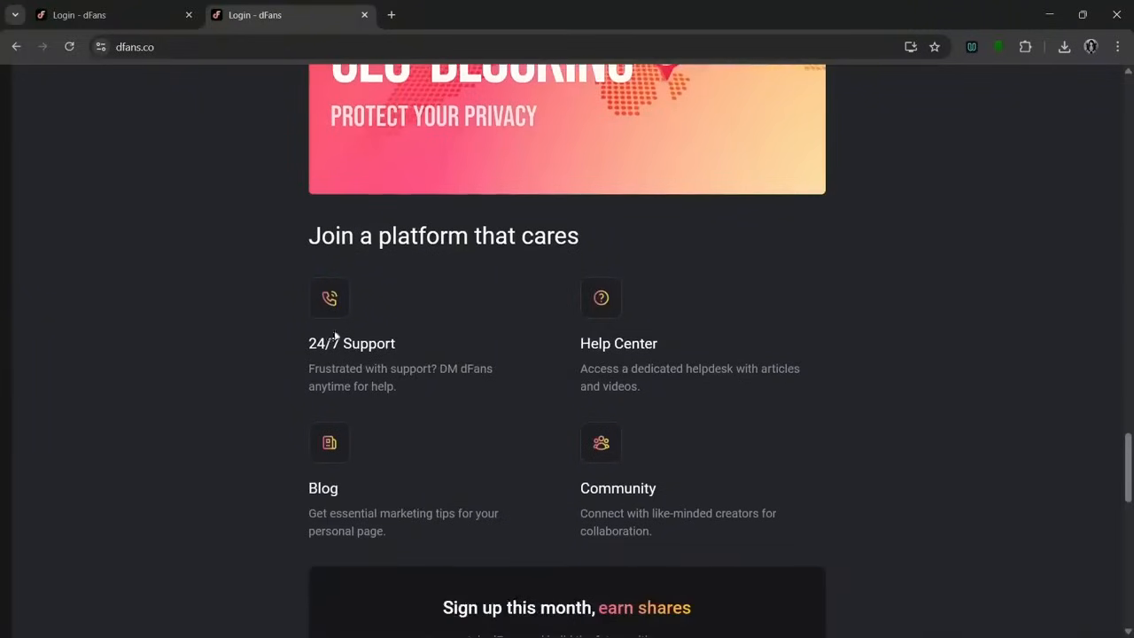
{"action": "scroll", "scroll_direction": "up", "scroll_amount": 3}
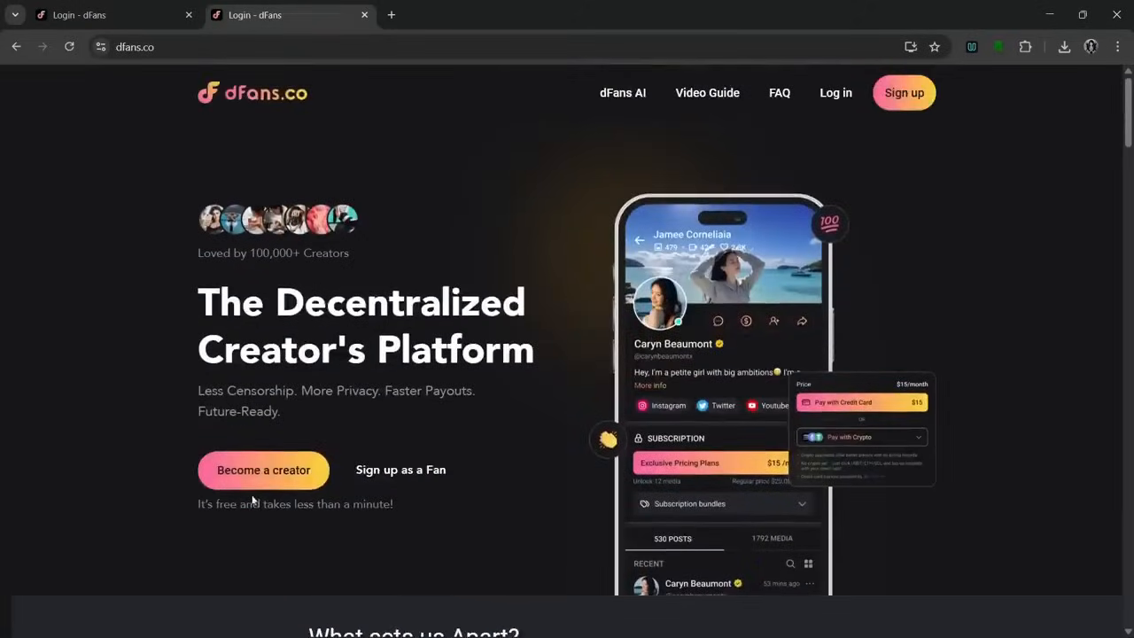
{"action": "mouse_move", "coordinate": [904, 92]}
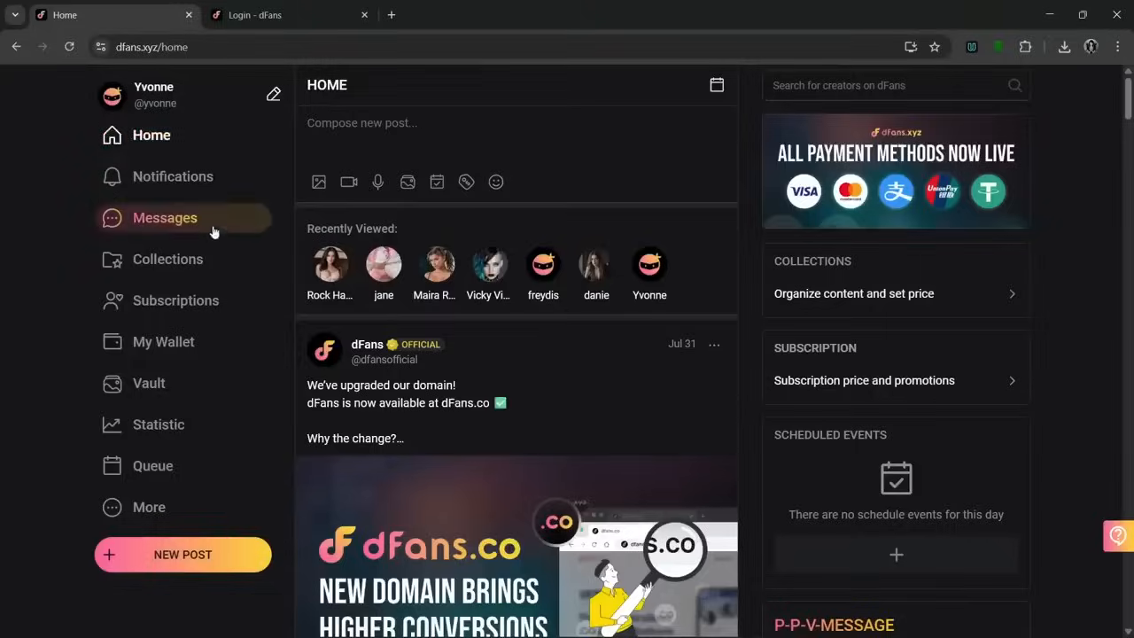
Go to Messages and open the AI Chatbot Setting page for subscribers, followers and expired fans.
{"action": "left_click", "coordinate": [165, 217]}
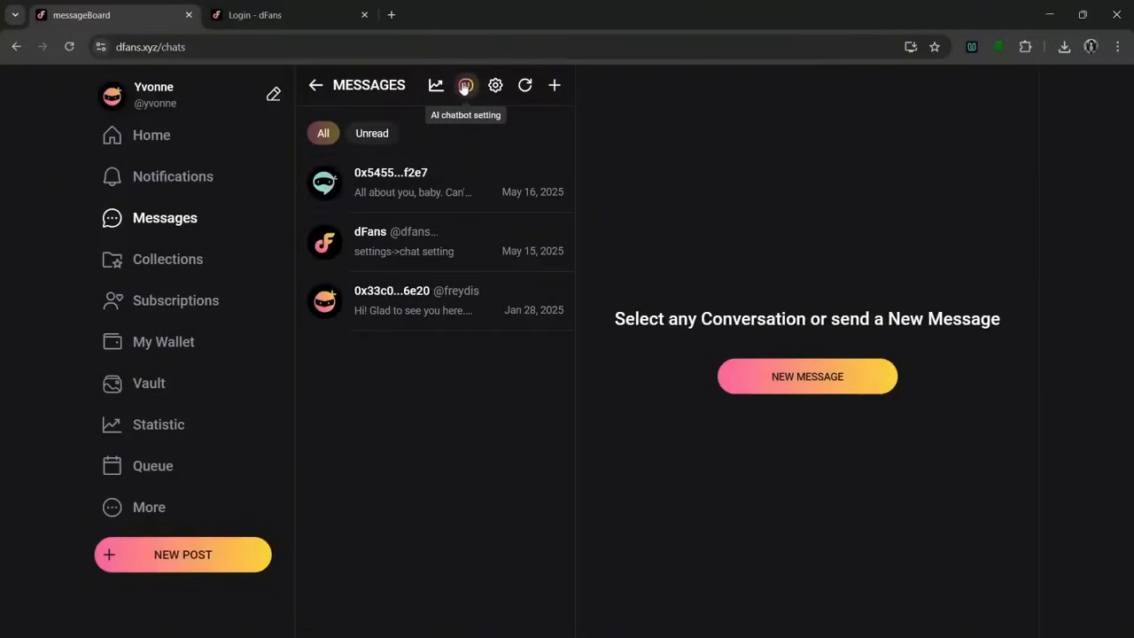
{"action": "left_click", "coordinate": [465, 85]}
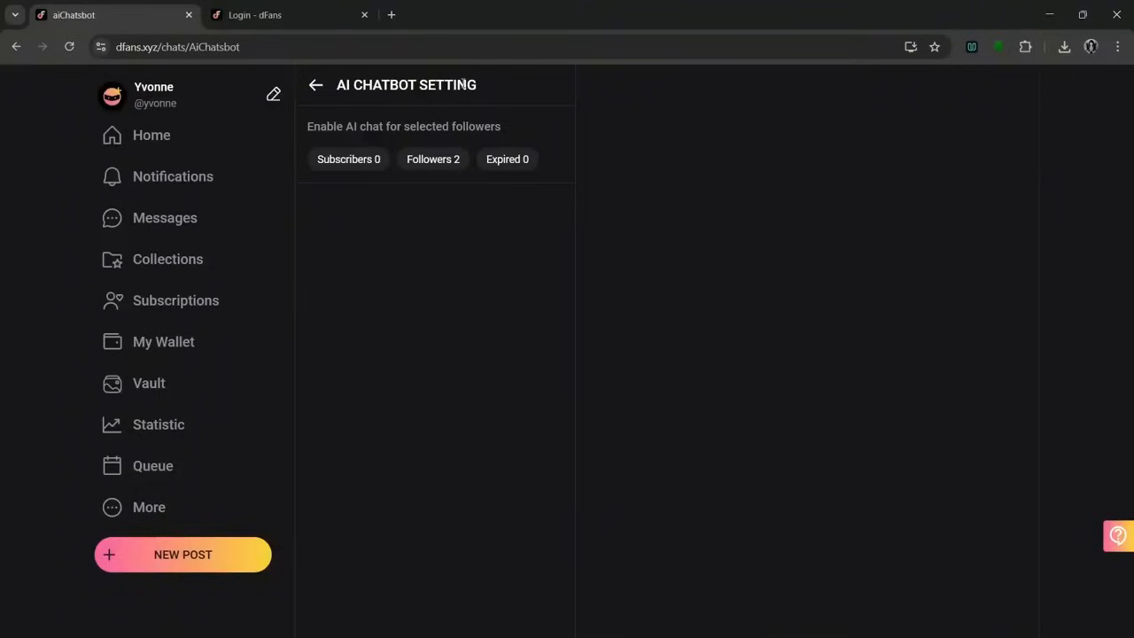
{"action": "mouse_move", "coordinate": [517, 189]}
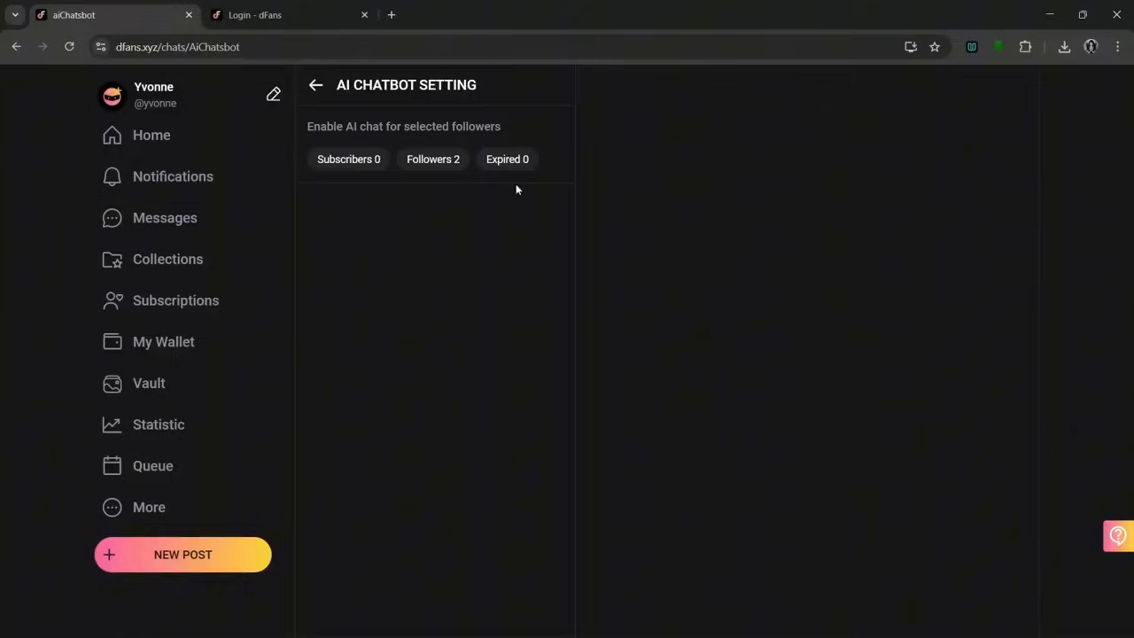
{"action": "mouse_move", "coordinate": [498, 266]}
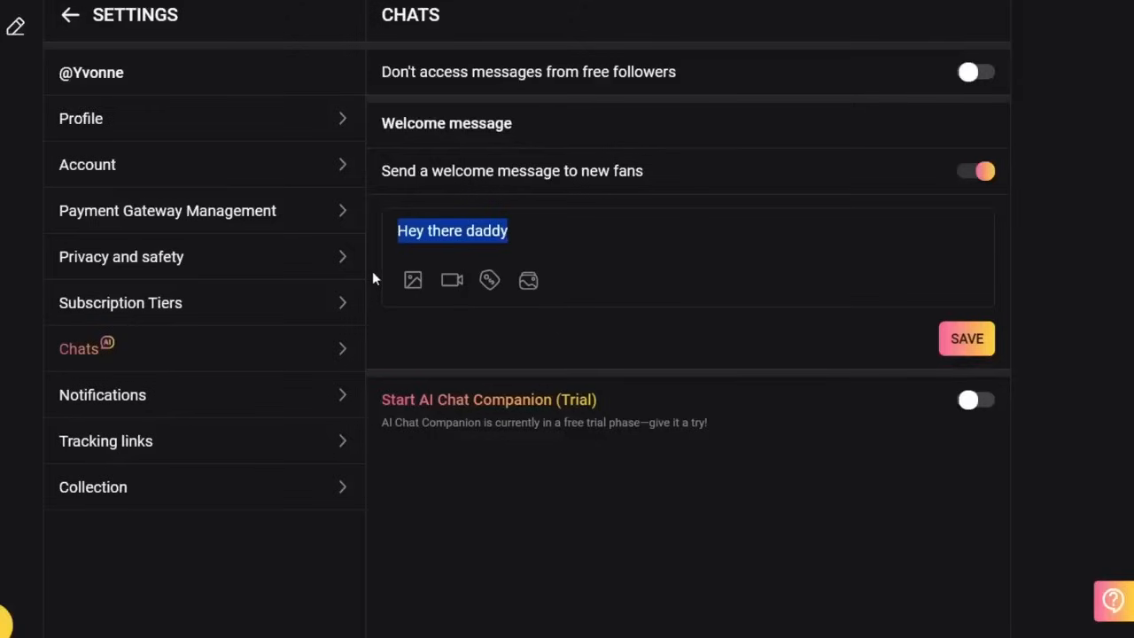
{"action": "mouse_move", "coordinate": [384, 279]}
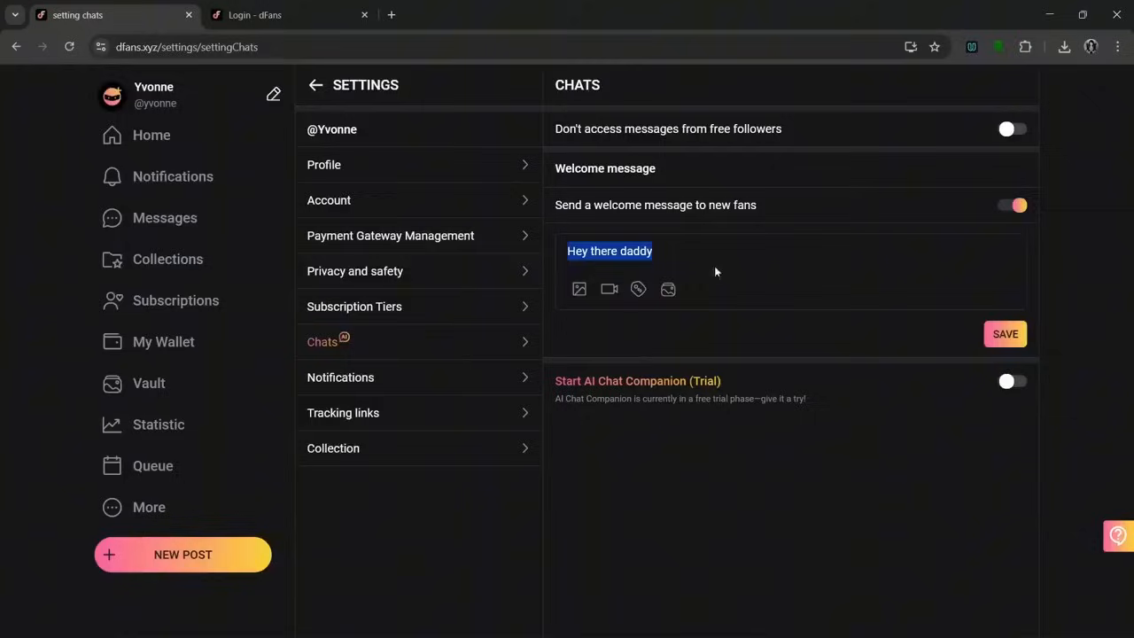
{"action": "mouse_move", "coordinate": [857, 319]}
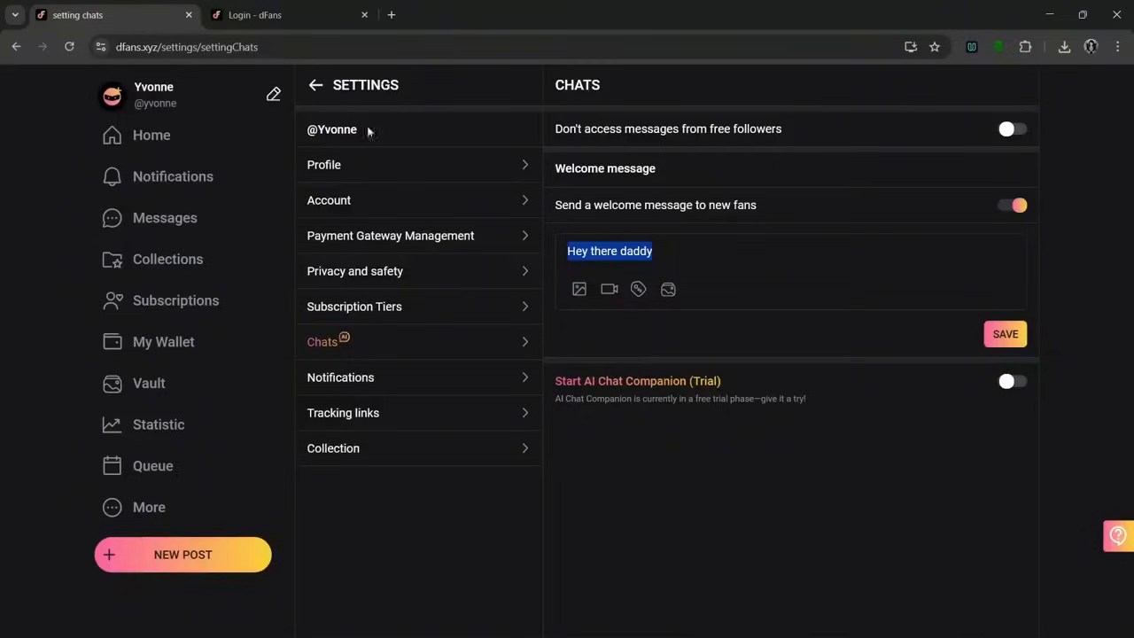
Leave the Chats settings and go back to the creator home feed.
{"action": "left_click", "coordinate": [151, 135]}
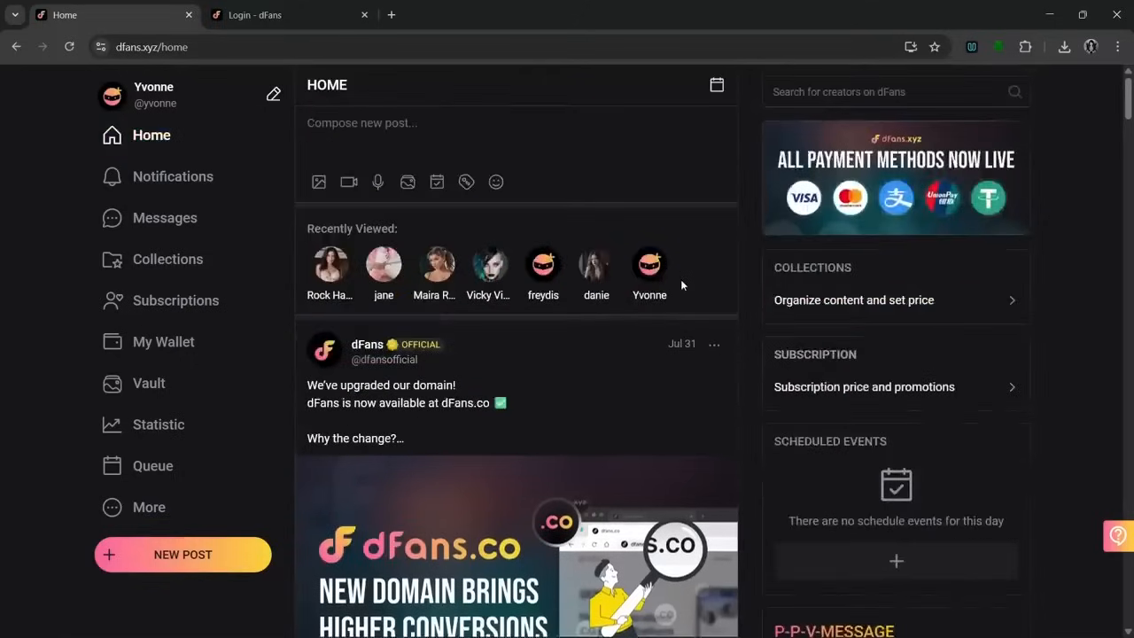
{"action": "left_click", "coordinate": [163, 341]}
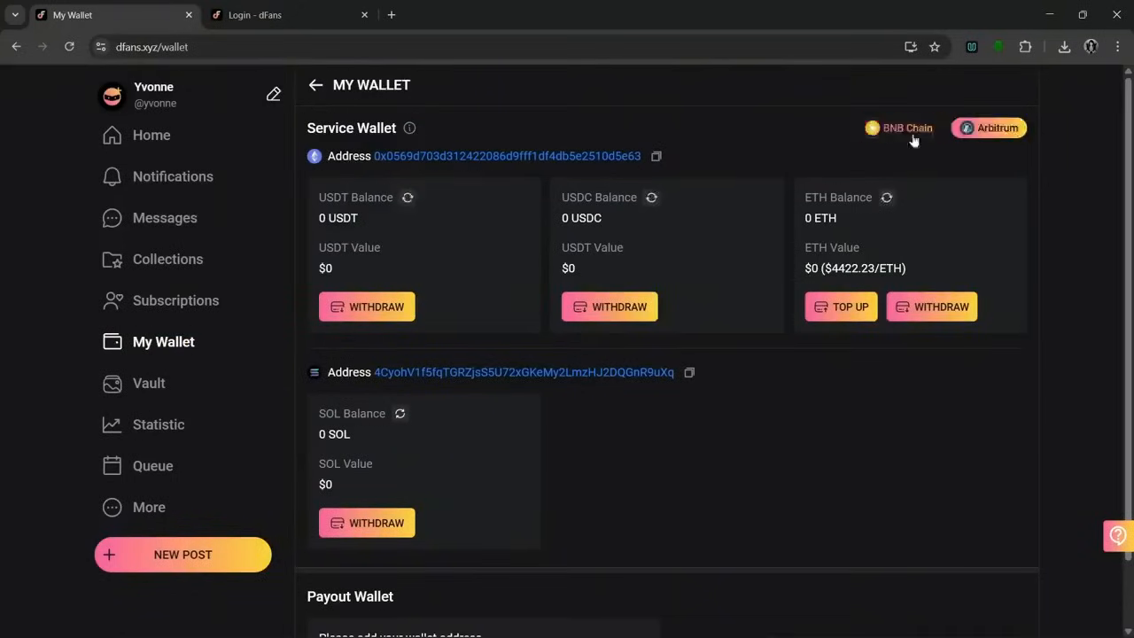
{"action": "scroll", "scroll_direction": "down", "scroll_amount": 3}
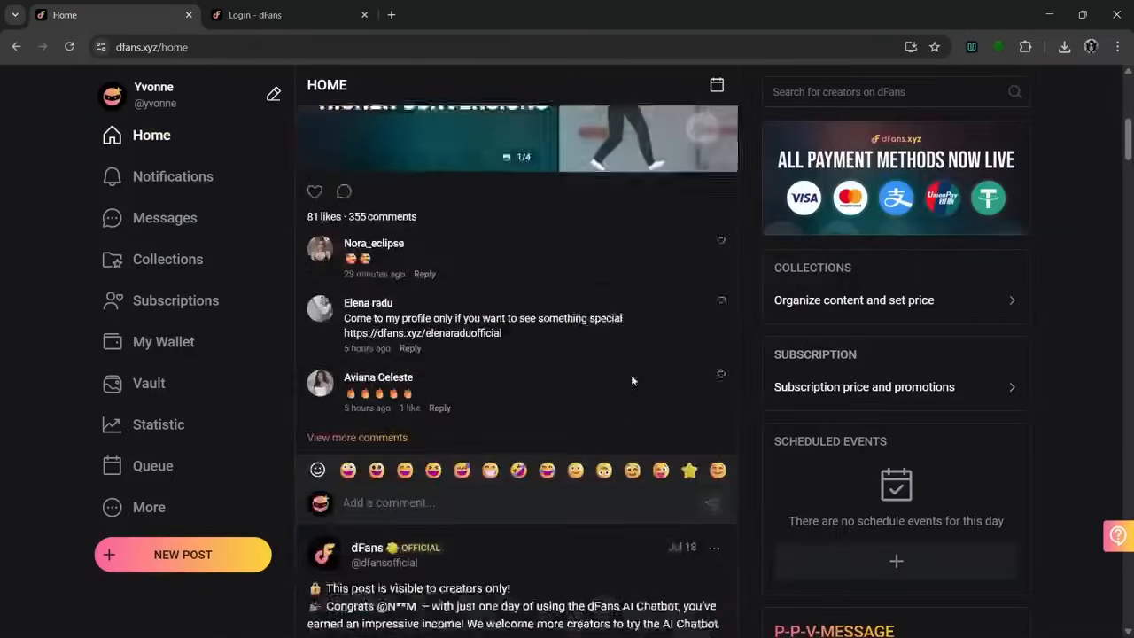
{"action": "scroll", "scroll_direction": "down", "scroll_amount": 3}
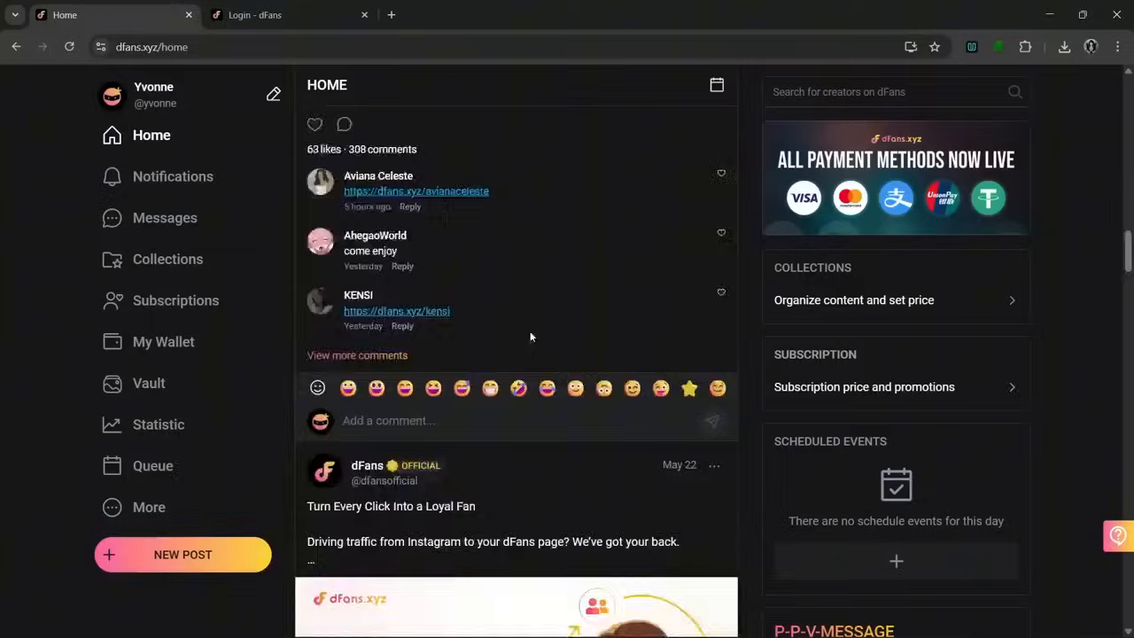